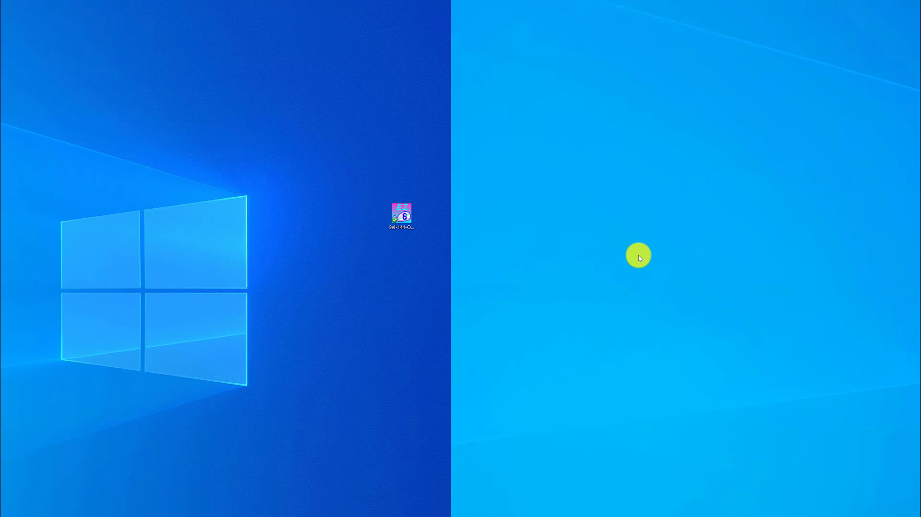
{"action": "mouse_move", "coordinate": [527, 225]}
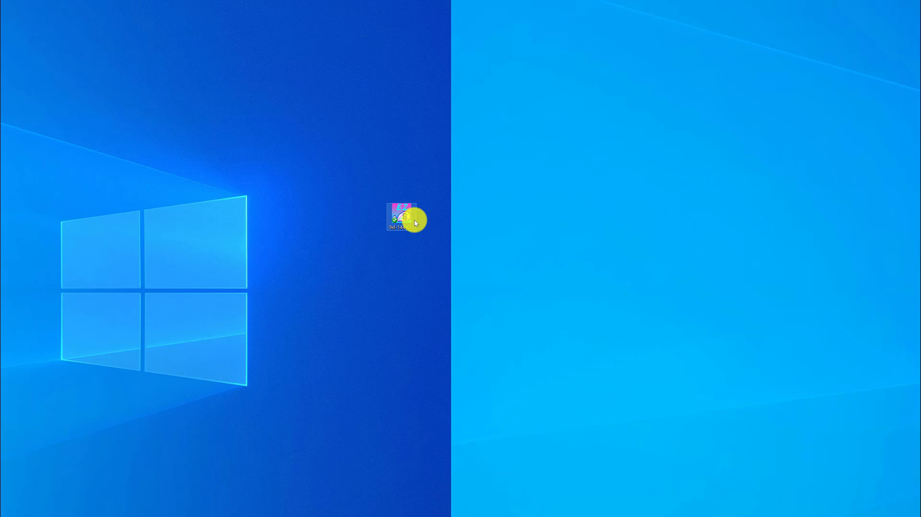
Launch EZNEC Pro/4 with the 9el-144-OWA.EZ Yagi model from the desktop icon
{"action": "left_click", "coordinate": [403, 215]}
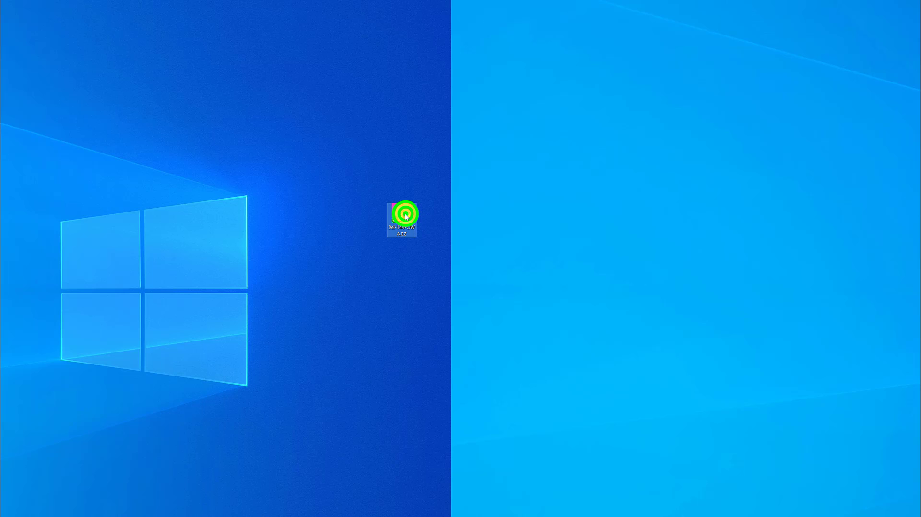
{"action": "double_click", "coordinate": [403, 218]}
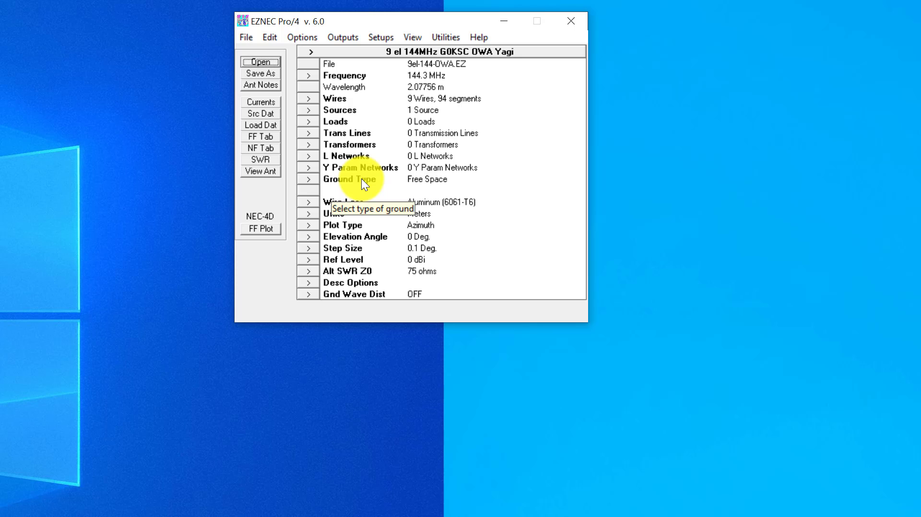
{"action": "mouse_move", "coordinate": [362, 37]}
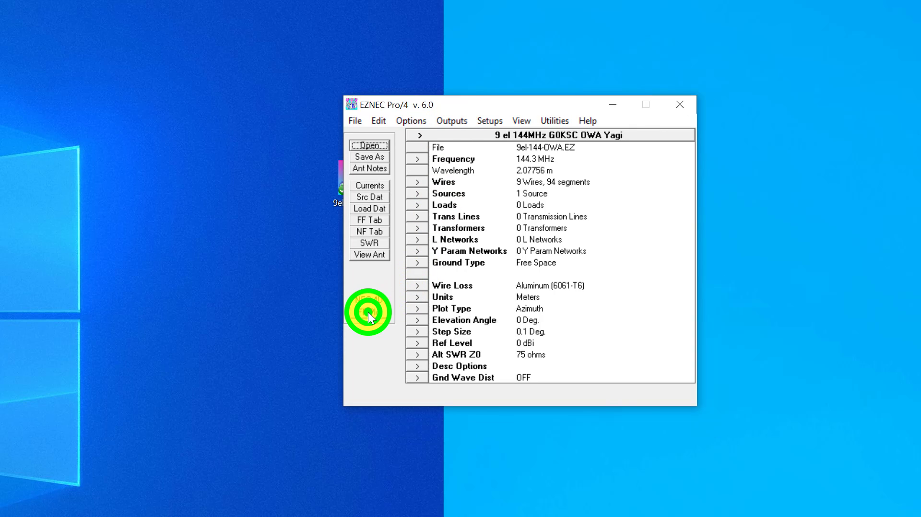
Plot the Yagi's far-field azimuth pattern, then switch the plot type to Elevation and replot
{"action": "left_click", "coordinate": [369, 311]}
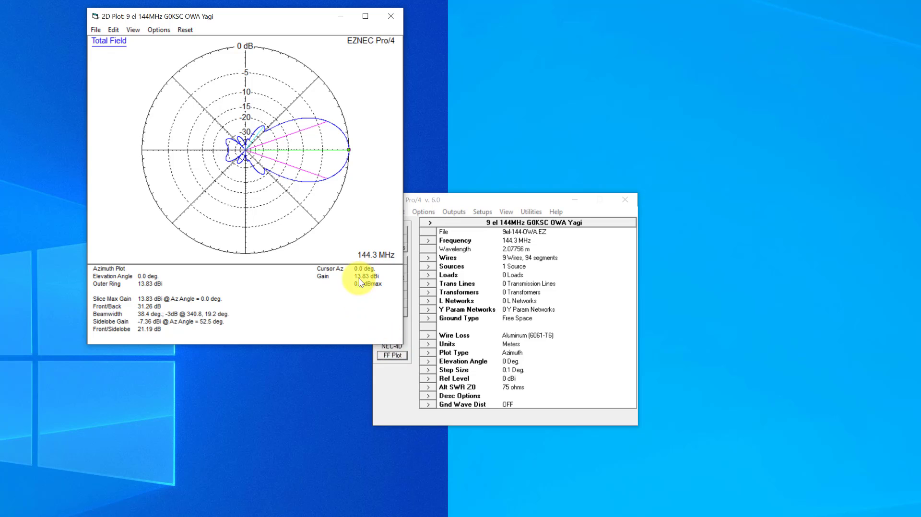
{"action": "mouse_move", "coordinate": [427, 356]}
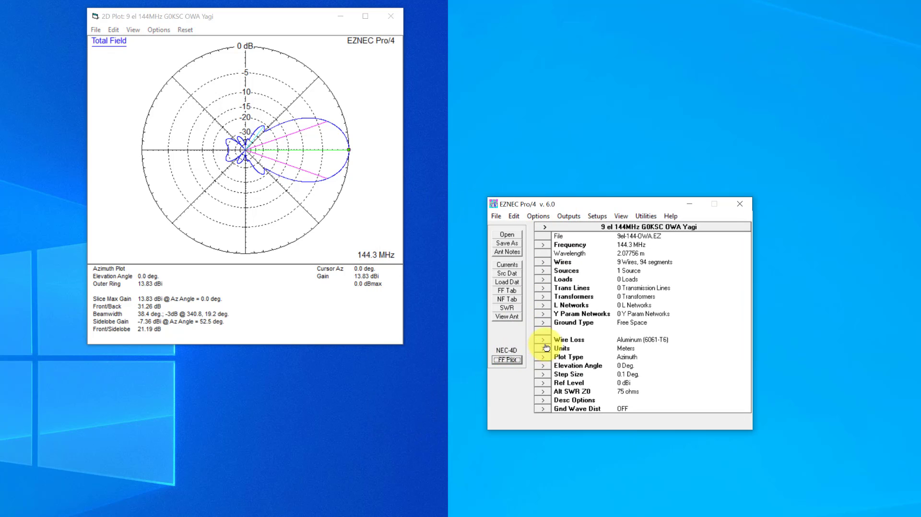
{"action": "mouse_move", "coordinate": [540, 325]}
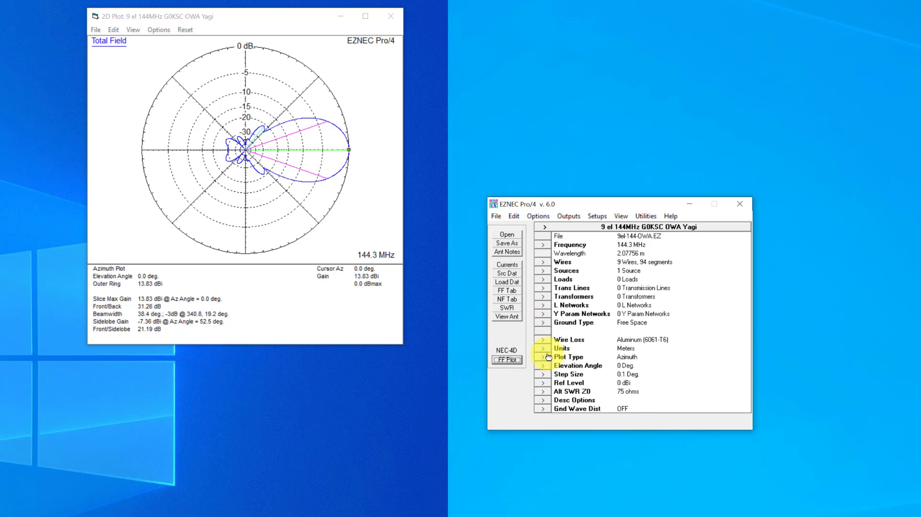
{"action": "left_click", "coordinate": [543, 357]}
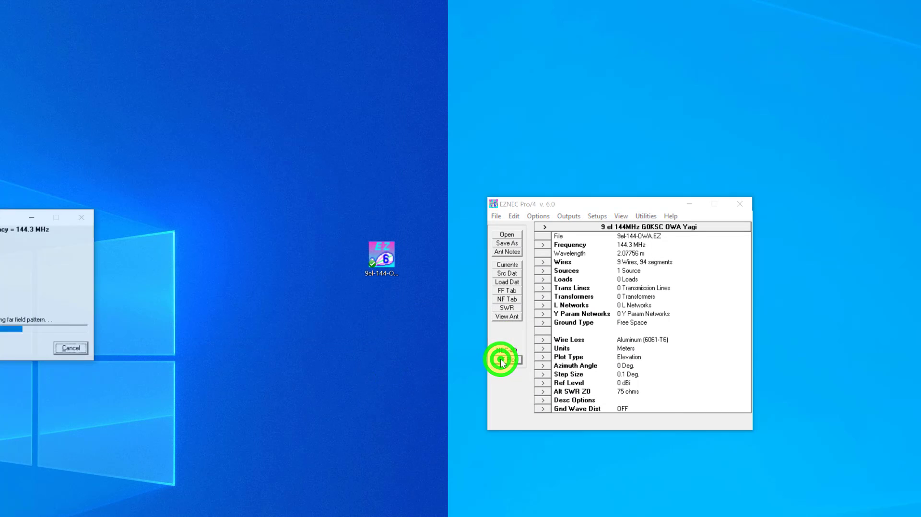
{"action": "left_click", "coordinate": [506, 359]}
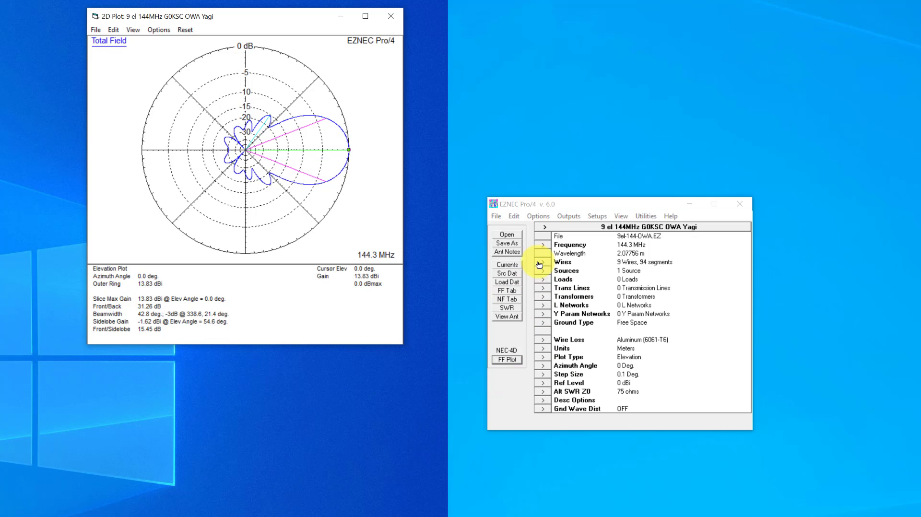
Open the Wires coordinate table and the 3D View Antenna window of the nine elements
{"action": "left_click", "coordinate": [542, 261]}
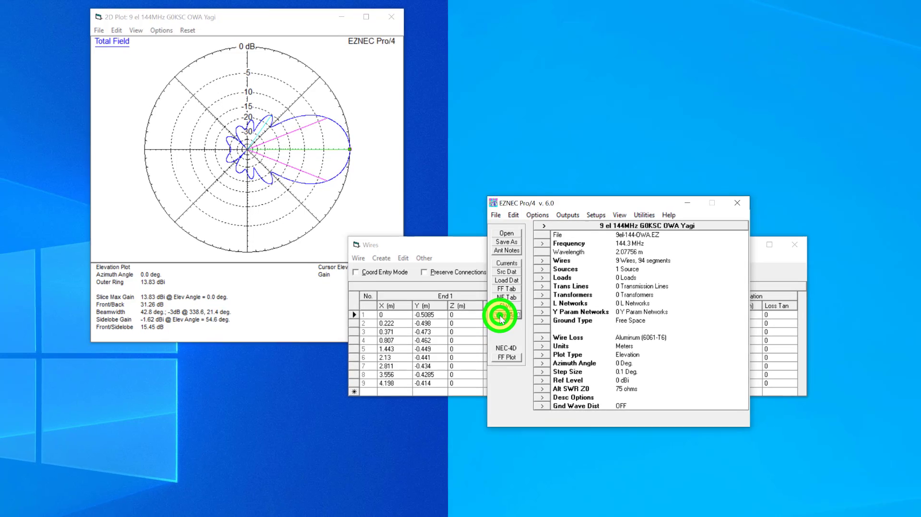
{"action": "left_click", "coordinate": [501, 318]}
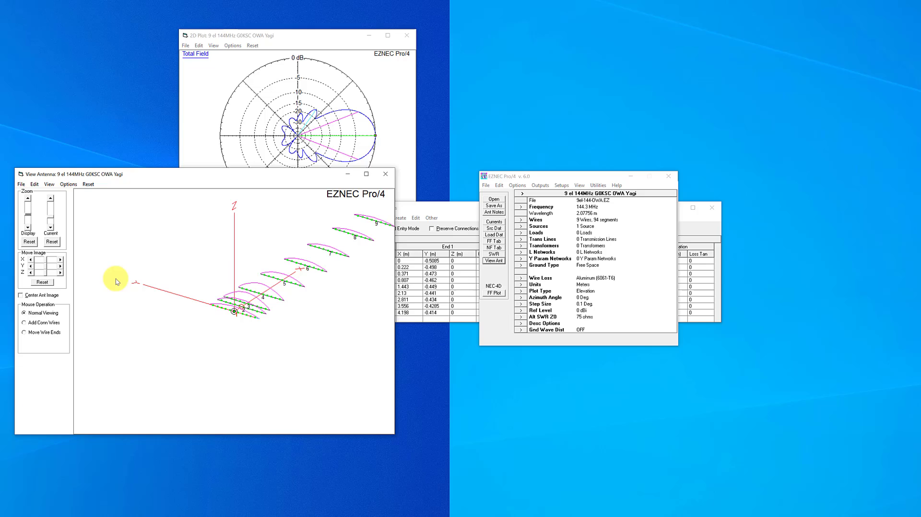
{"action": "mouse_move", "coordinate": [275, 232]}
{"action": "type", "text": "10"}
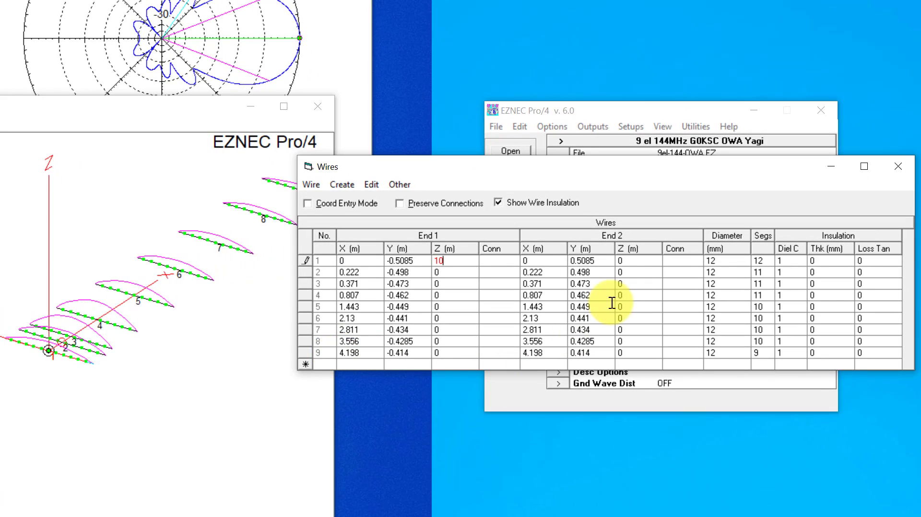
Try editing wire 1's End 2 height, then enable Center Ant Image in the 3D view
{"action": "right_click", "coordinate": [619, 260]}
{"action": "type", "text": "10"}
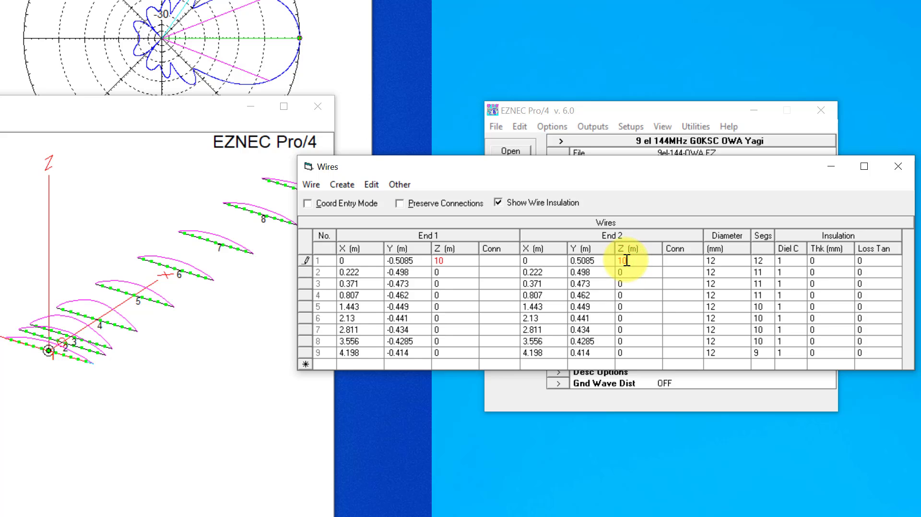
{"action": "left_click", "coordinate": [645, 295]}
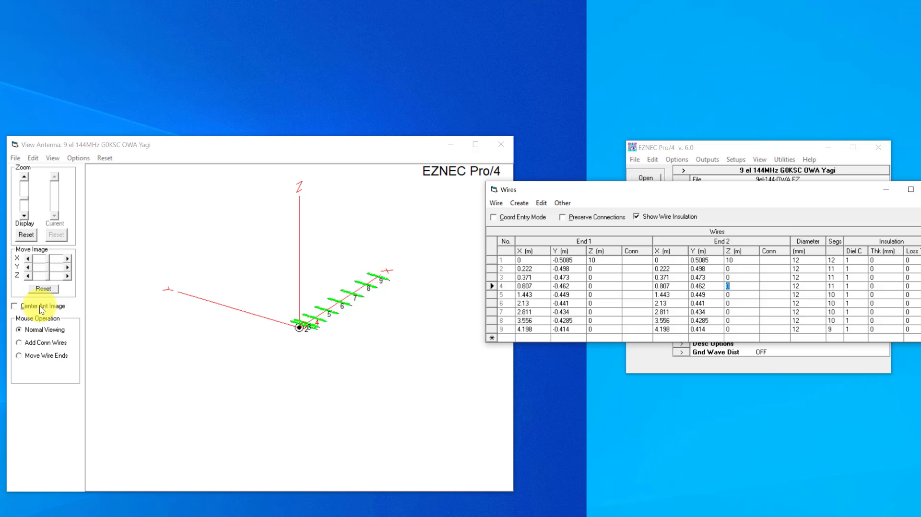
{"action": "left_click", "coordinate": [15, 306]}
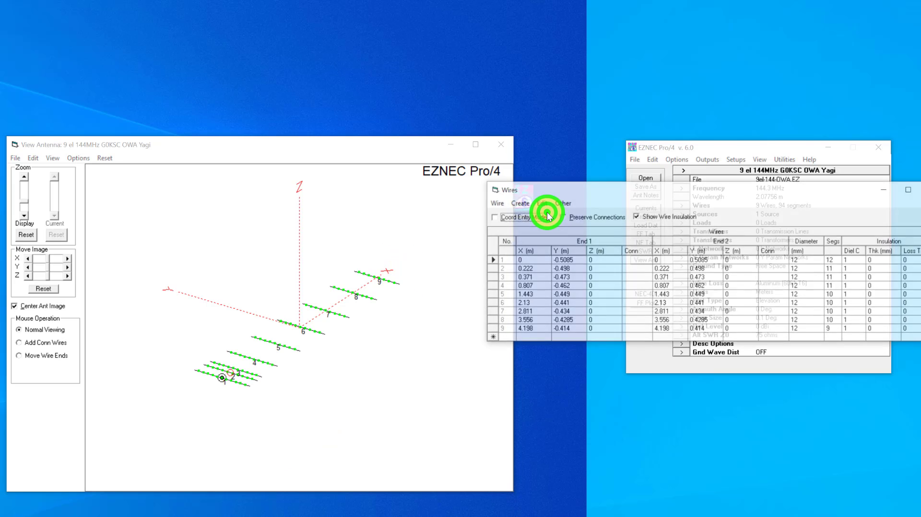
Raise wires 1 to 9 by 10 m, then turn off Center Ant Image
{"action": "left_click", "coordinate": [496, 203]}
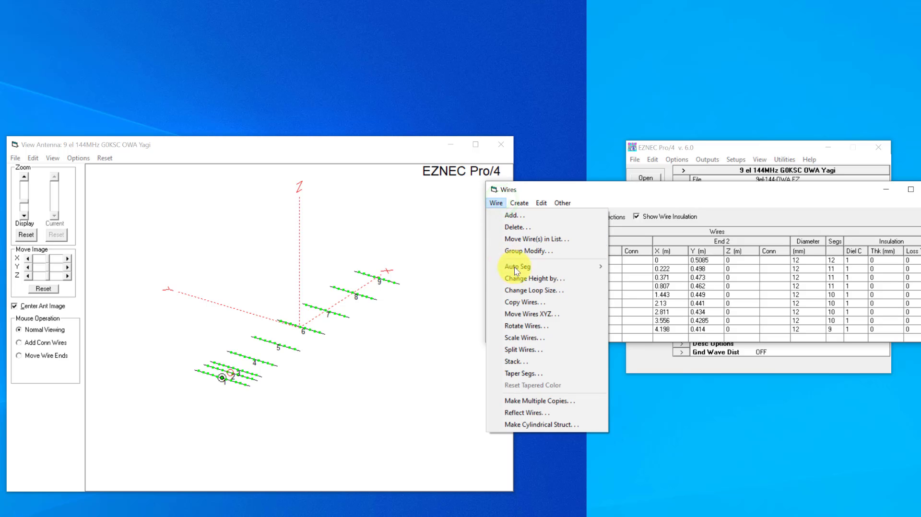
{"action": "left_click", "coordinate": [533, 278]}
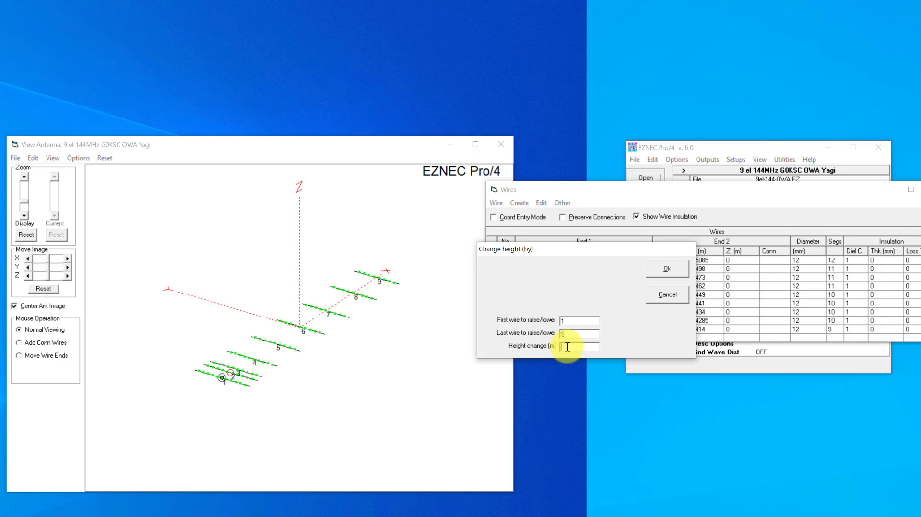
{"action": "type", "text": "10"}
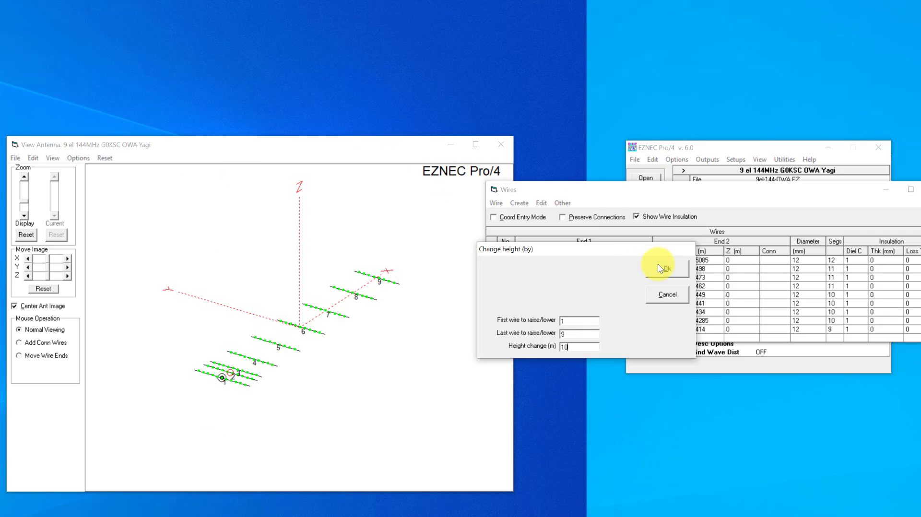
{"action": "left_click", "coordinate": [666, 269]}
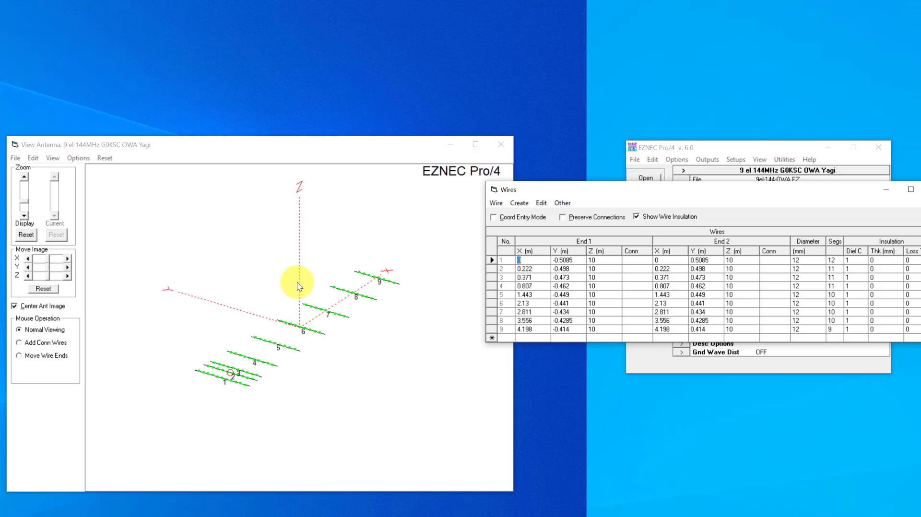
{"action": "mouse_move", "coordinate": [190, 389]}
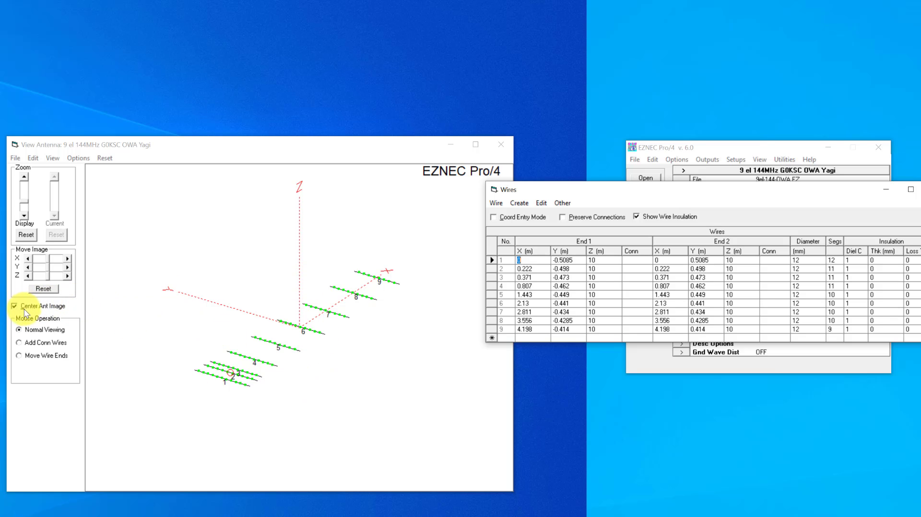
{"action": "left_click", "coordinate": [15, 306]}
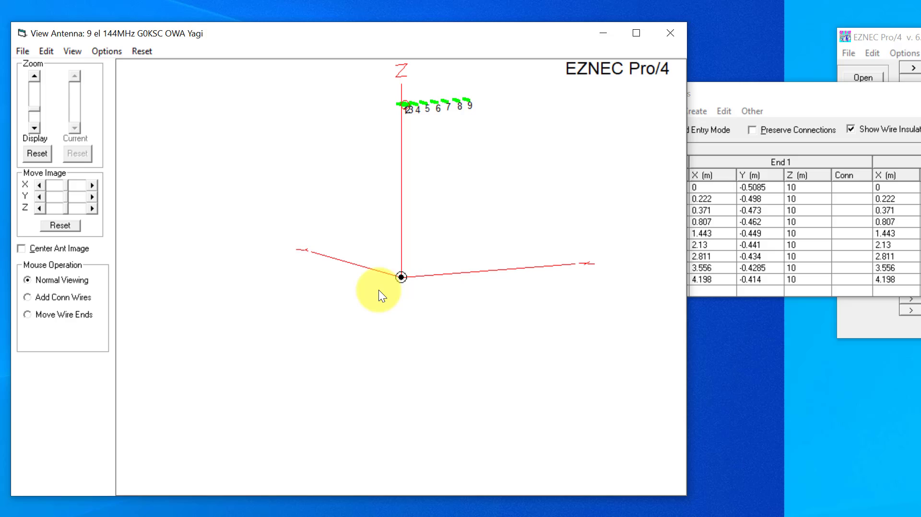
{"action": "mouse_move", "coordinate": [581, 183]}
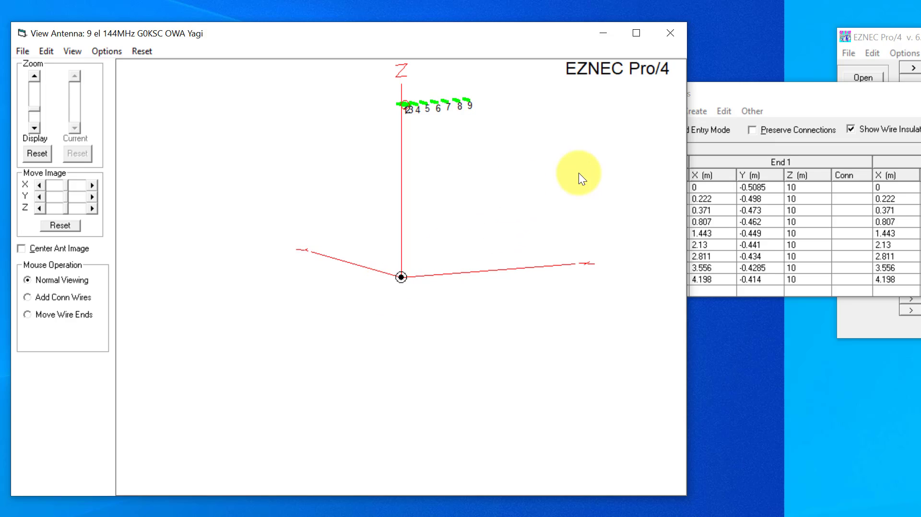
{"action": "mouse_move", "coordinate": [830, 171]}
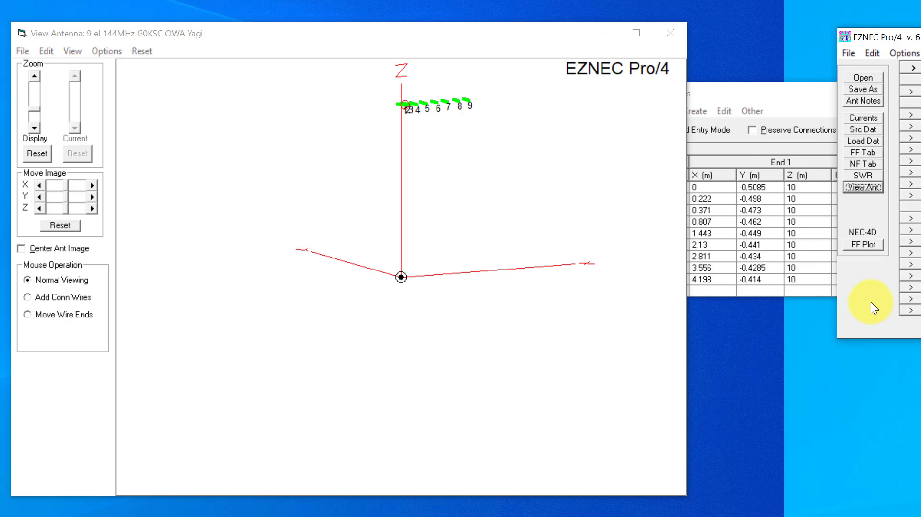
{"action": "mouse_move", "coordinate": [654, 208]}
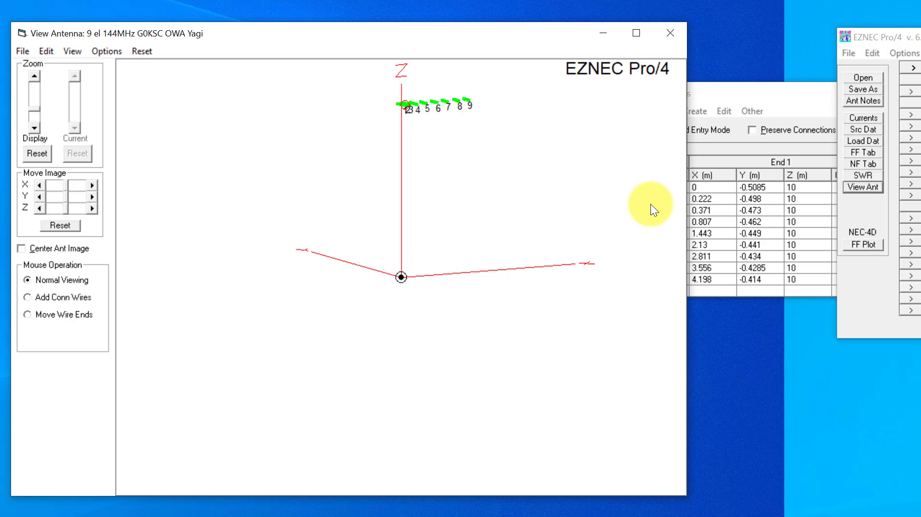
{"action": "mouse_move", "coordinate": [653, 204]}
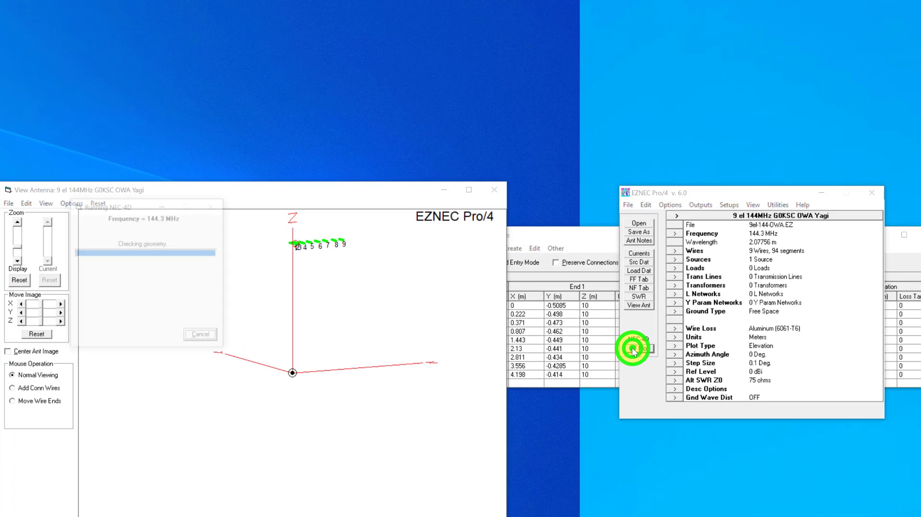
Replot the raised Yagi's pattern, then select Real ground in the Ground Type dialog
{"action": "left_click", "coordinate": [638, 348]}
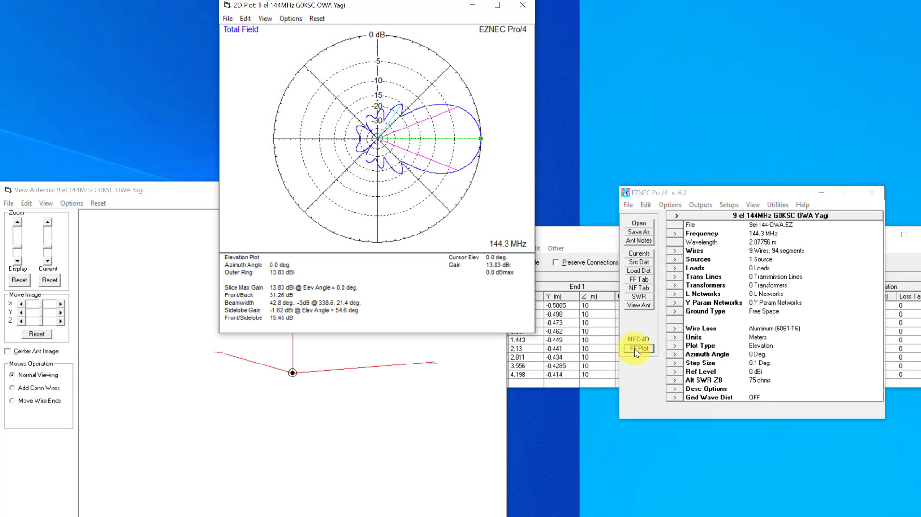
{"action": "left_click", "coordinate": [675, 311]}
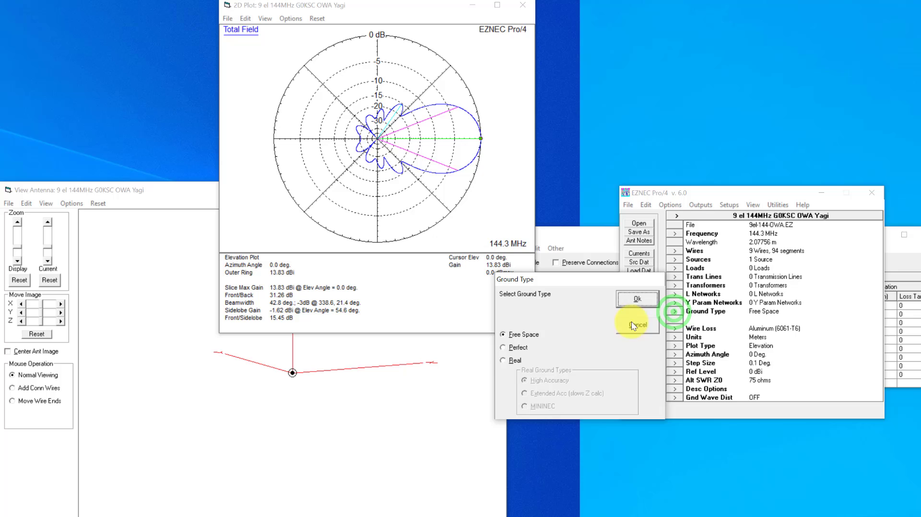
{"action": "left_click", "coordinate": [502, 360]}
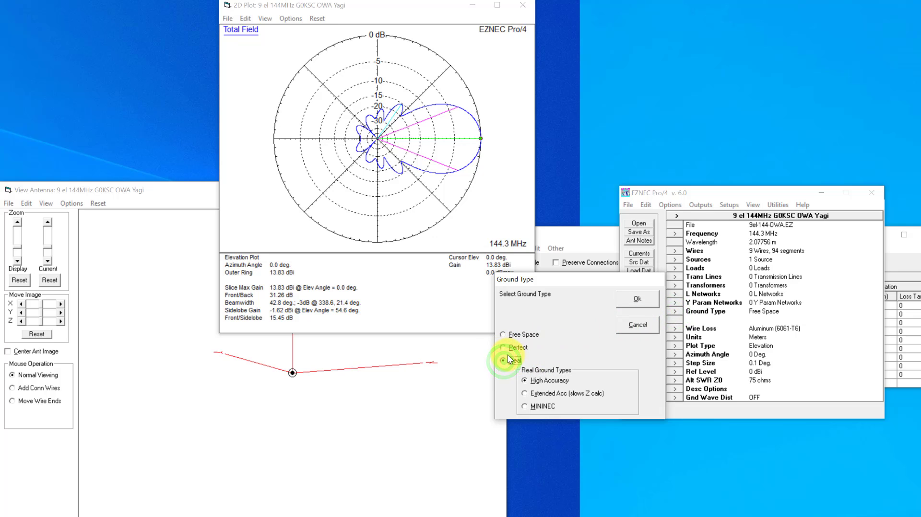
{"action": "left_click", "coordinate": [503, 360]}
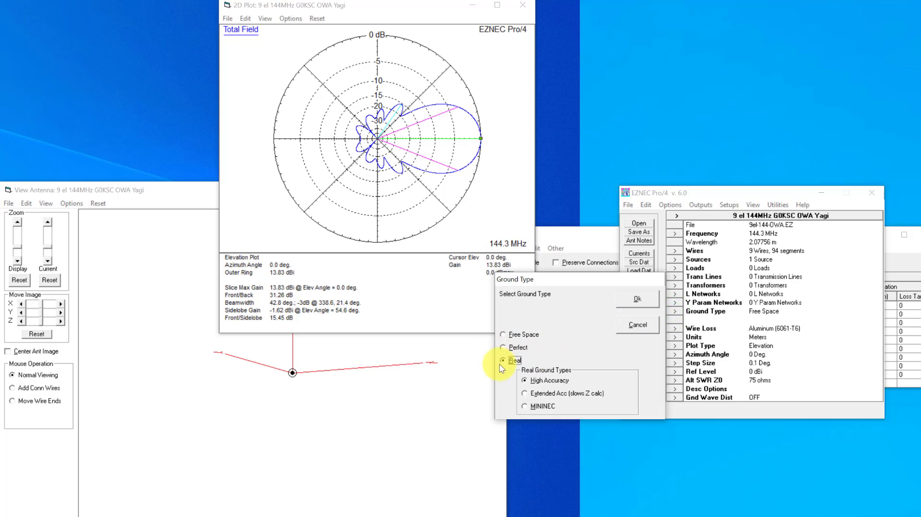
{"action": "mouse_move", "coordinate": [744, 413]}
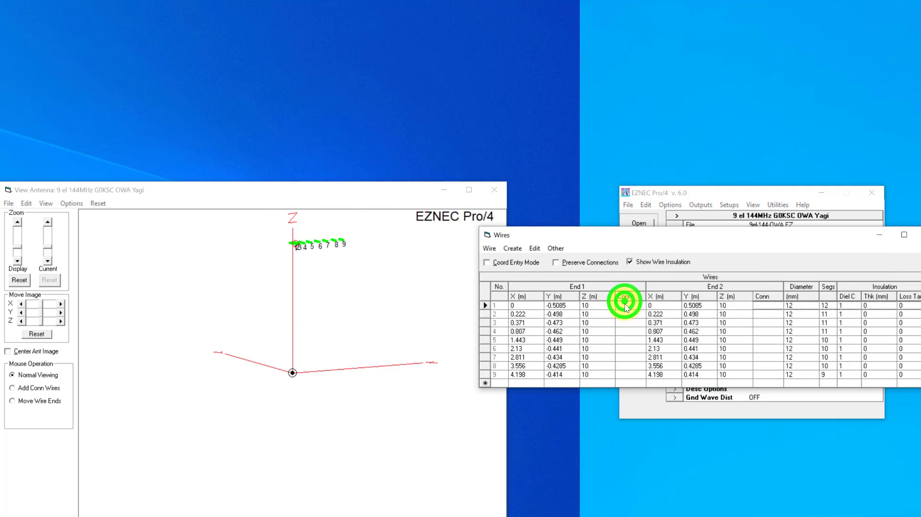
Recalculate the elevation pattern over real ground (19.67 dBi at 2.9°) and center the plot window
{"action": "left_click", "coordinate": [638, 349]}
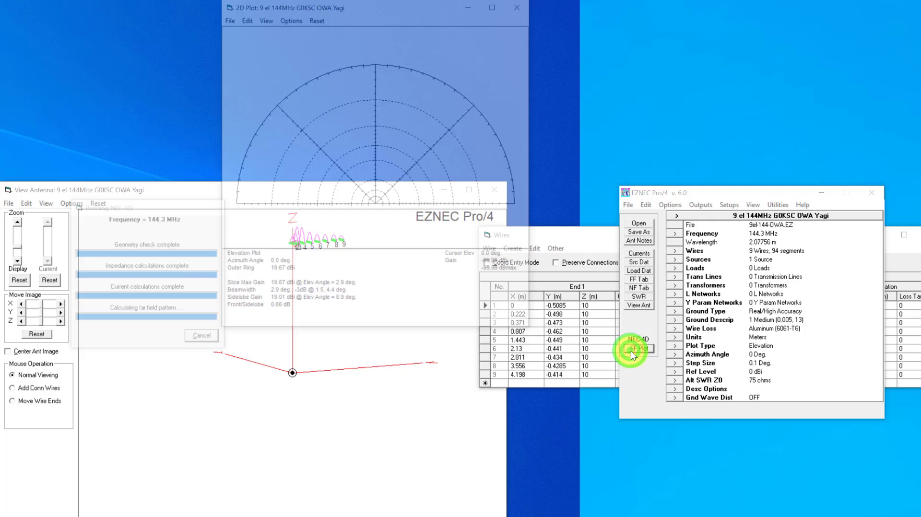
{"action": "left_click", "coordinate": [638, 348]}
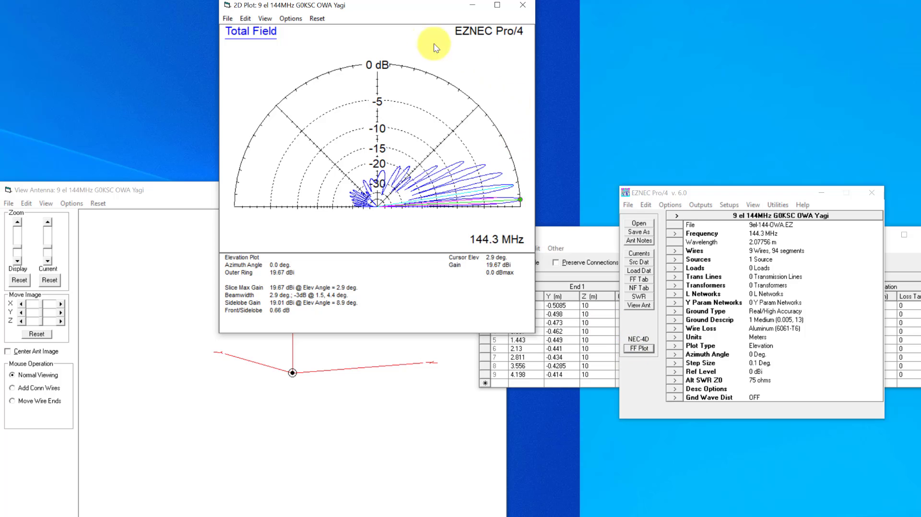
{"action": "left_click_drag", "start_coordinate": [374, 5], "coordinate": [436, 107]}
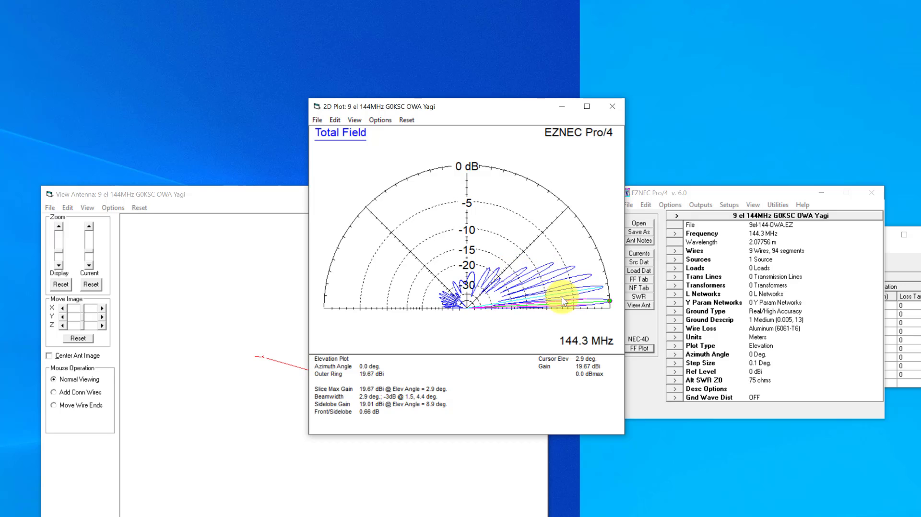
{"action": "mouse_move", "coordinate": [568, 307]}
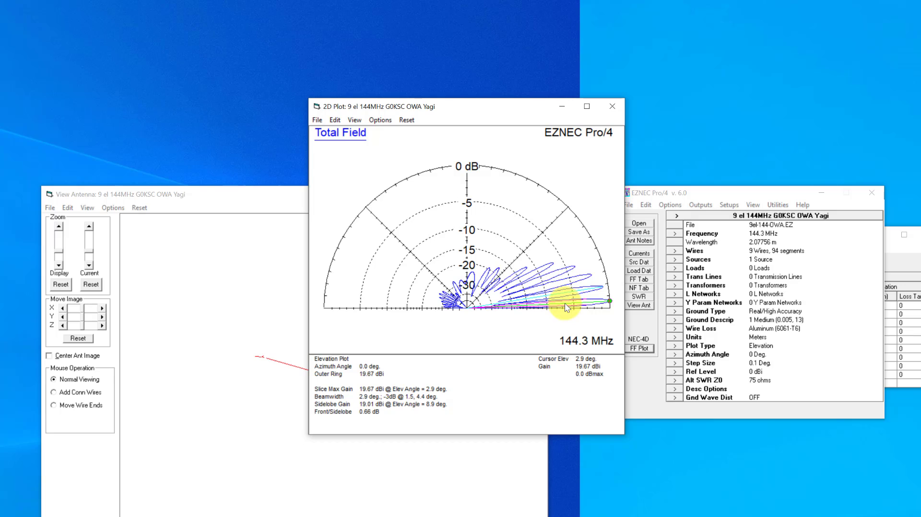
{"action": "mouse_move", "coordinate": [537, 275]}
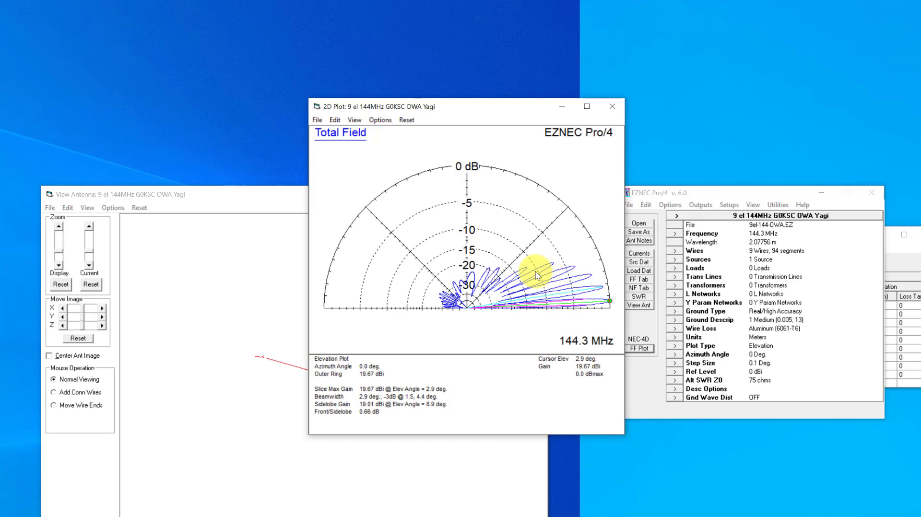
{"action": "mouse_move", "coordinate": [541, 277]}
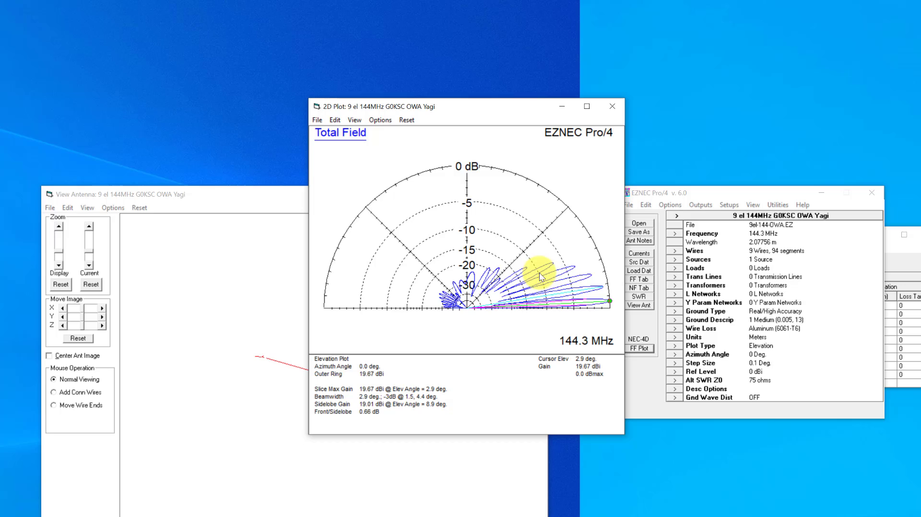
{"action": "mouse_move", "coordinate": [570, 304]}
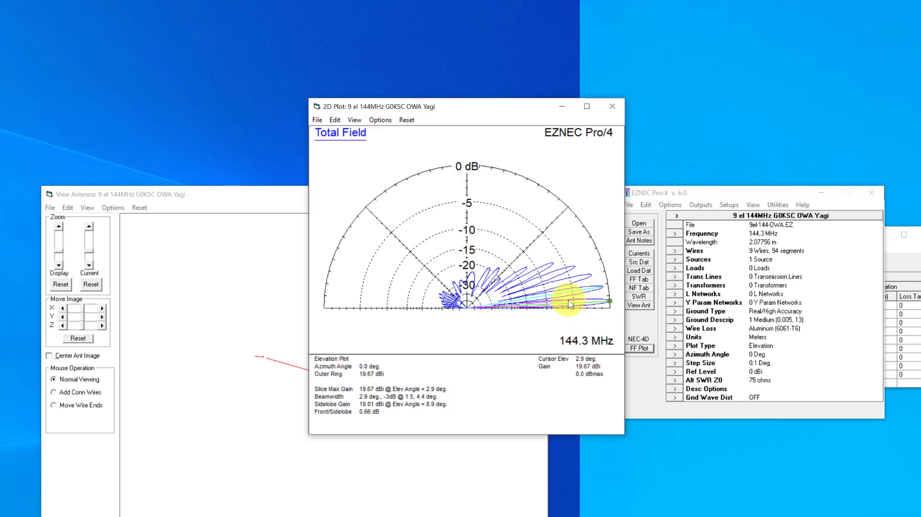
{"action": "mouse_move", "coordinate": [566, 281]}
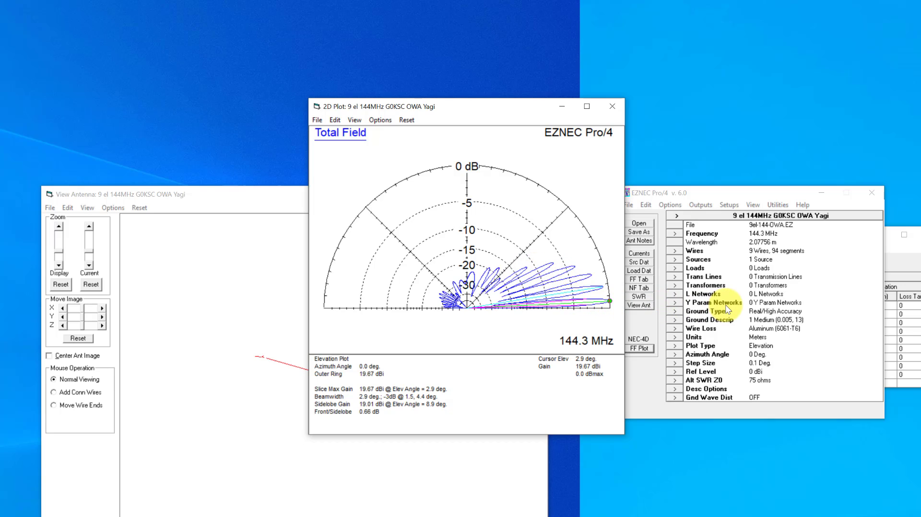
{"action": "mouse_move", "coordinate": [813, 383]}
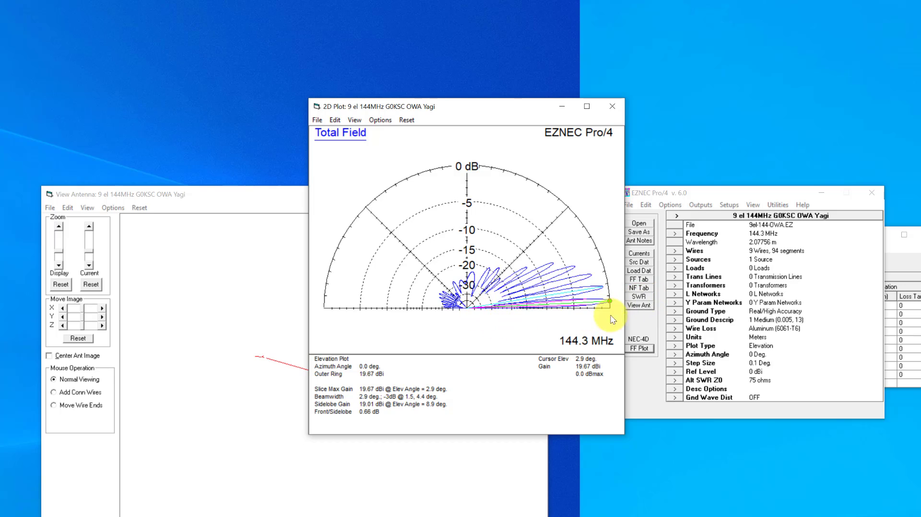
{"action": "mouse_move", "coordinate": [584, 326]}
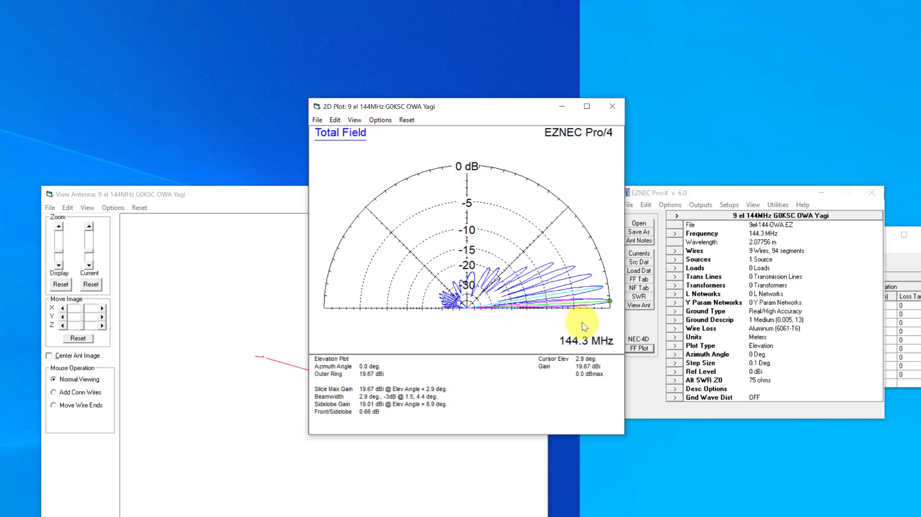
{"action": "mouse_move", "coordinate": [585, 323]}
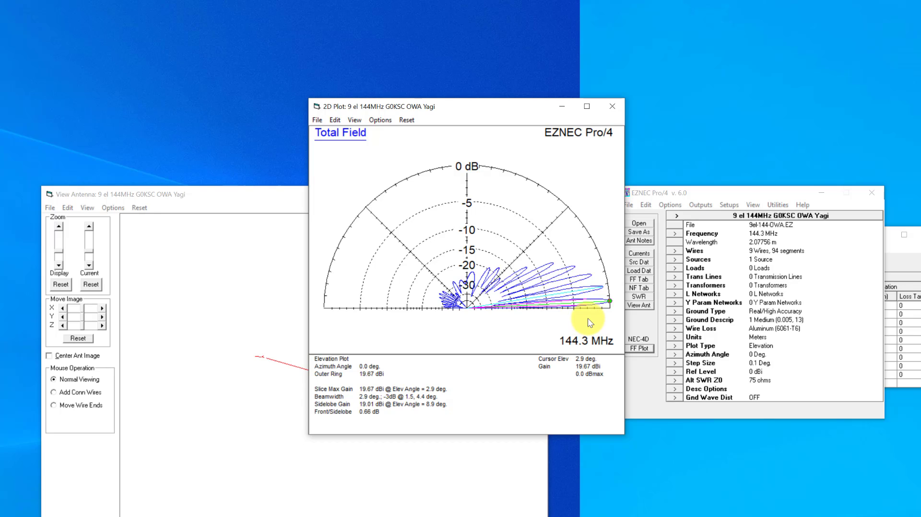
{"action": "mouse_move", "coordinate": [569, 277]}
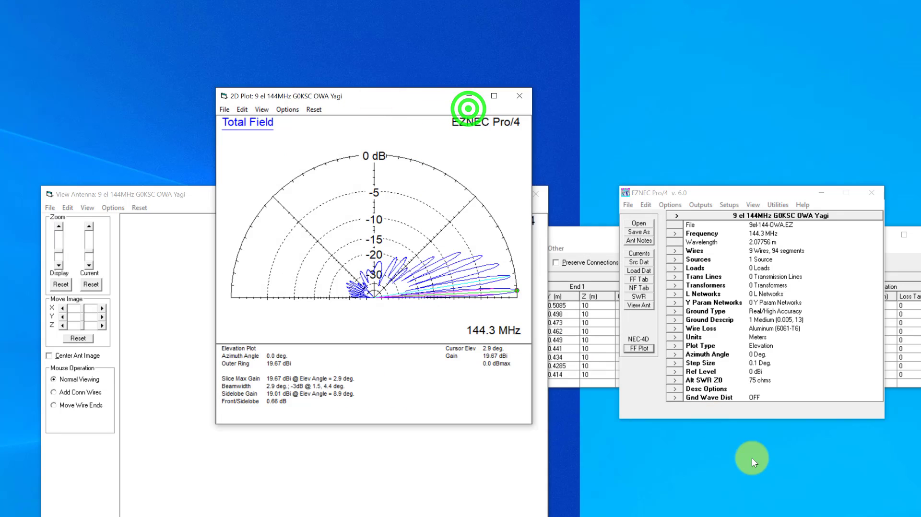
Set the plot type to 3D with a 1° step size and calculate the pattern over real ground
{"action": "left_click", "coordinate": [700, 346]}
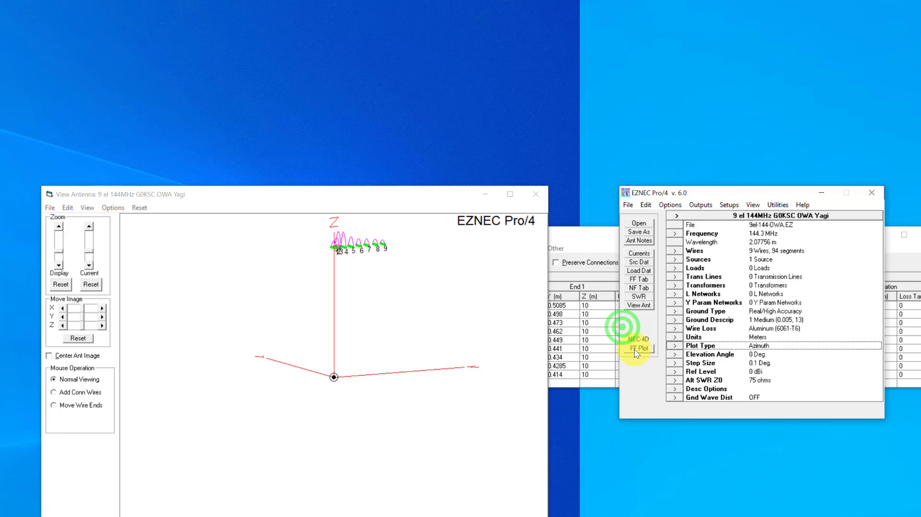
{"action": "left_click", "coordinate": [638, 349]}
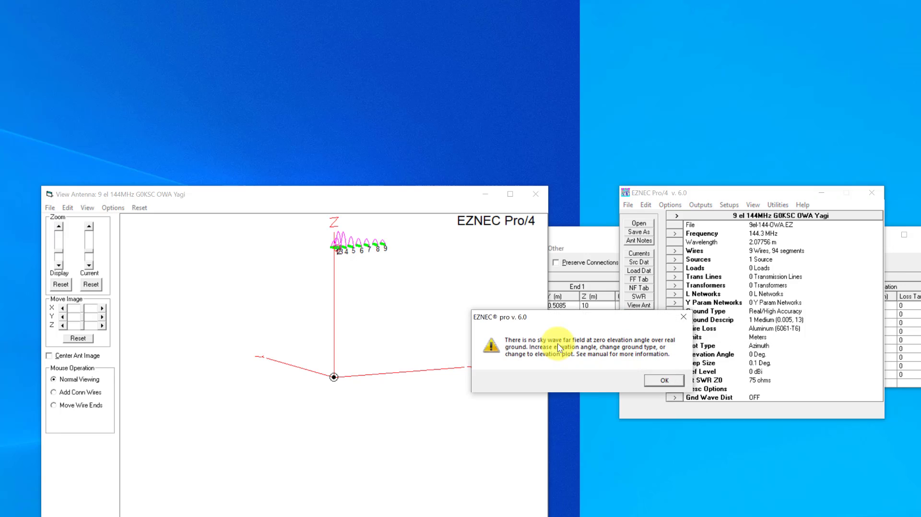
{"action": "left_click", "coordinate": [664, 380]}
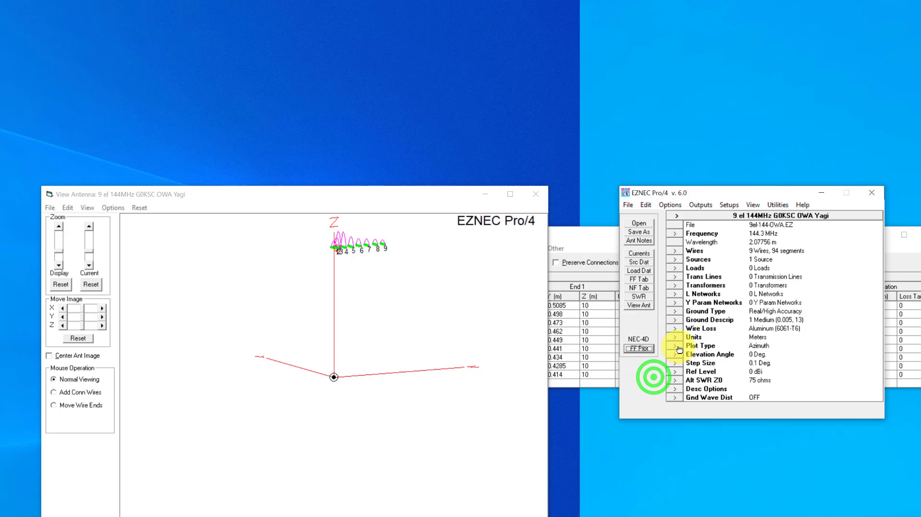
{"action": "left_click", "coordinate": [675, 346]}
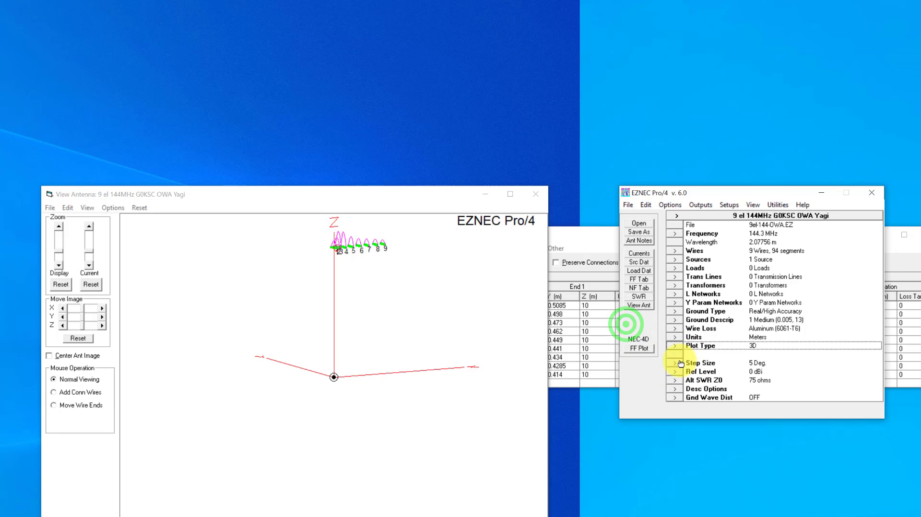
{"action": "left_click", "coordinate": [674, 362]}
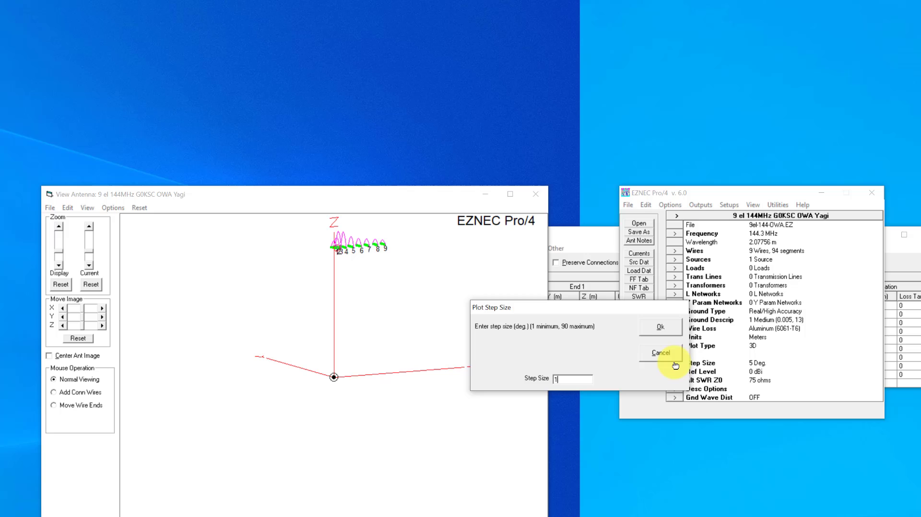
{"action": "left_click", "coordinate": [660, 326]}
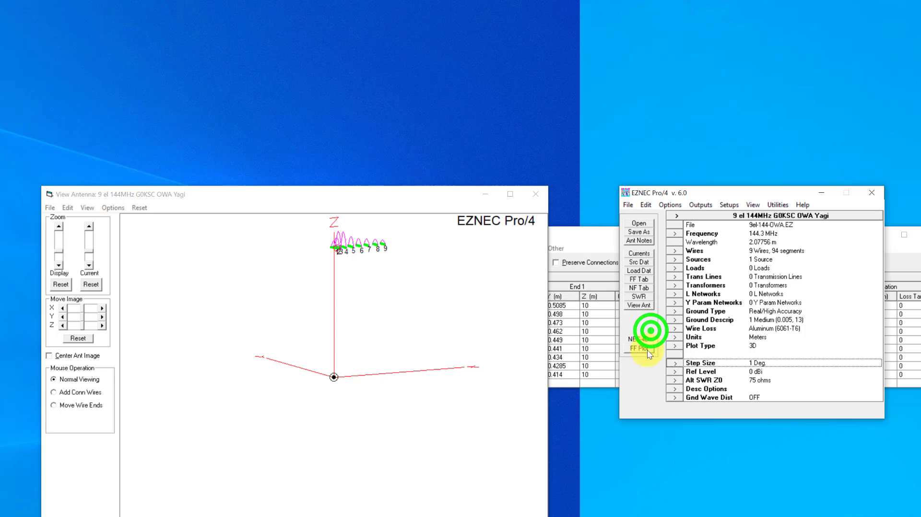
{"action": "left_click", "coordinate": [637, 349]}
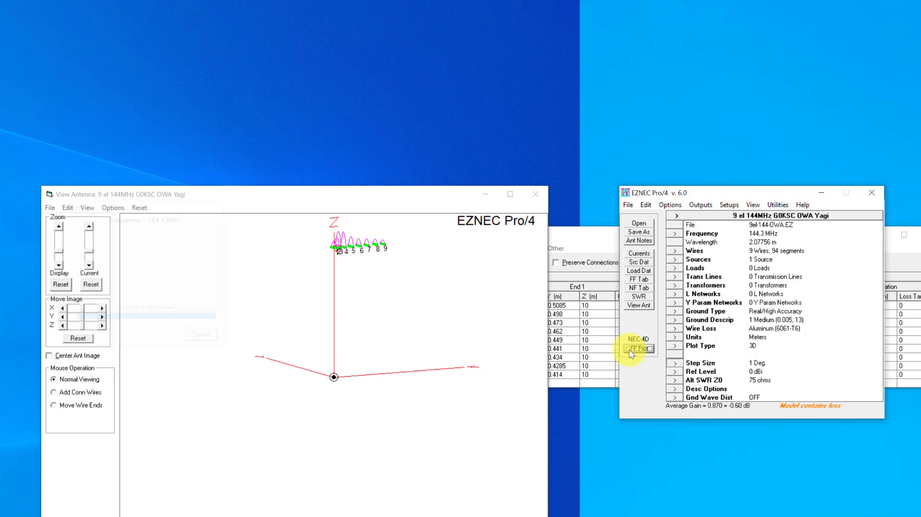
{"action": "left_click", "coordinate": [639, 348]}
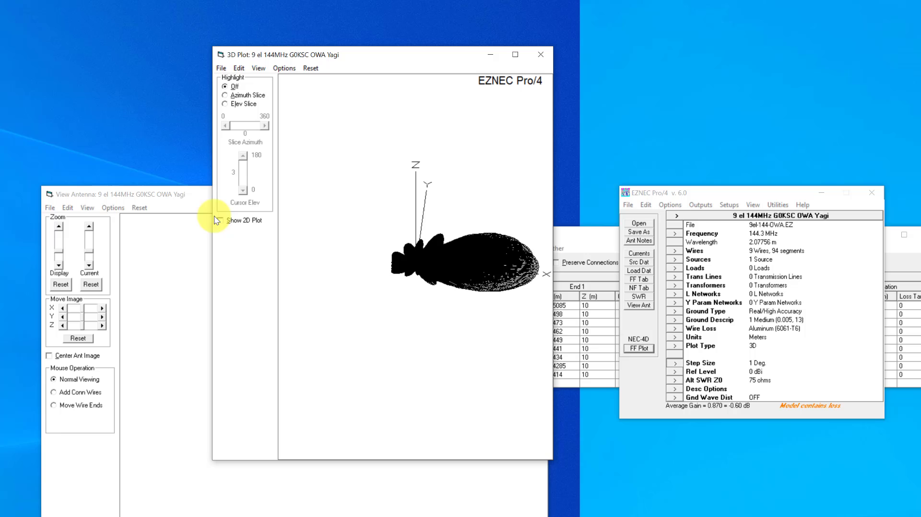
Display the 2D elevation slice: 19.67 dBi peak at 3.0°, 2.7° beamwidth
{"action": "left_click", "coordinate": [223, 220]}
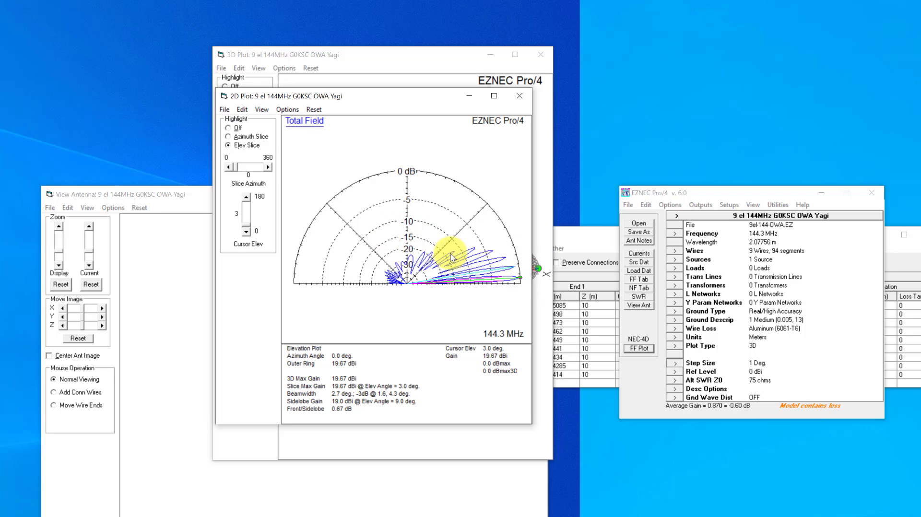
{"action": "mouse_move", "coordinate": [502, 253]}
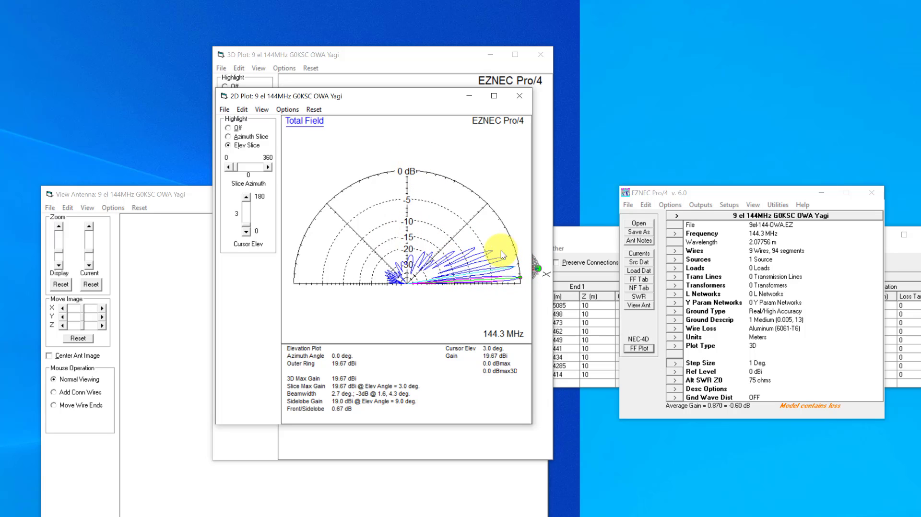
{"action": "mouse_move", "coordinate": [417, 274]}
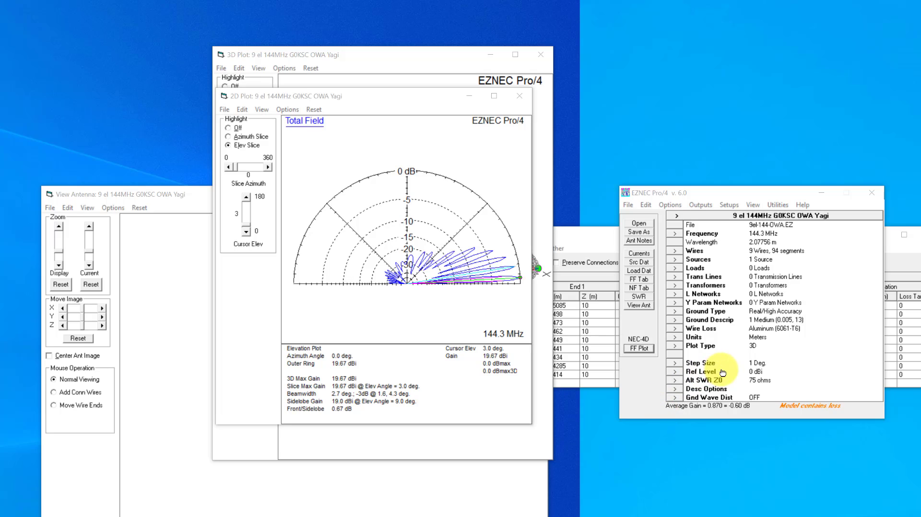
{"action": "mouse_move", "coordinate": [750, 348]}
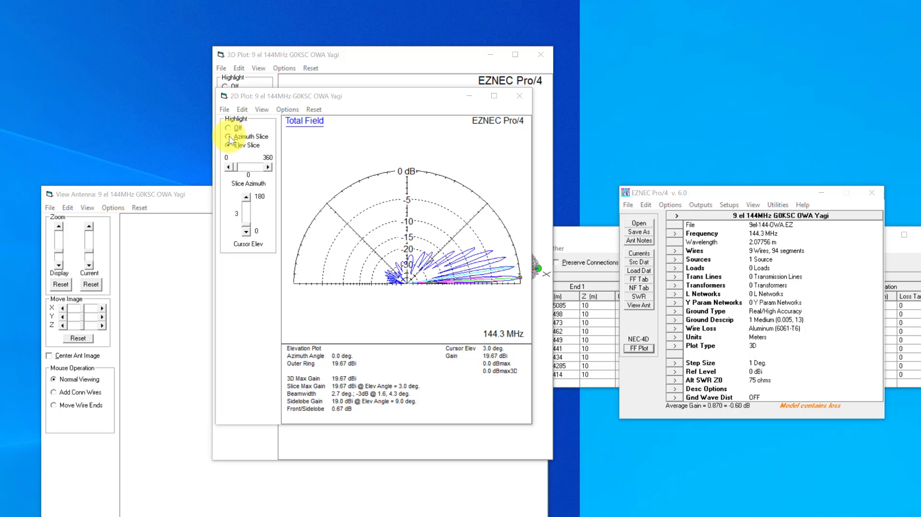
Show the azimuth slice at 3° elevation: 19.67 dBi, 38.2° beamwidth, 31.12 dB front-to-back
{"action": "left_click", "coordinate": [229, 136]}
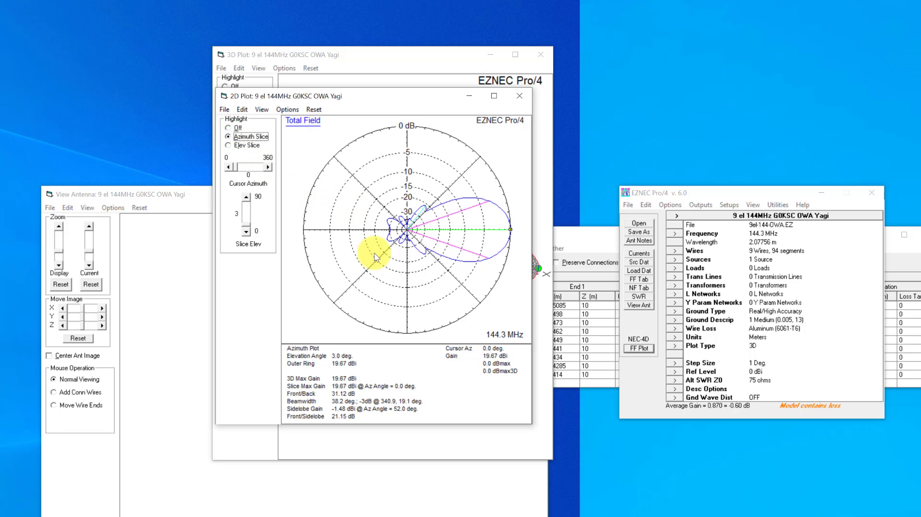
{"action": "mouse_move", "coordinate": [514, 261]}
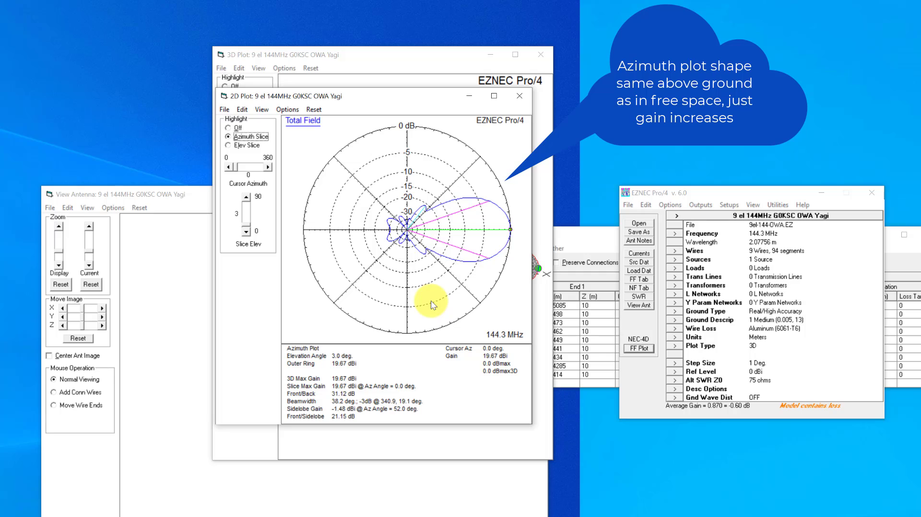
{"action": "mouse_move", "coordinate": [507, 253]}
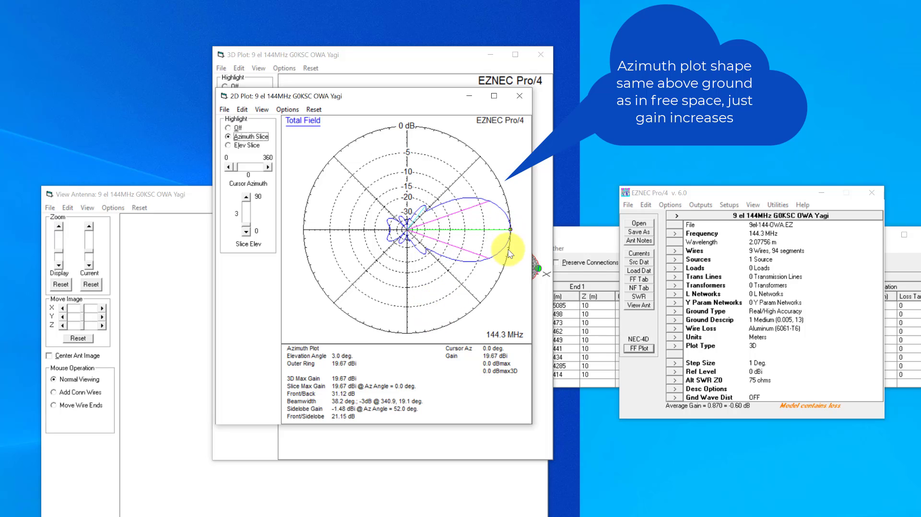
{"action": "mouse_move", "coordinate": [504, 229]}
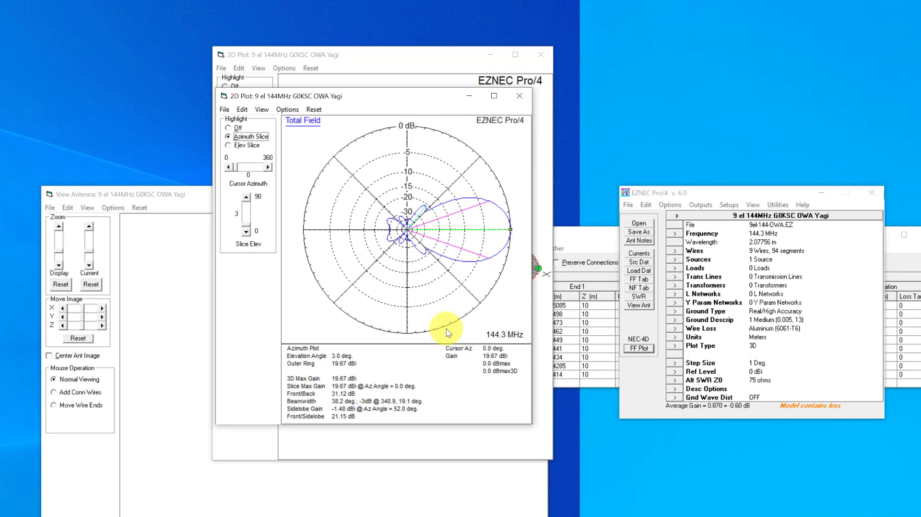
View the single Yagi's elevation slice, then close the 2D plot window
{"action": "left_click", "coordinate": [228, 145]}
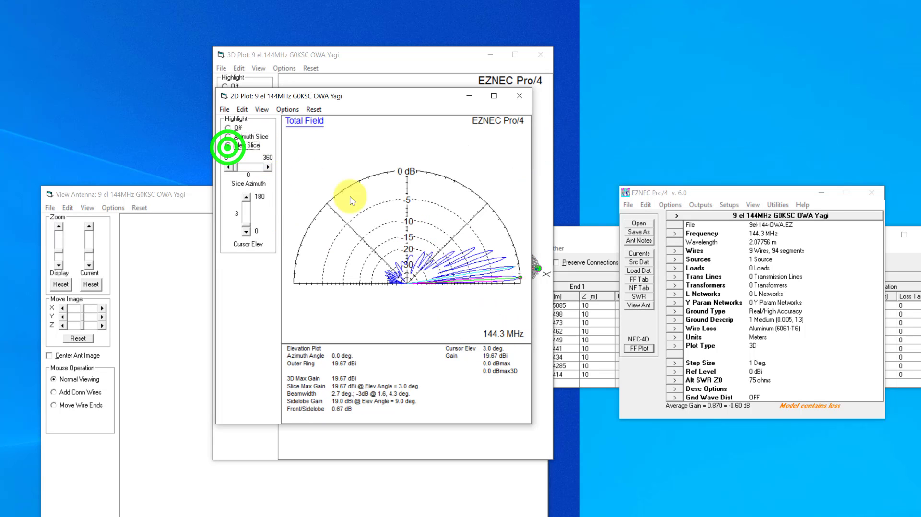
{"action": "left_click", "coordinate": [519, 96]}
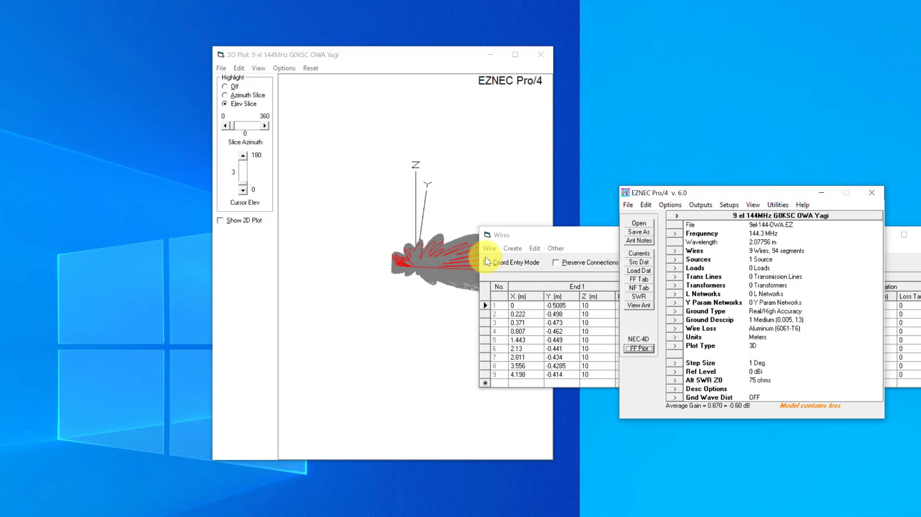
Copy wires 1–9 into a second Yagi offset 2.8 m higher in Z
{"action": "left_click", "coordinate": [513, 248]}
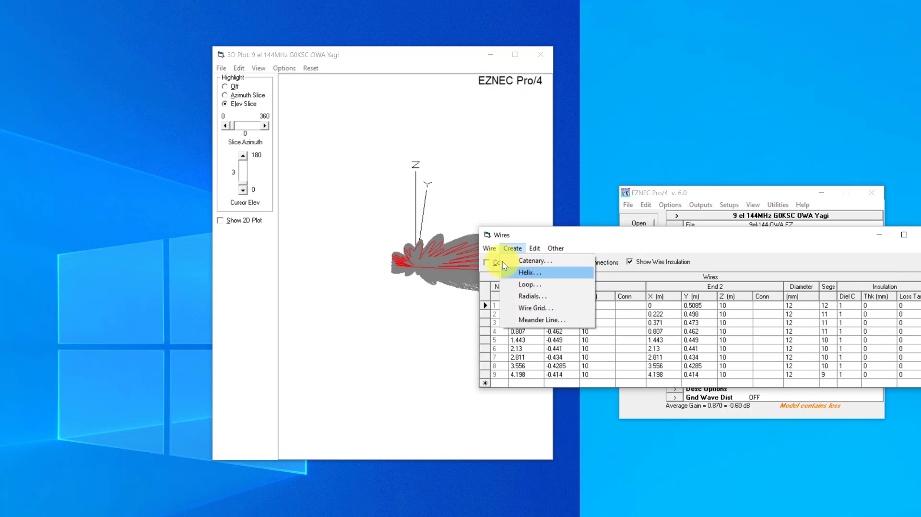
{"action": "left_click", "coordinate": [489, 248]}
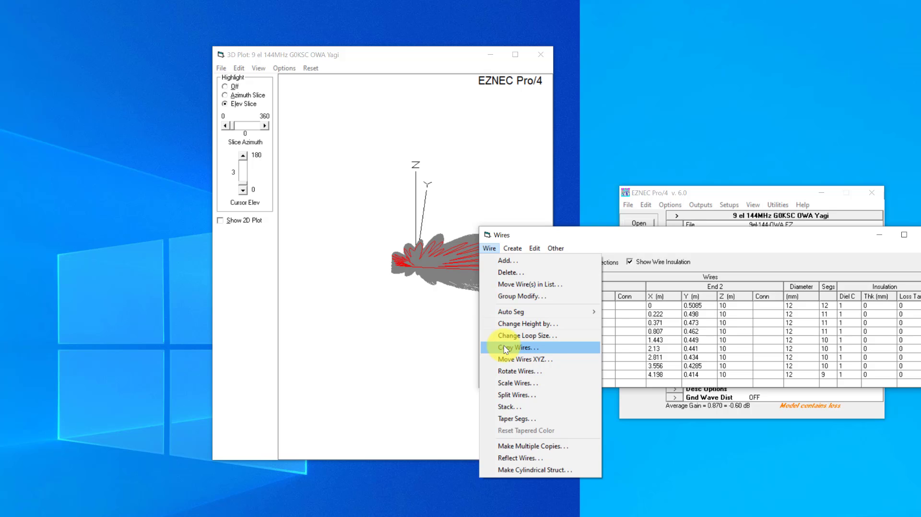
{"action": "left_click", "coordinate": [518, 348]}
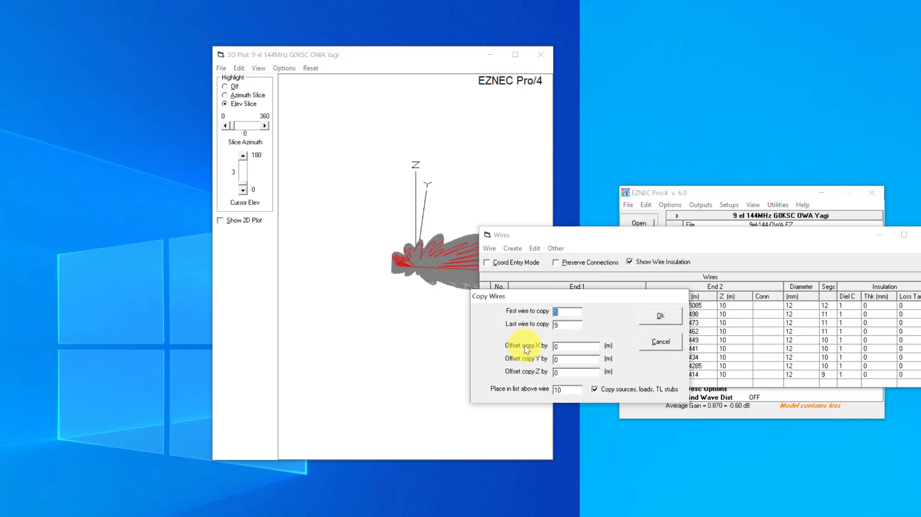
{"action": "mouse_move", "coordinate": [575, 361]}
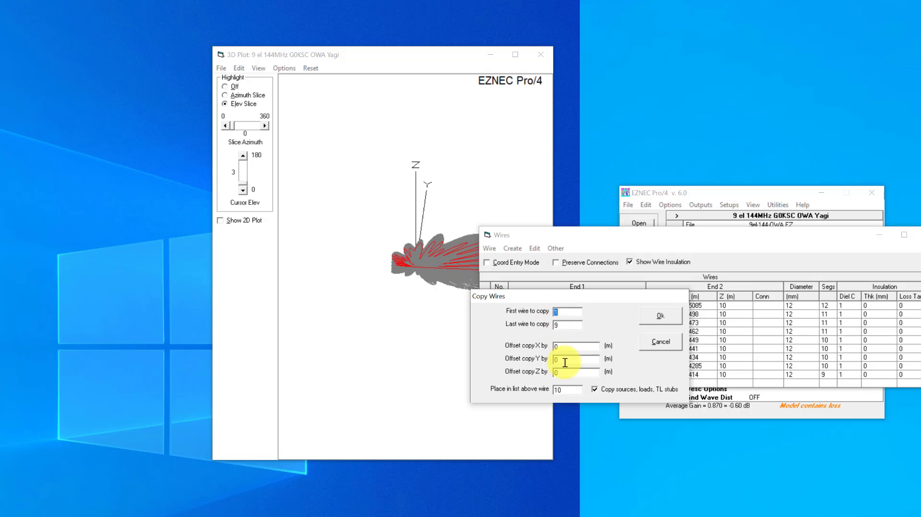
{"action": "left_click", "coordinate": [567, 372]}
{"action": "type", "text": "2"}
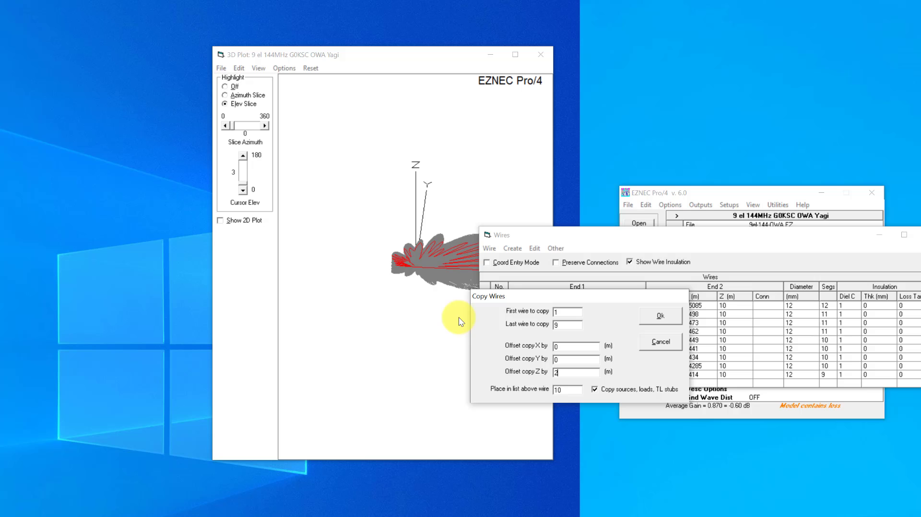
{"action": "type", "text": ".8"}
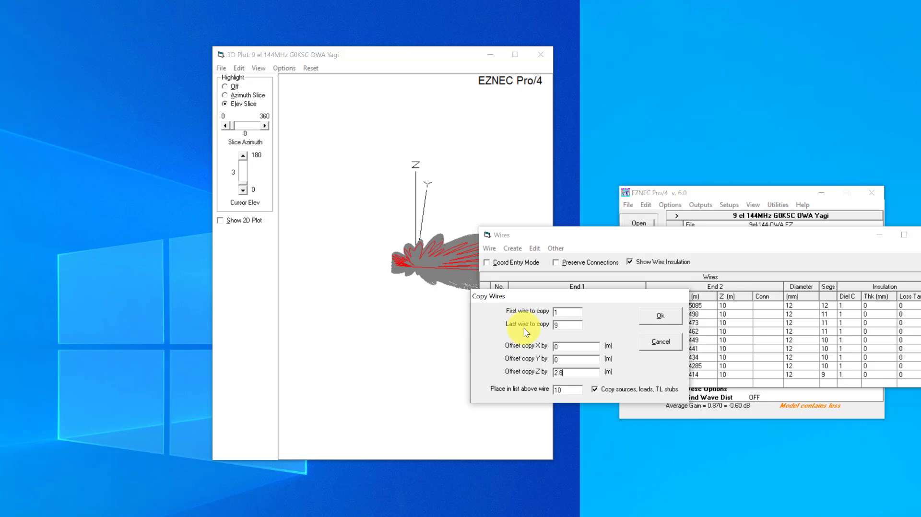
{"action": "mouse_move", "coordinate": [644, 316]}
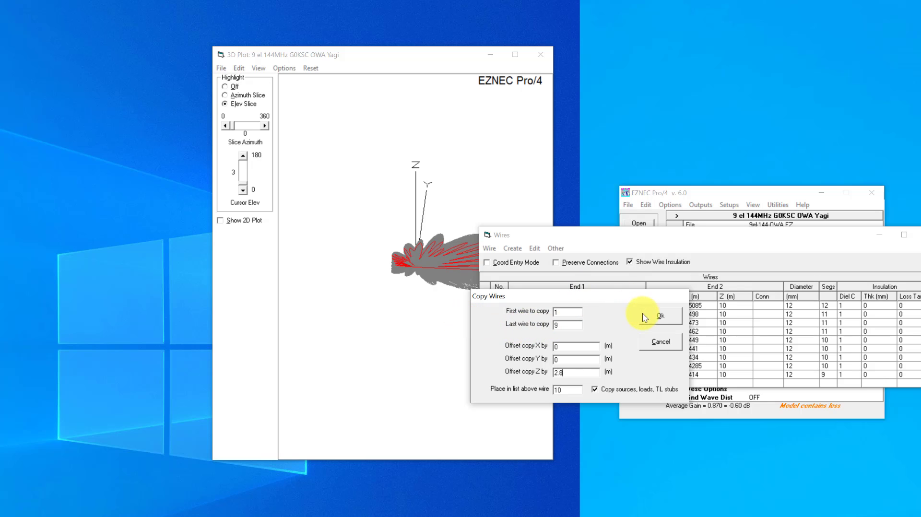
{"action": "left_click", "coordinate": [660, 316]}
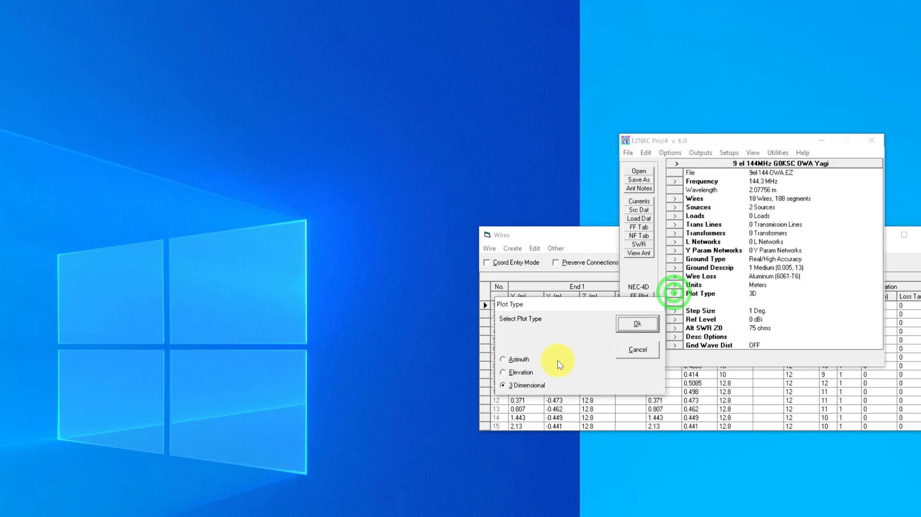
Set plot type to Elevation and view both Yagis stacked at 10 m and 12.8 m
{"action": "left_click", "coordinate": [637, 324]}
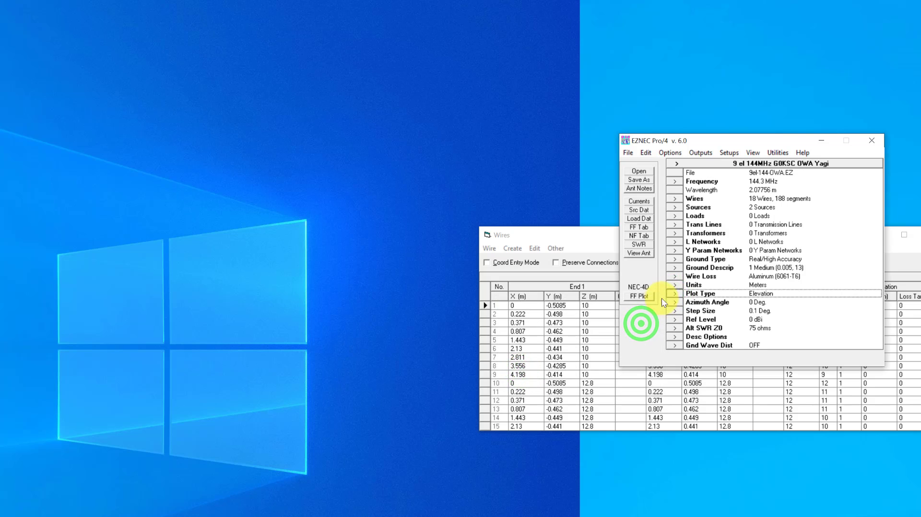
{"action": "mouse_move", "coordinate": [765, 311]}
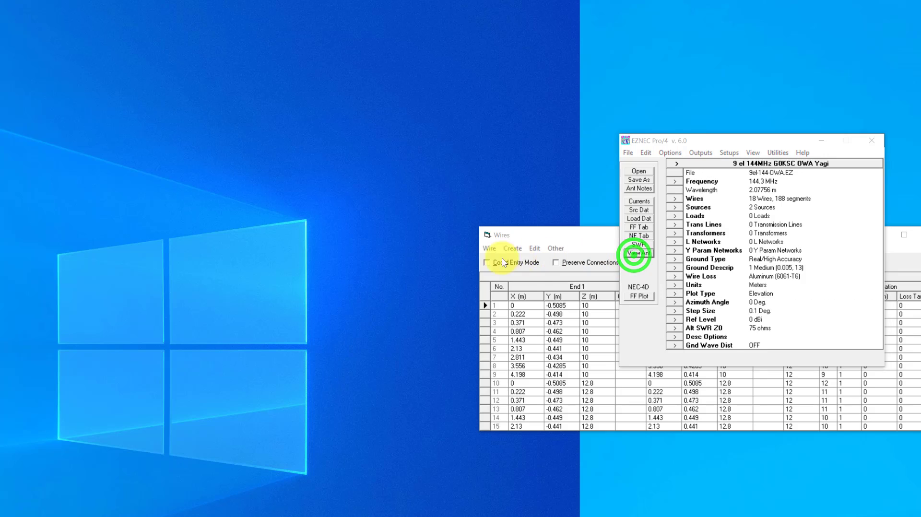
{"action": "left_click", "coordinate": [638, 254]}
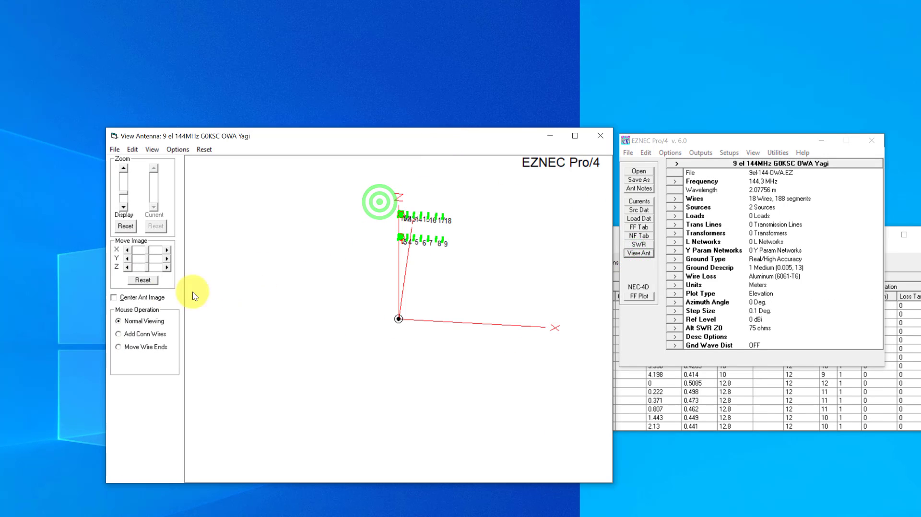
{"action": "left_click", "coordinate": [114, 297]}
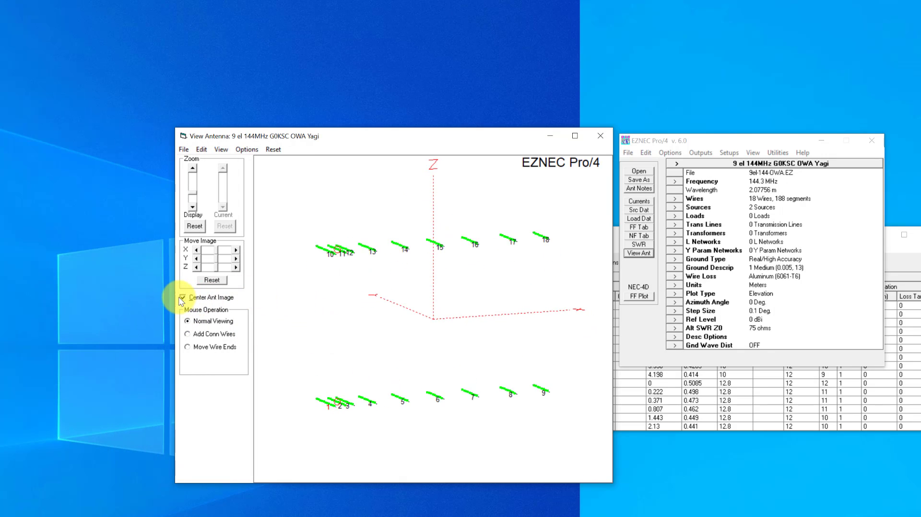
{"action": "left_click", "coordinate": [183, 298]}
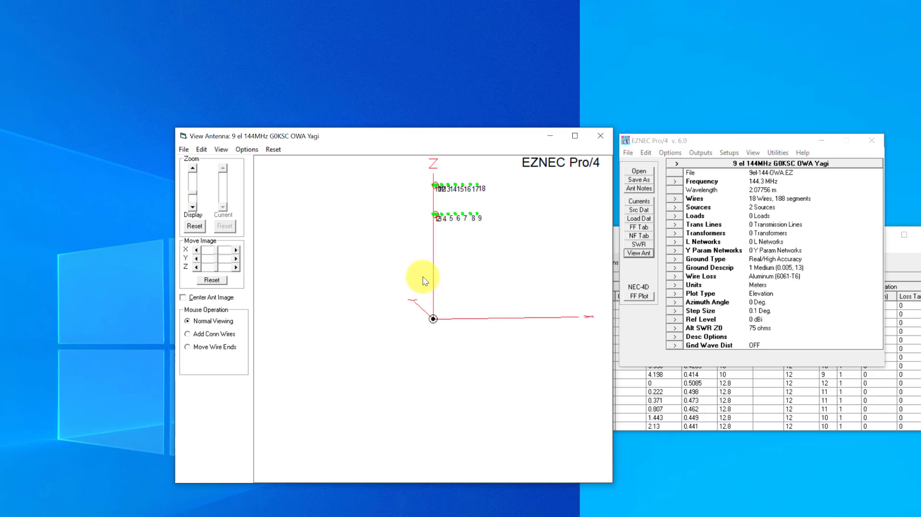
{"action": "mouse_move", "coordinate": [648, 329]}
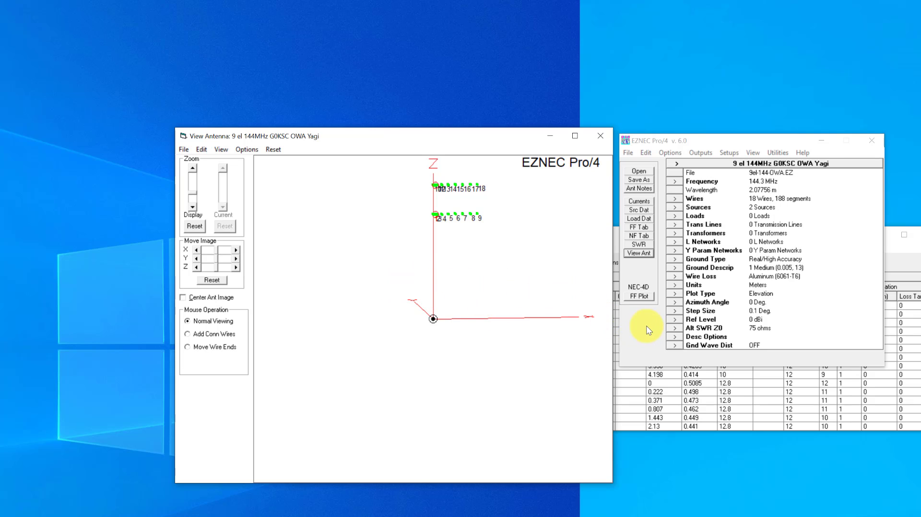
{"action": "mouse_move", "coordinate": [642, 298]}
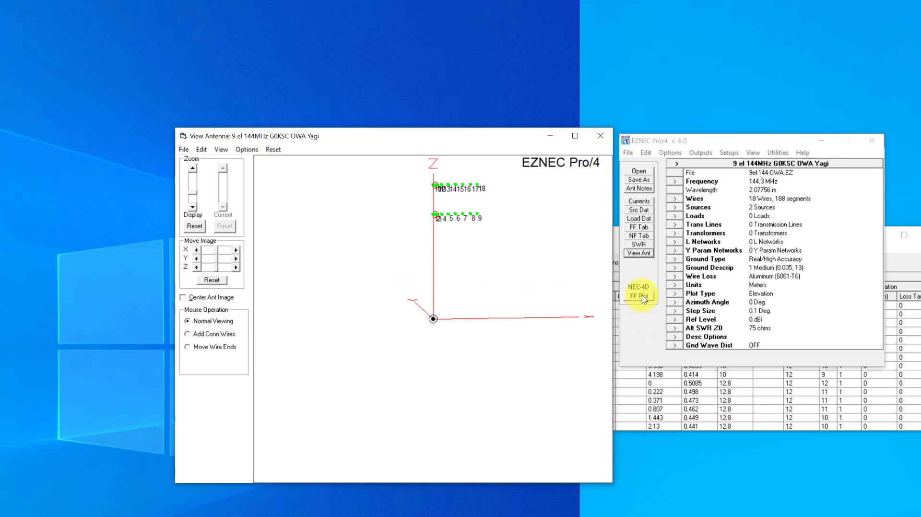
Calculate the stacked pair's elevation pattern: 22.46 dBi peak, 2.6° beamwidth
{"action": "left_click", "coordinate": [638, 296]}
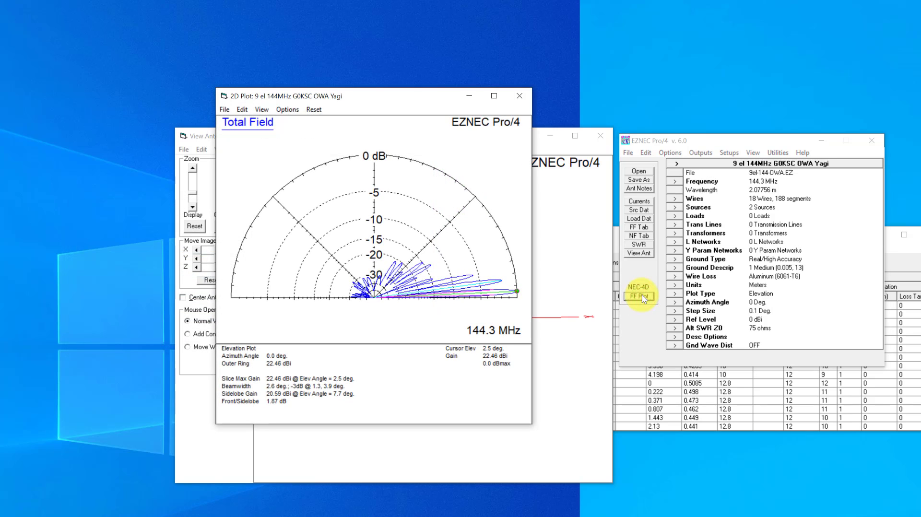
{"action": "mouse_move", "coordinate": [596, 395]}
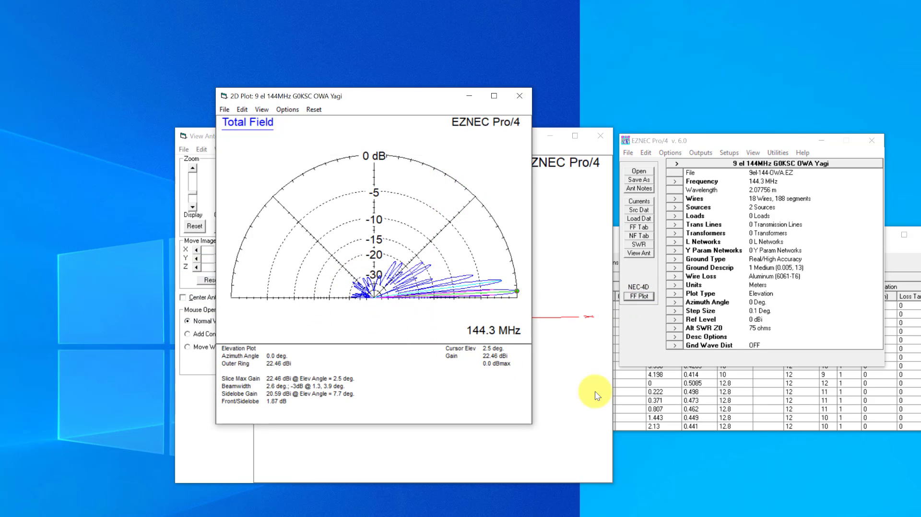
{"action": "mouse_move", "coordinate": [503, 295]}
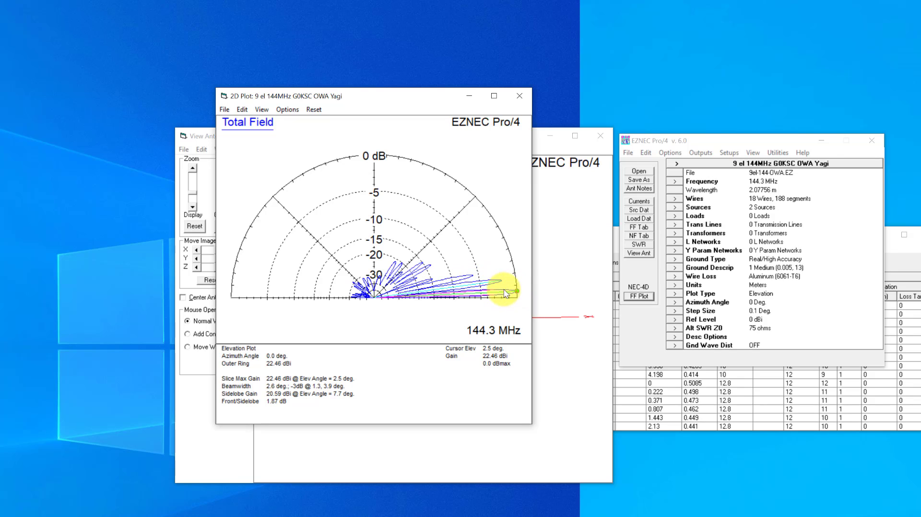
{"action": "mouse_move", "coordinate": [431, 280]}
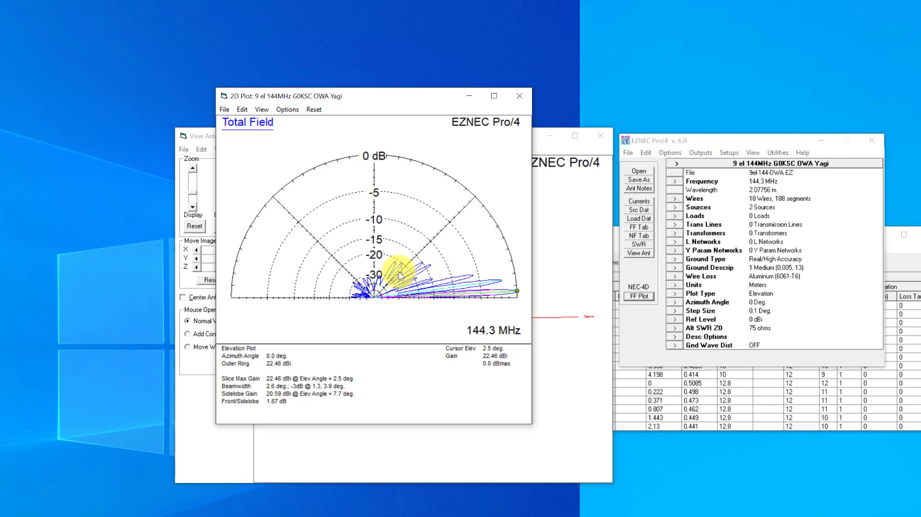
{"action": "mouse_move", "coordinate": [397, 282]}
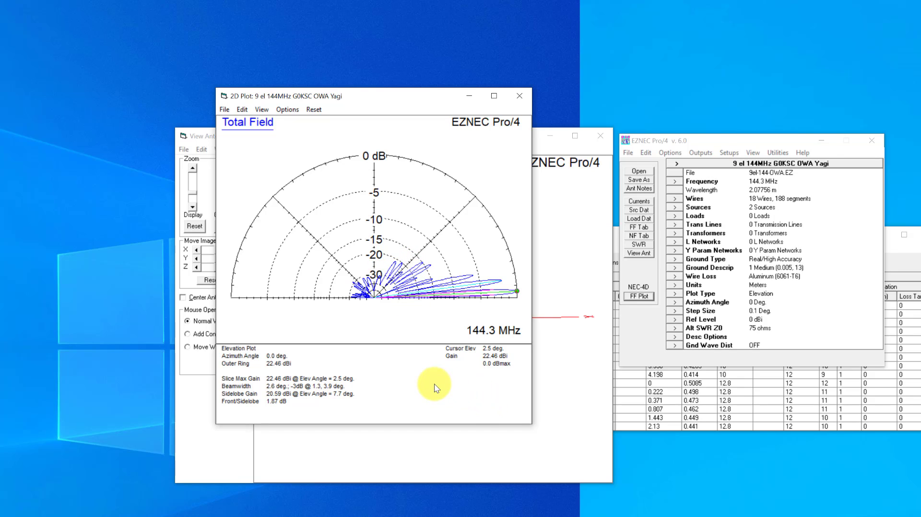
{"action": "mouse_move", "coordinate": [510, 343]}
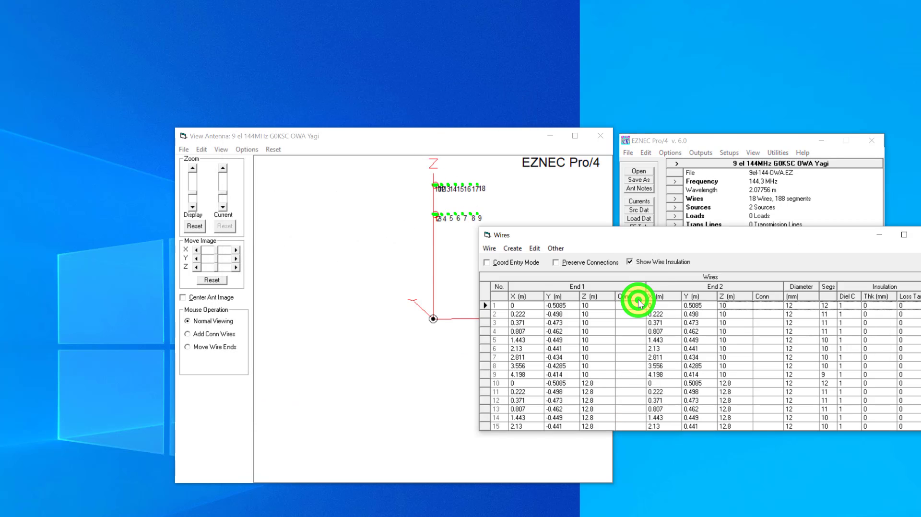
Plot the free-space stacked elevation pattern: 16.75 dBi at 0°, 19.5° beamwidth
{"action": "left_click", "coordinate": [638, 296]}
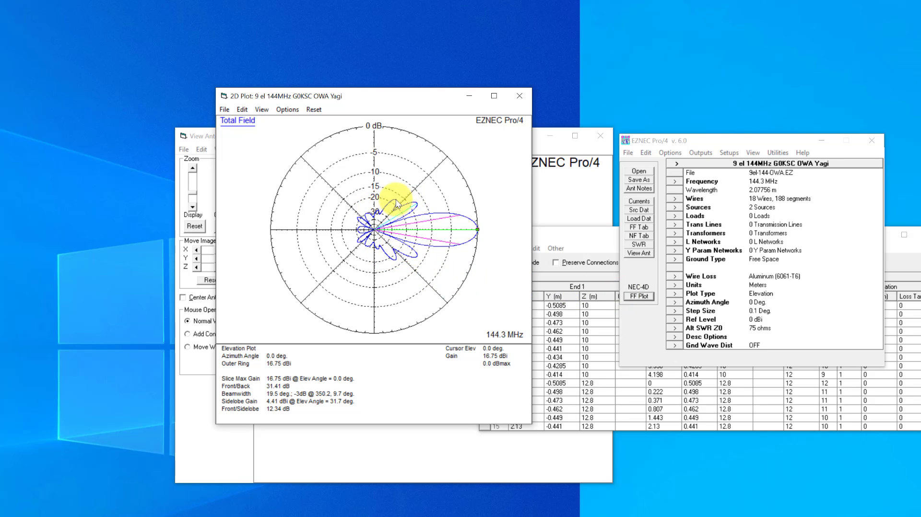
{"action": "mouse_move", "coordinate": [581, 305]}
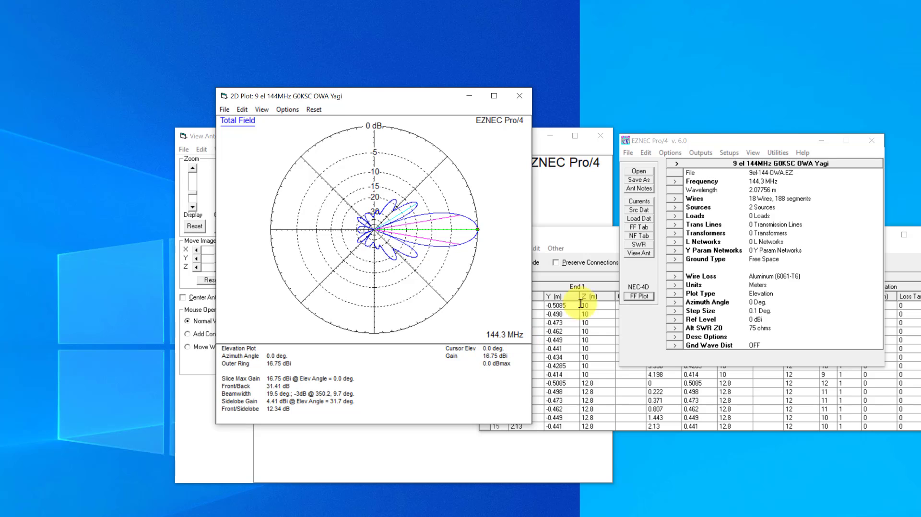
{"action": "left_click", "coordinate": [674, 293]}
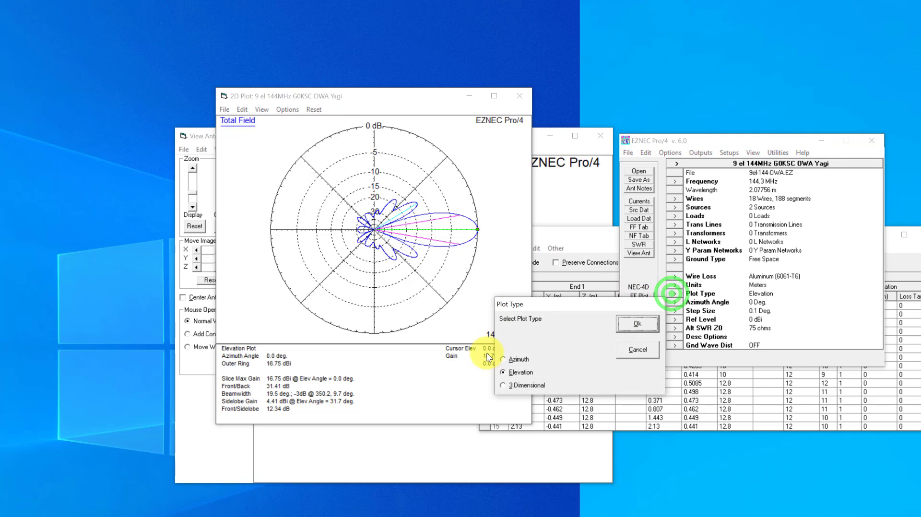
Plot the azimuth pattern: 16.75 dBi, 38.6° beamwidth, 31.41 dB front-to-back
{"action": "left_click", "coordinate": [637, 323]}
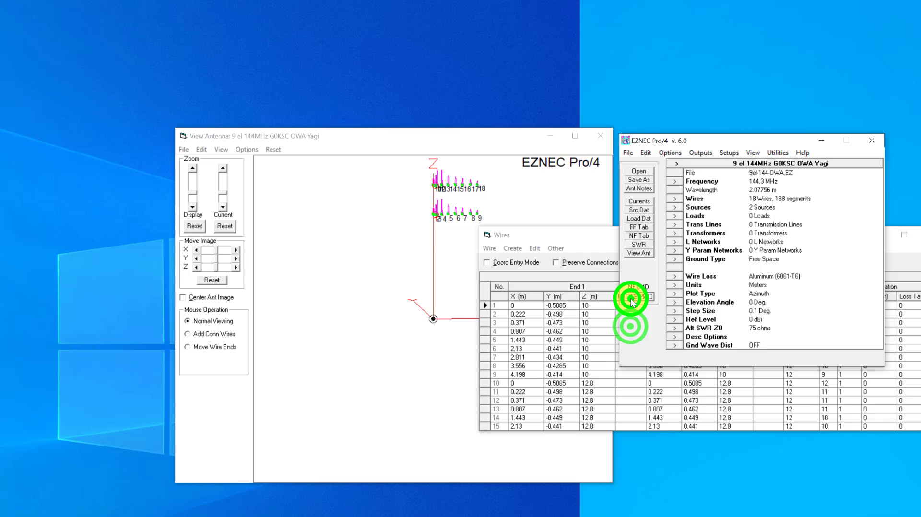
{"action": "left_click", "coordinate": [638, 296]}
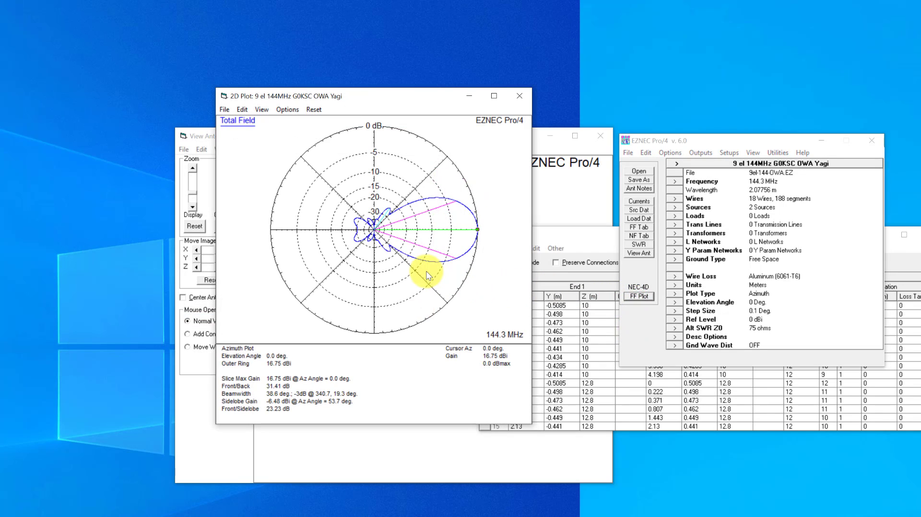
{"action": "mouse_move", "coordinate": [413, 243]}
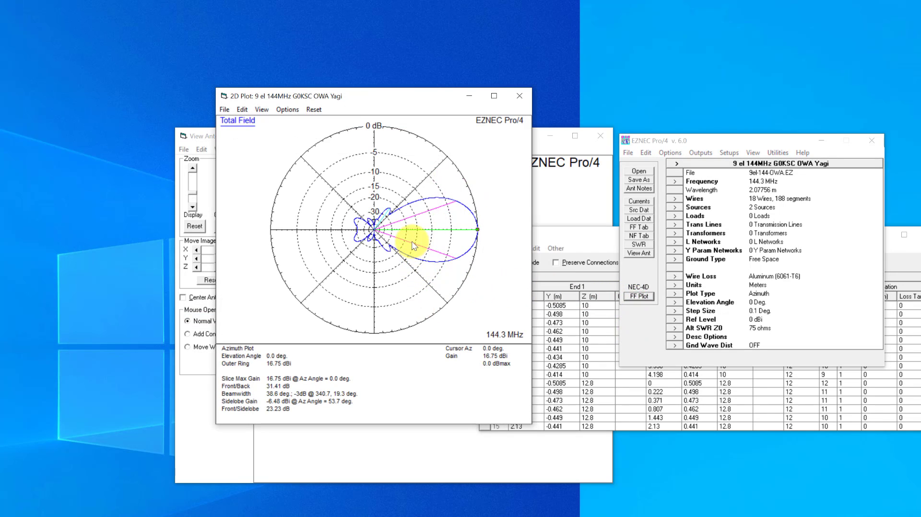
{"action": "mouse_move", "coordinate": [411, 202]}
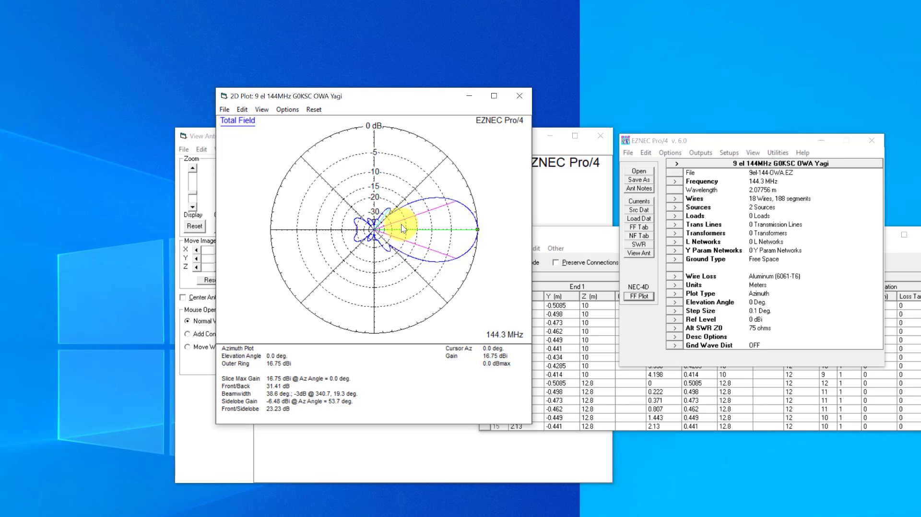
{"action": "mouse_move", "coordinate": [385, 244]}
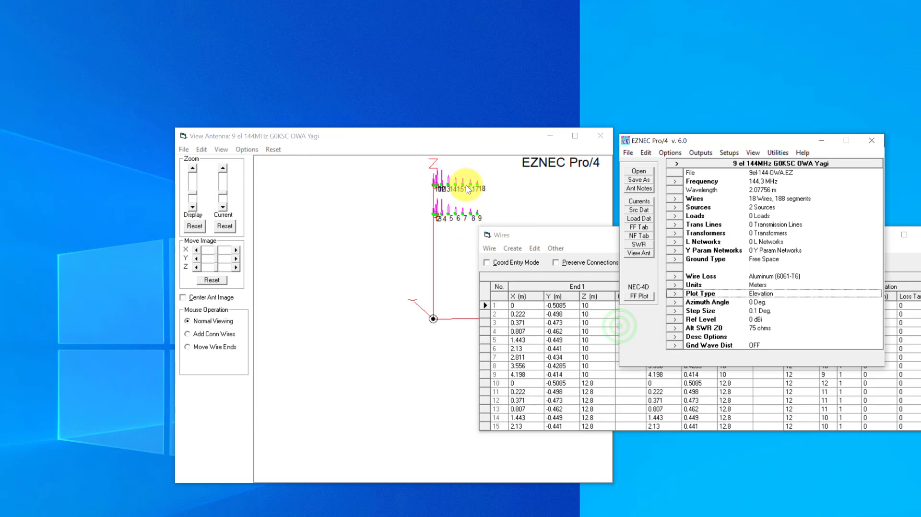
{"action": "mouse_move", "coordinate": [438, 220]}
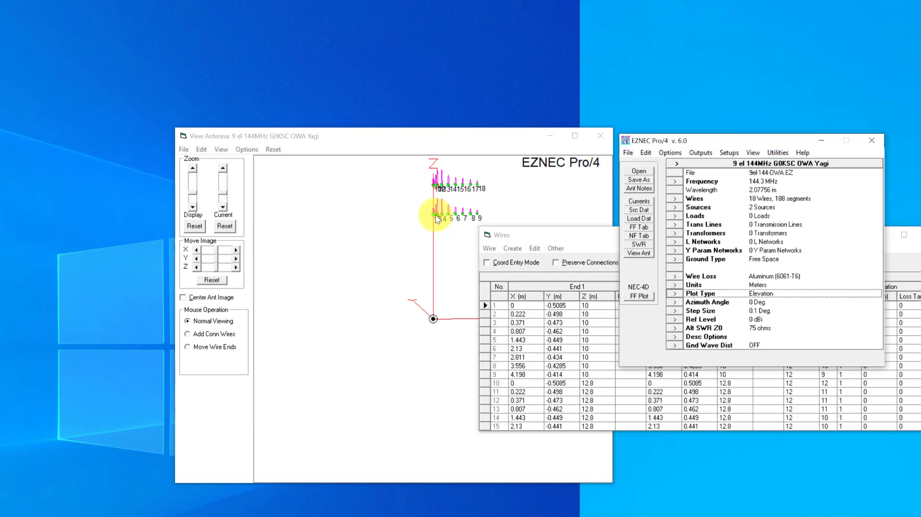
Replot the free-space elevation pattern at 16.75 dBi and inspect its side lobes
{"action": "left_click", "coordinate": [638, 296]}
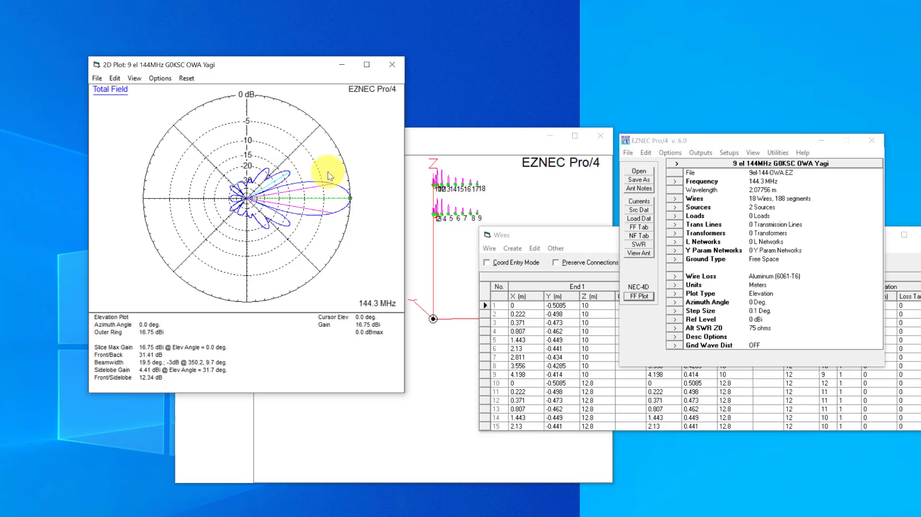
{"action": "mouse_move", "coordinate": [344, 174]}
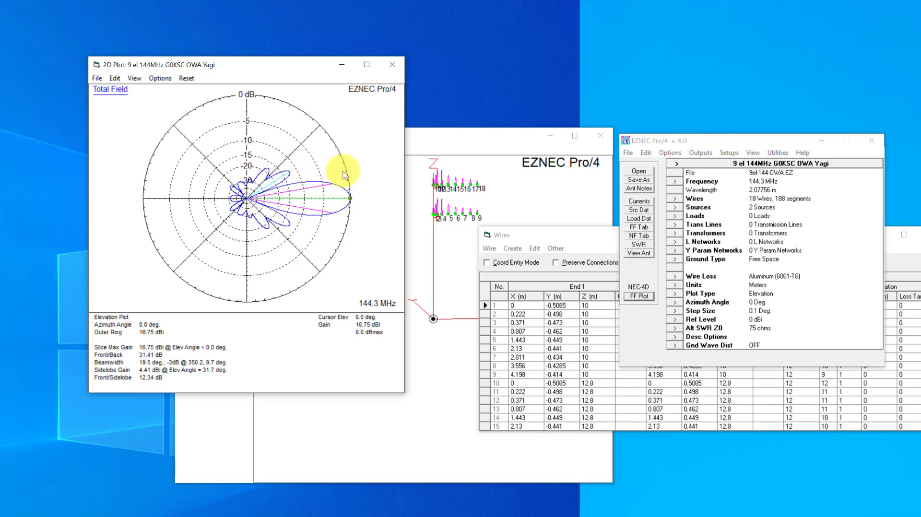
{"action": "mouse_move", "coordinate": [273, 230]}
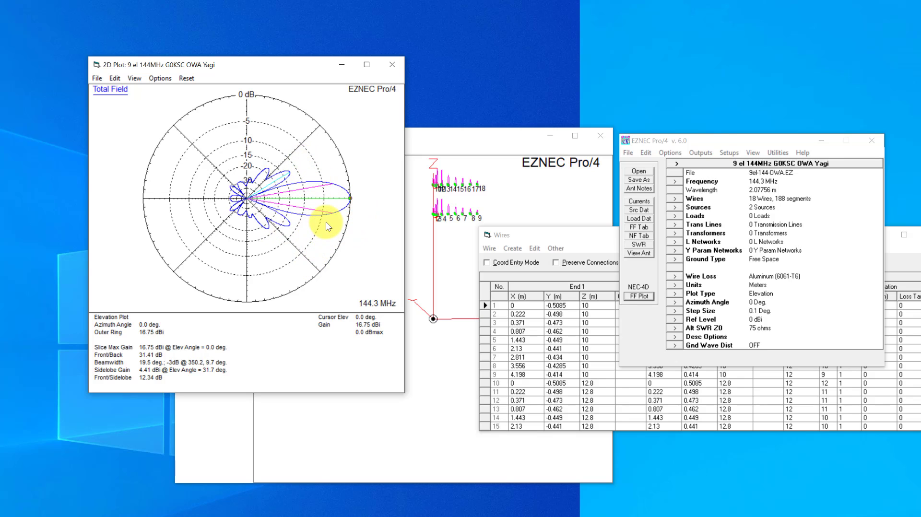
{"action": "mouse_move", "coordinate": [333, 189]}
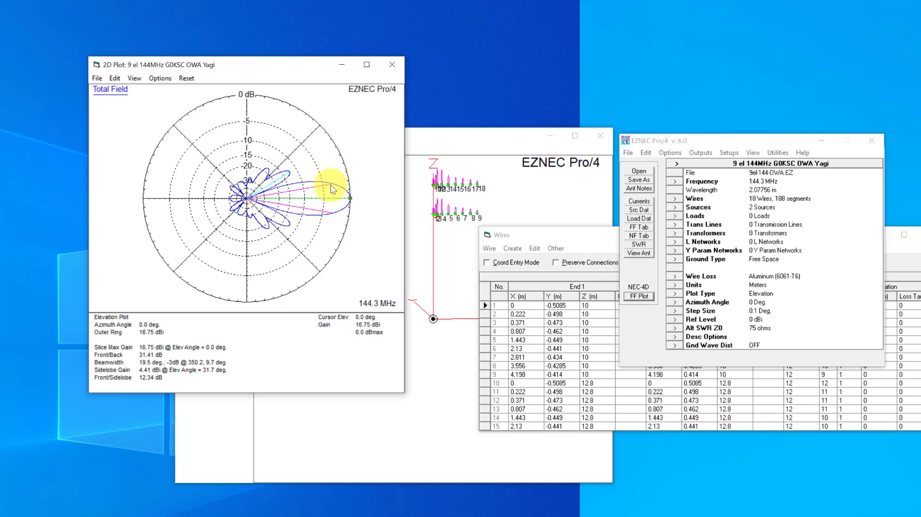
{"action": "mouse_move", "coordinate": [332, 217]}
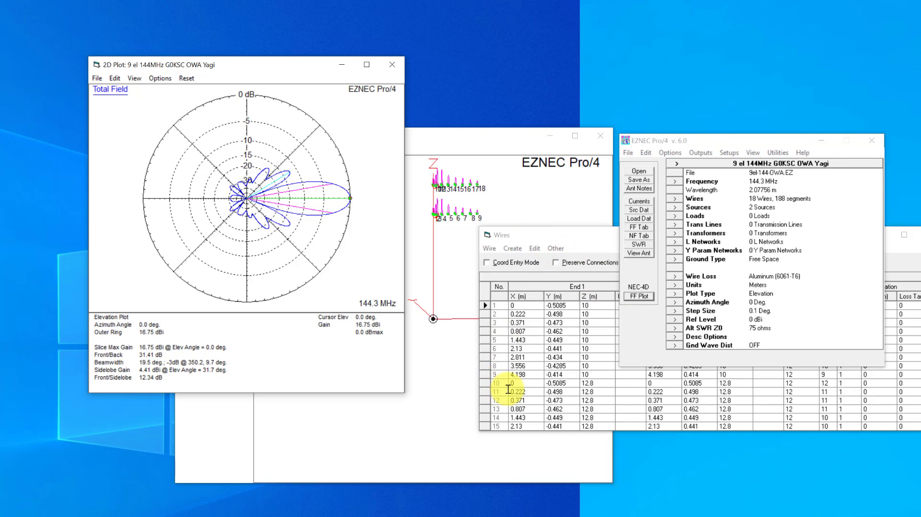
{"action": "left_click", "coordinate": [489, 248]}
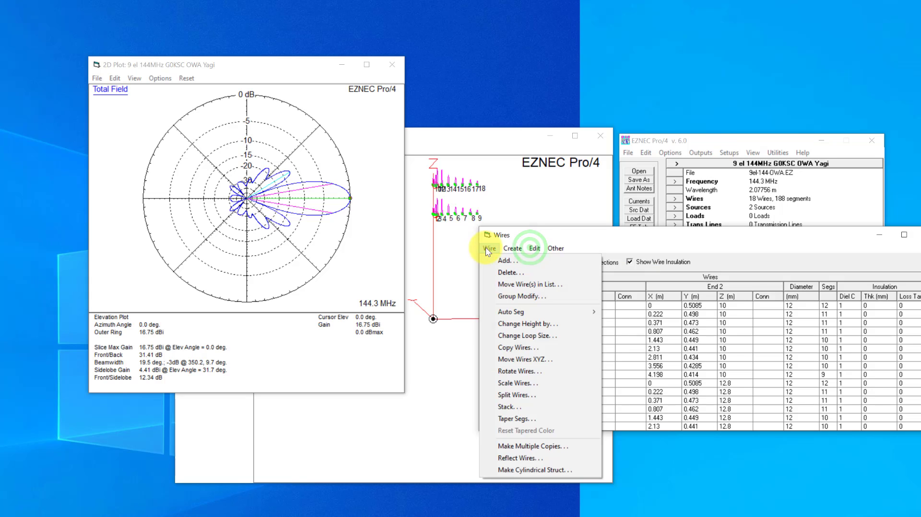
Delete wires 10–18 and replot the single Yagi's elevation pattern at 13.83 dBi
{"action": "left_click", "coordinate": [508, 272]}
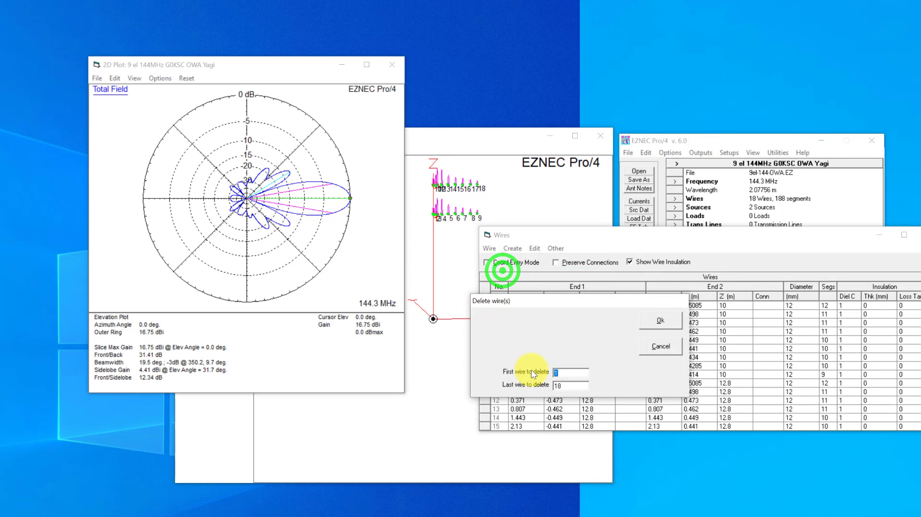
{"action": "type", "text": "10"}
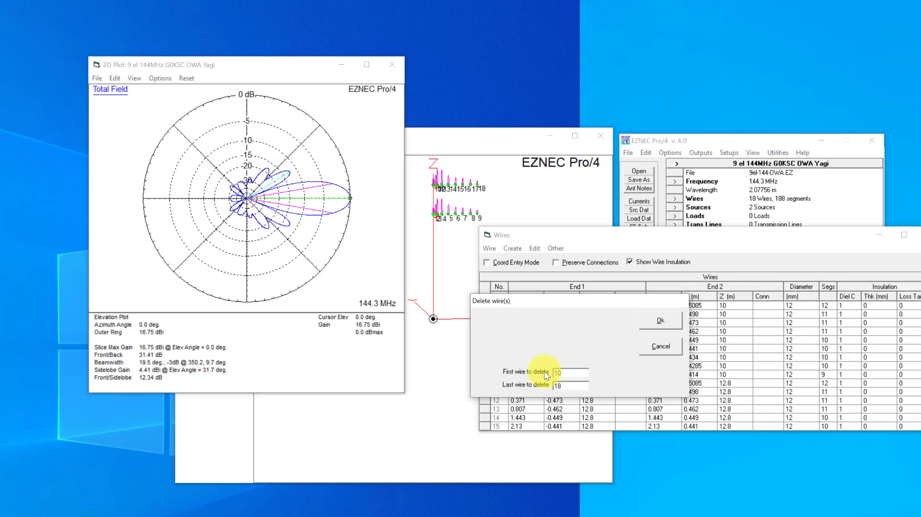
{"action": "left_click", "coordinate": [659, 320]}
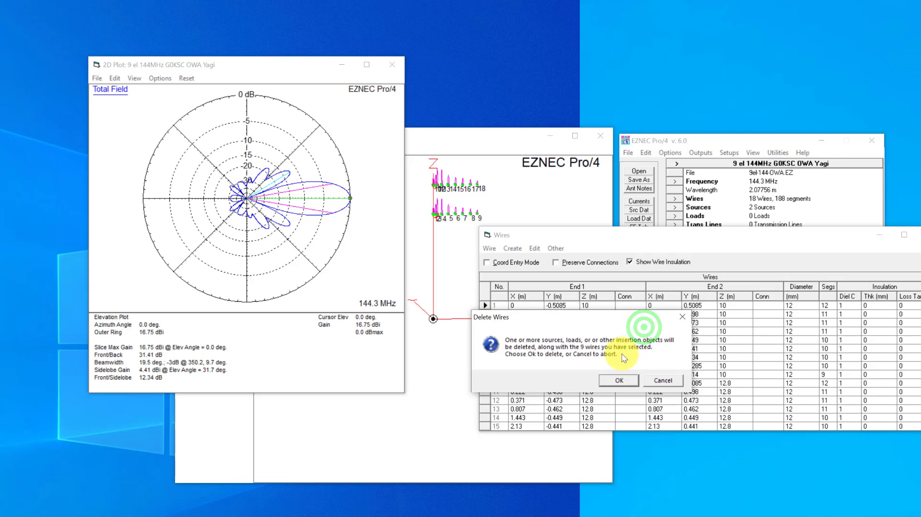
{"action": "left_click", "coordinate": [618, 380]}
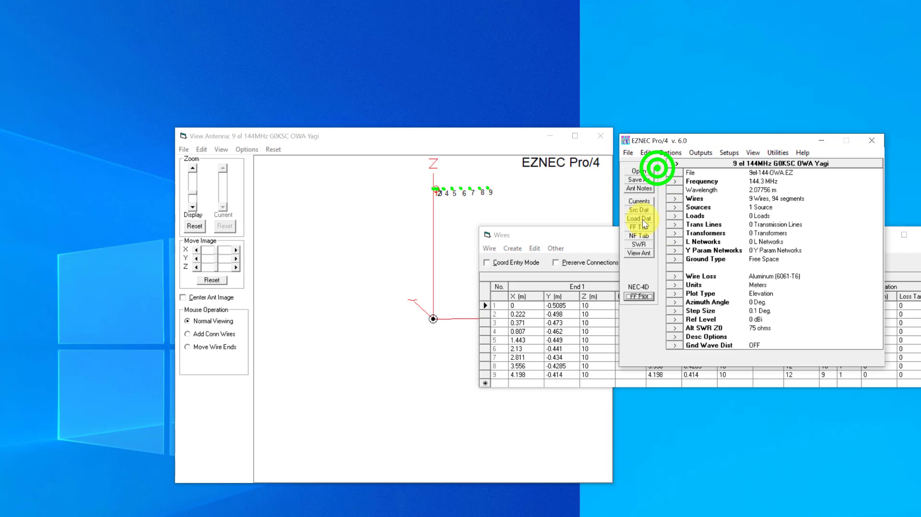
{"action": "left_click", "coordinate": [639, 296]}
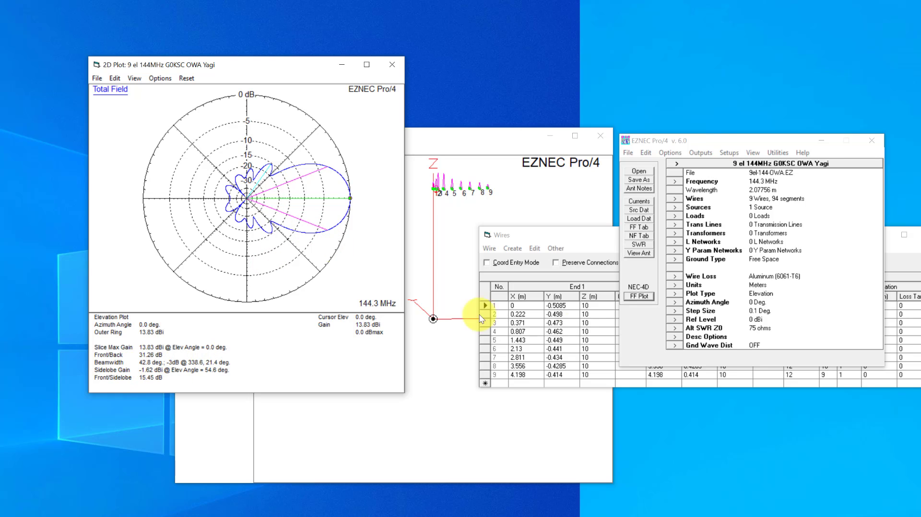
{"action": "left_click", "coordinate": [535, 248]}
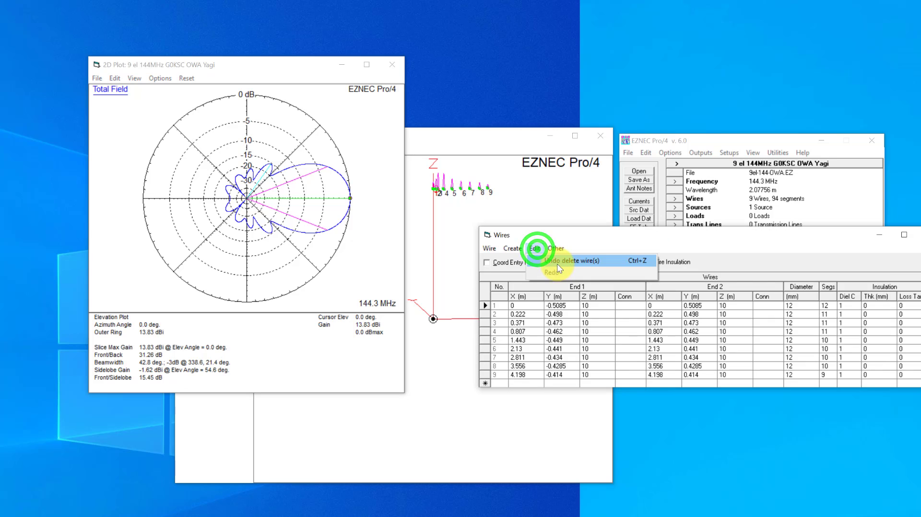
Undo the wire deletion, replot both Yagis, and read the lower side lobe at −31.3°, 4.4 dBi
{"action": "left_click", "coordinate": [573, 261]}
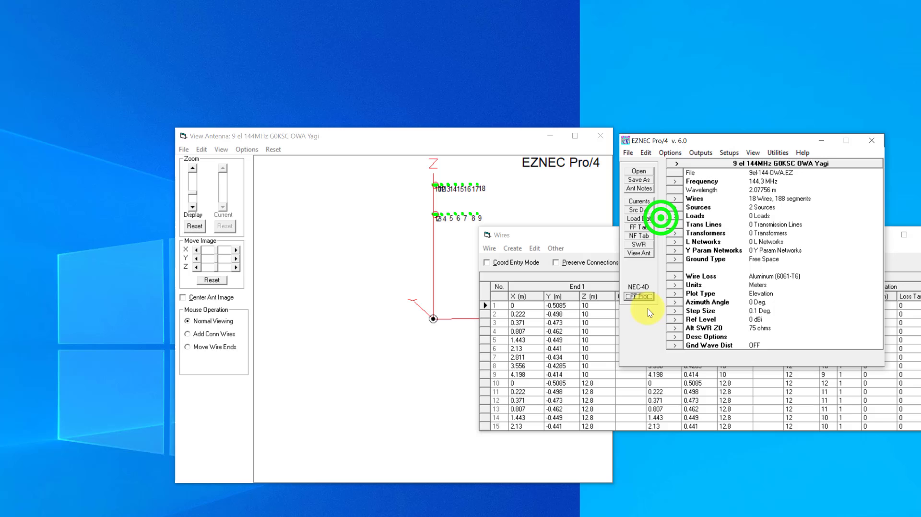
{"action": "left_click", "coordinate": [638, 296]}
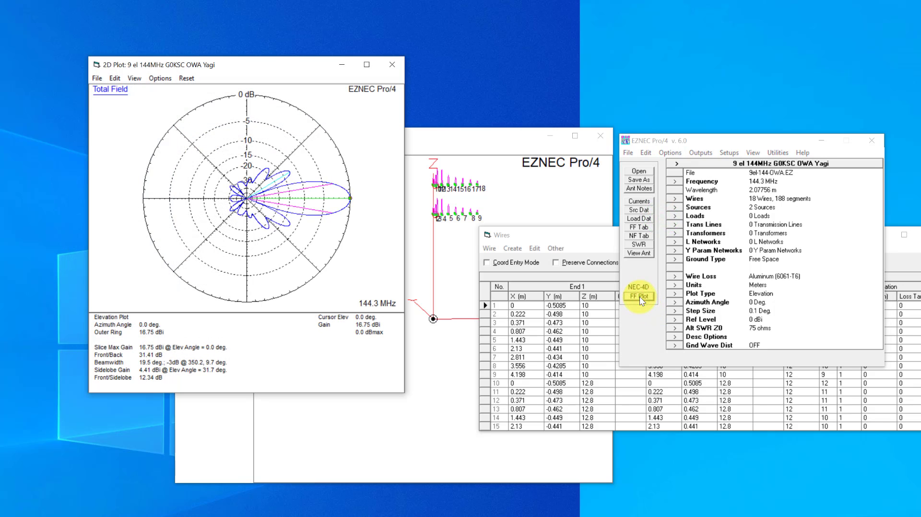
{"action": "mouse_move", "coordinate": [319, 392]}
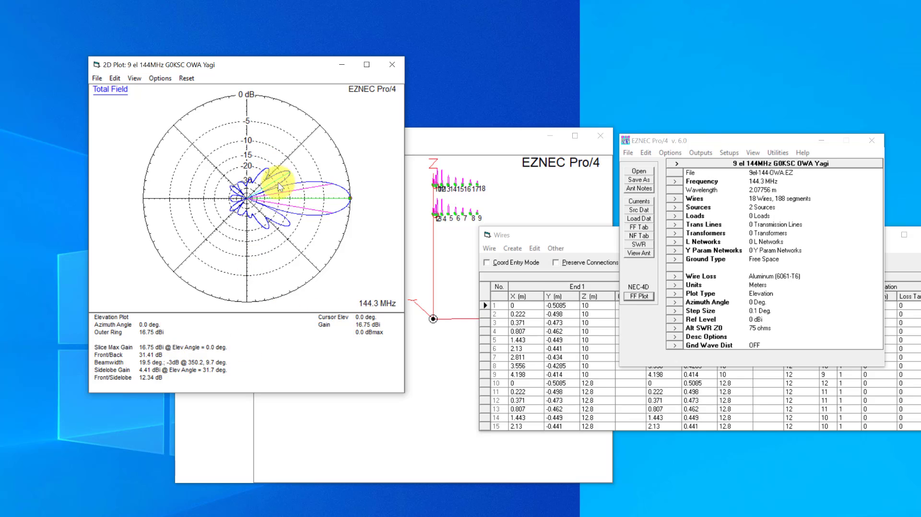
{"action": "mouse_move", "coordinate": [316, 209]}
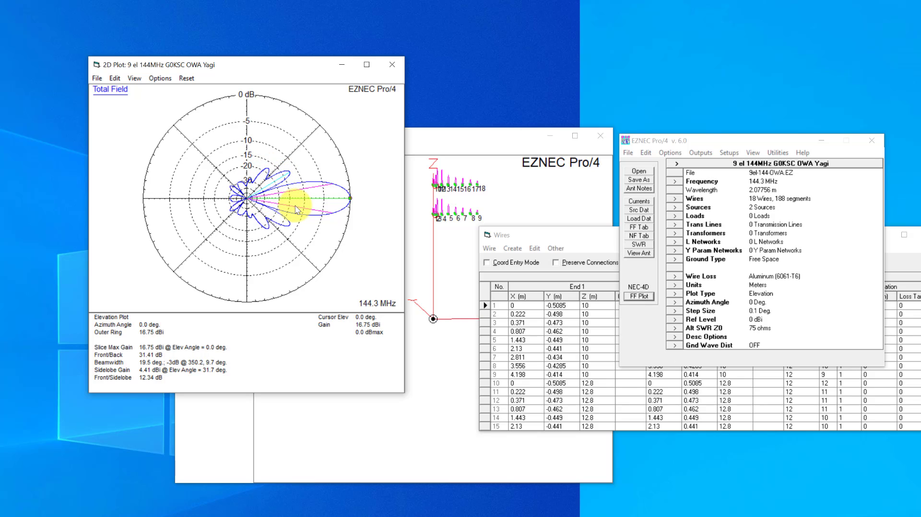
{"action": "mouse_move", "coordinate": [263, 222]}
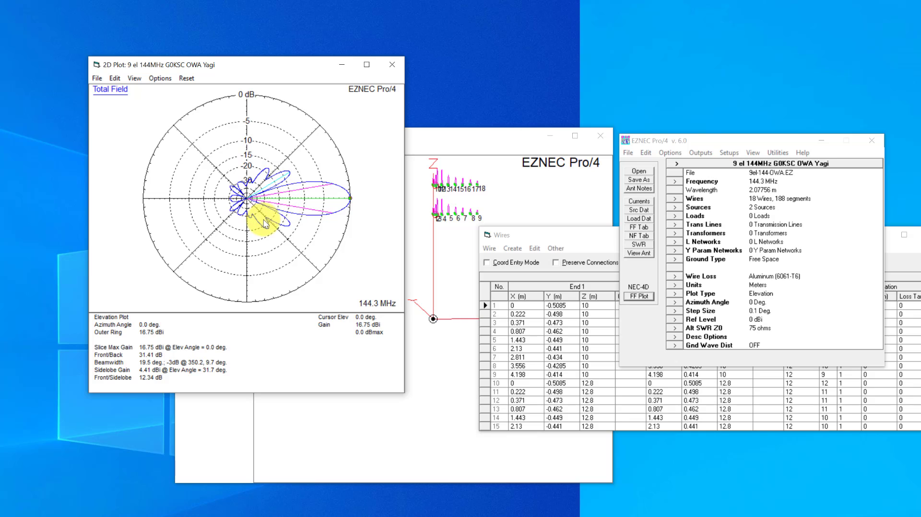
{"action": "mouse_move", "coordinate": [298, 230]}
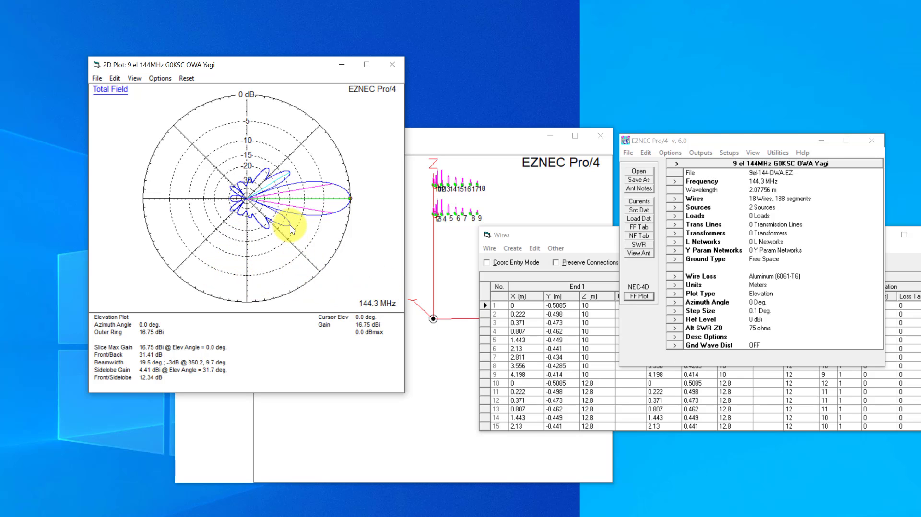
{"action": "left_click", "coordinate": [289, 226]}
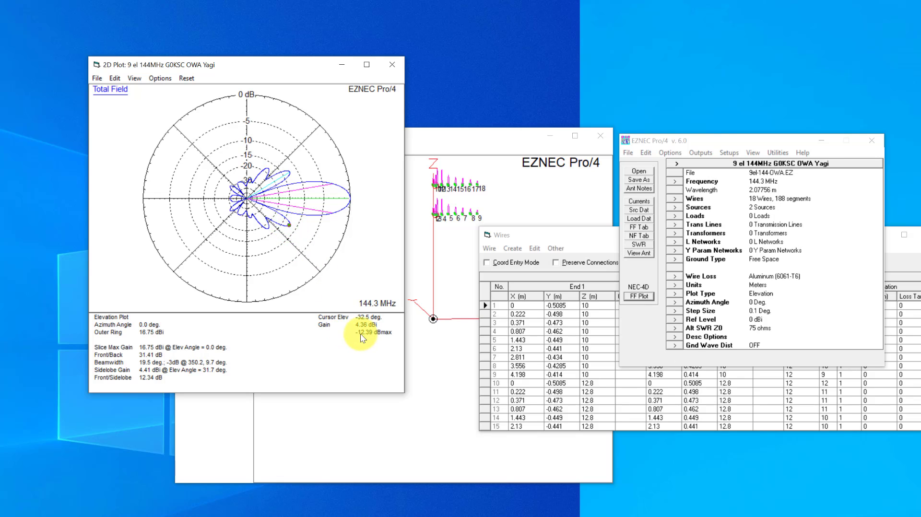
{"action": "mouse_move", "coordinate": [285, 349]}
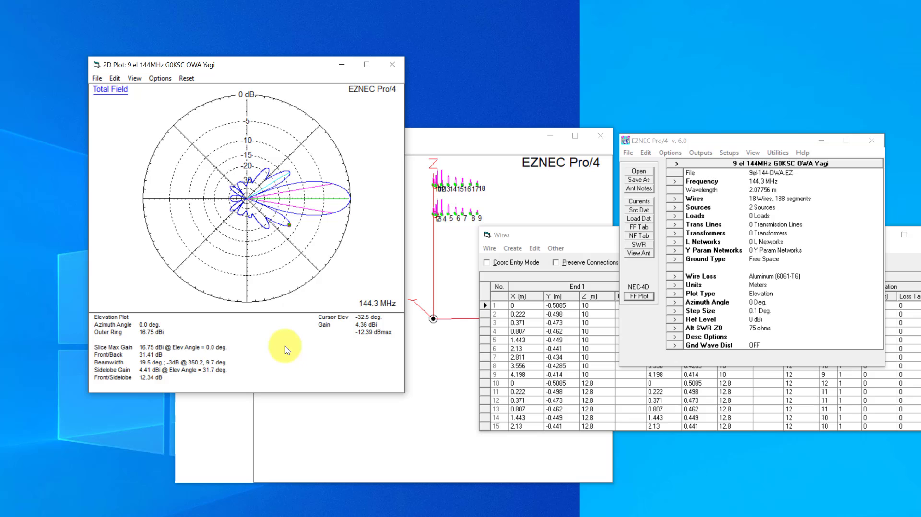
{"action": "mouse_move", "coordinate": [298, 252]}
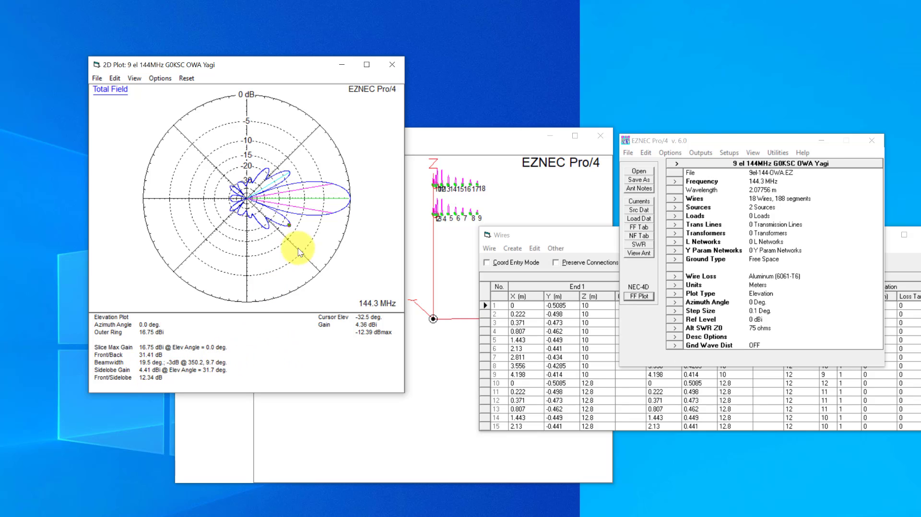
{"action": "left_click", "coordinate": [288, 224]}
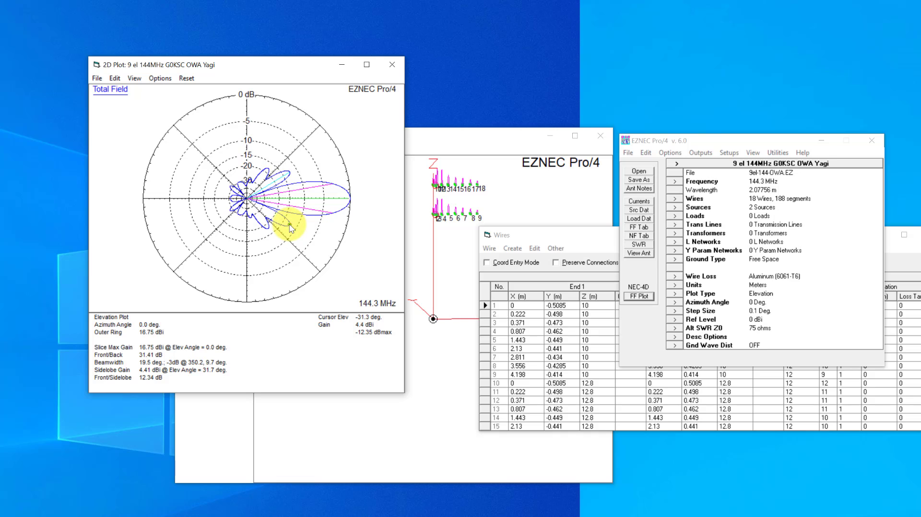
{"action": "mouse_move", "coordinate": [291, 227]}
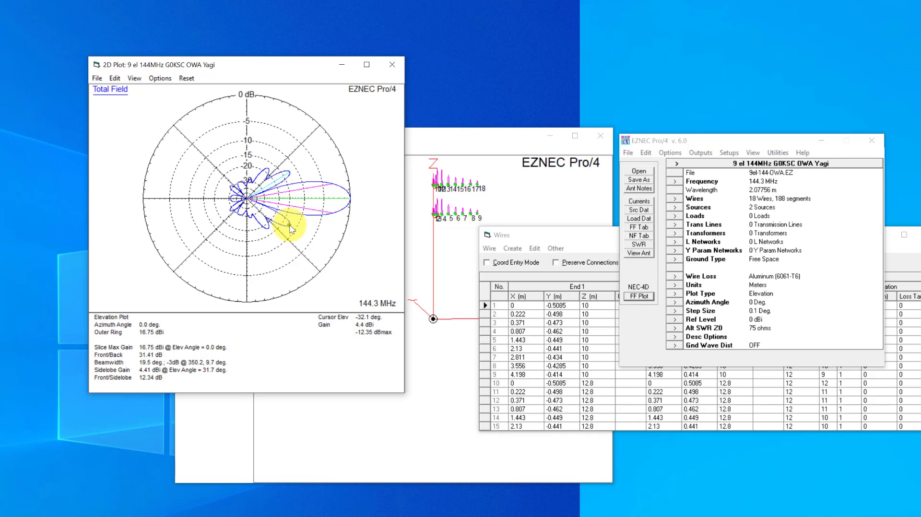
{"action": "mouse_move", "coordinate": [287, 231]}
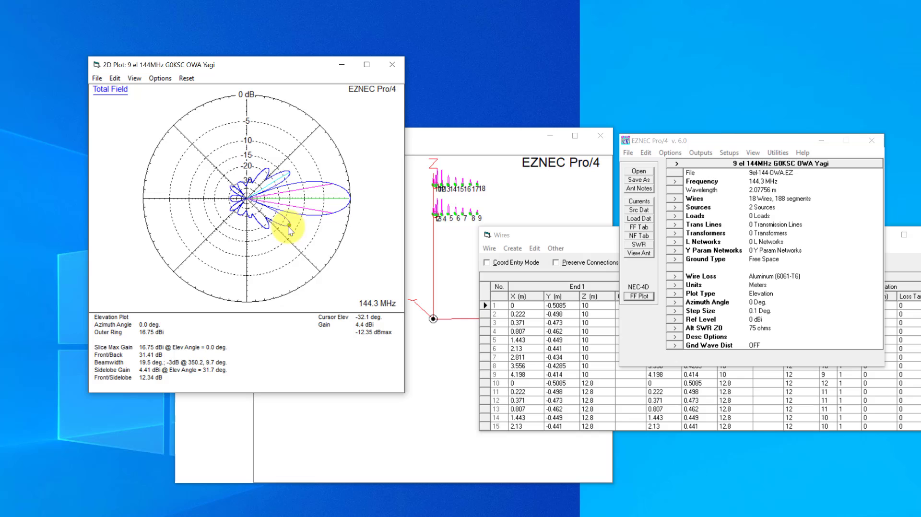
{"action": "mouse_move", "coordinate": [353, 203]}
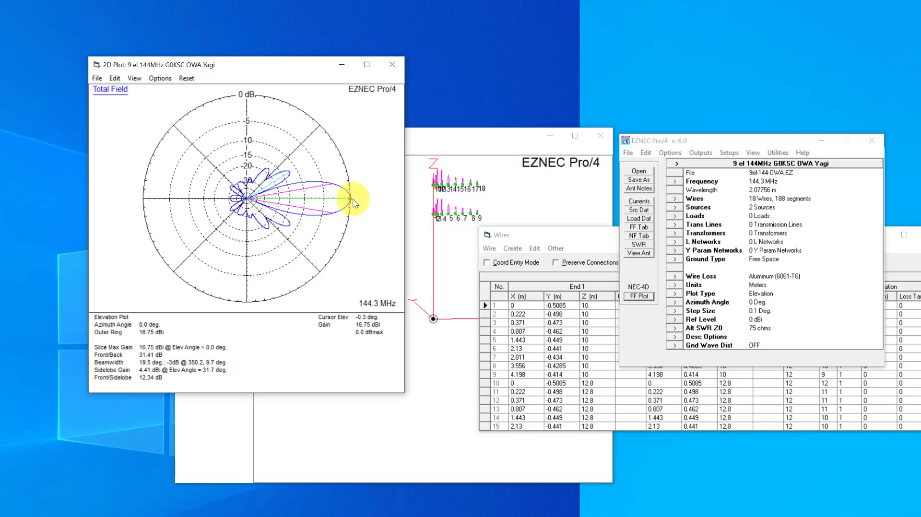
{"action": "mouse_move", "coordinate": [284, 212]}
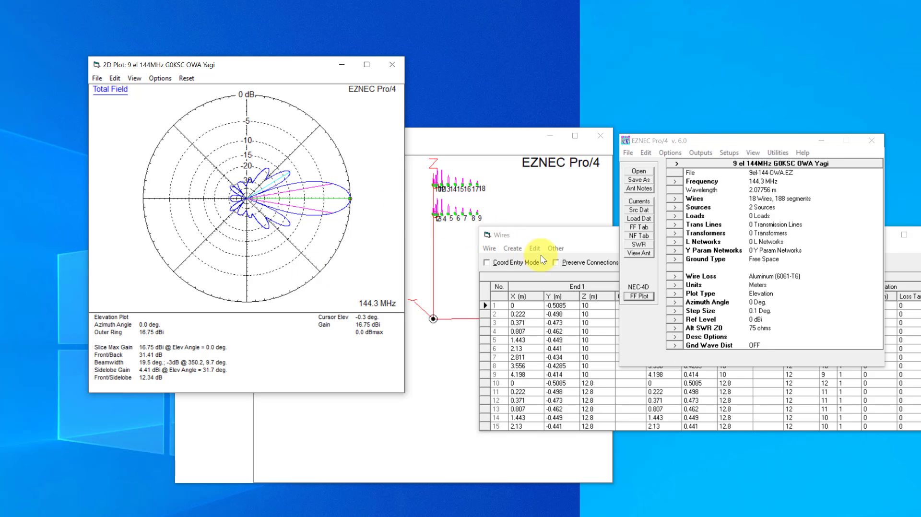
Delete the upper Yagi's wires 10–18 and their source
{"action": "left_click", "coordinate": [534, 248]}
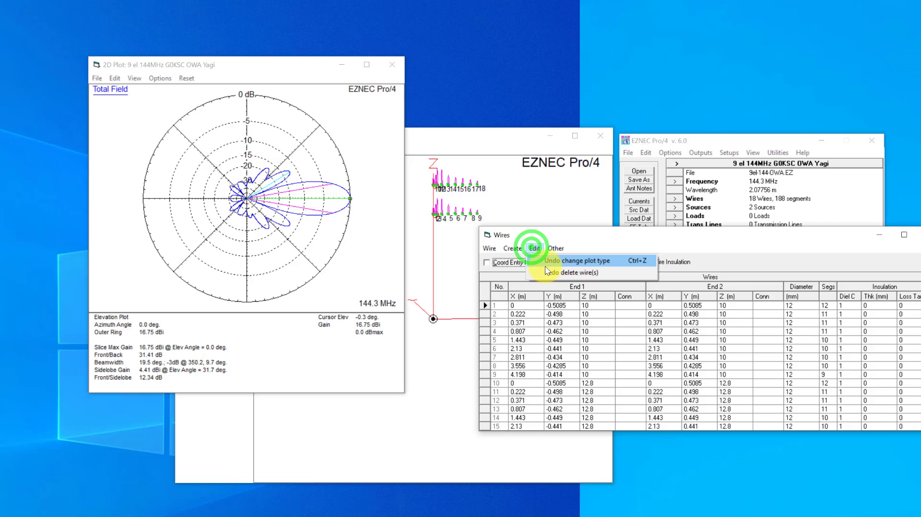
{"action": "left_click", "coordinate": [489, 248]}
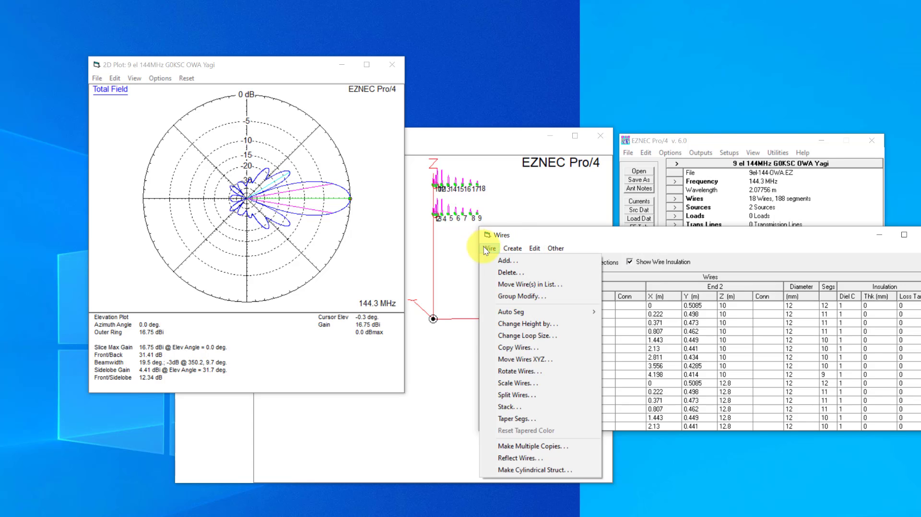
{"action": "left_click", "coordinate": [510, 273]}
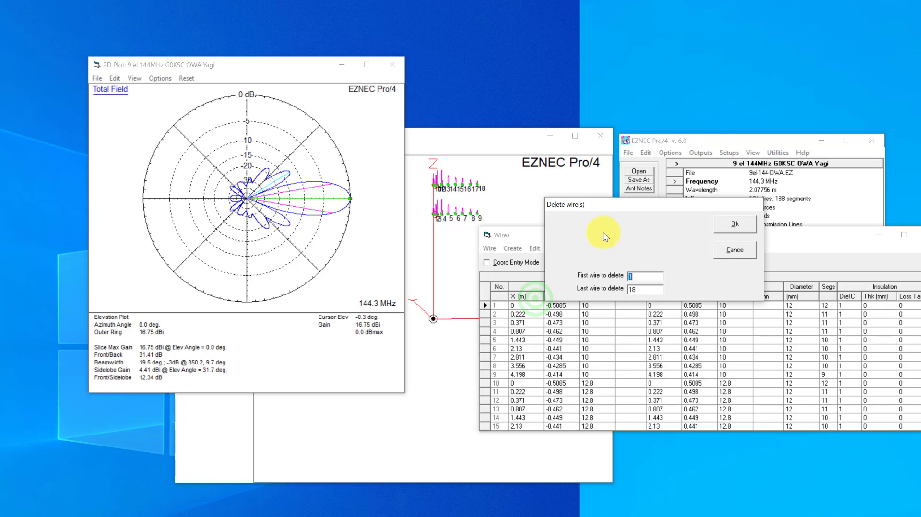
{"action": "left_click", "coordinate": [735, 224]}
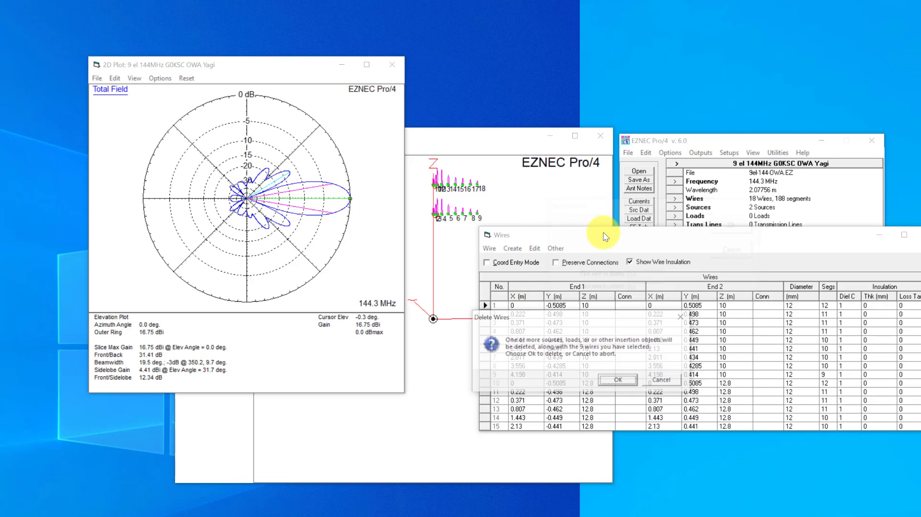
{"action": "left_click", "coordinate": [617, 380]}
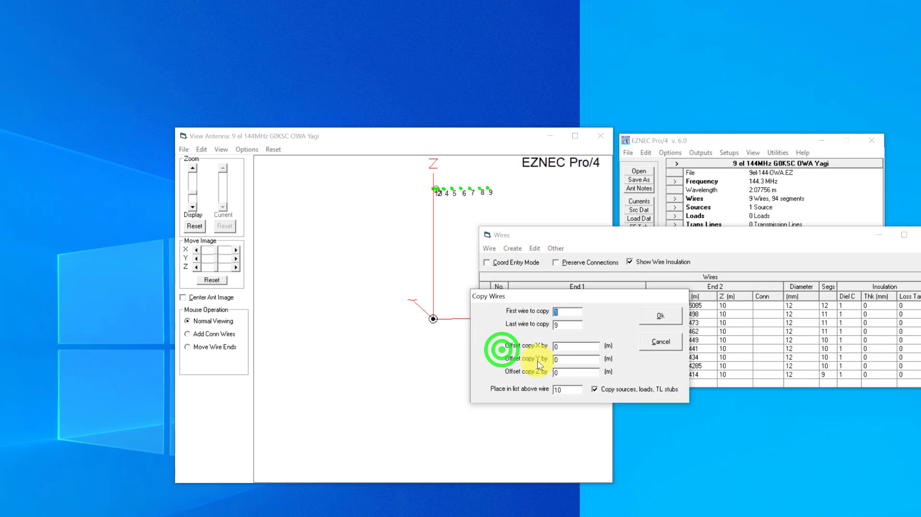
Copy wires 1–9 with a 2.6 m Z offset and replot: 16.62 dBi, 20.6° beamwidth
{"action": "left_click", "coordinate": [575, 371]}
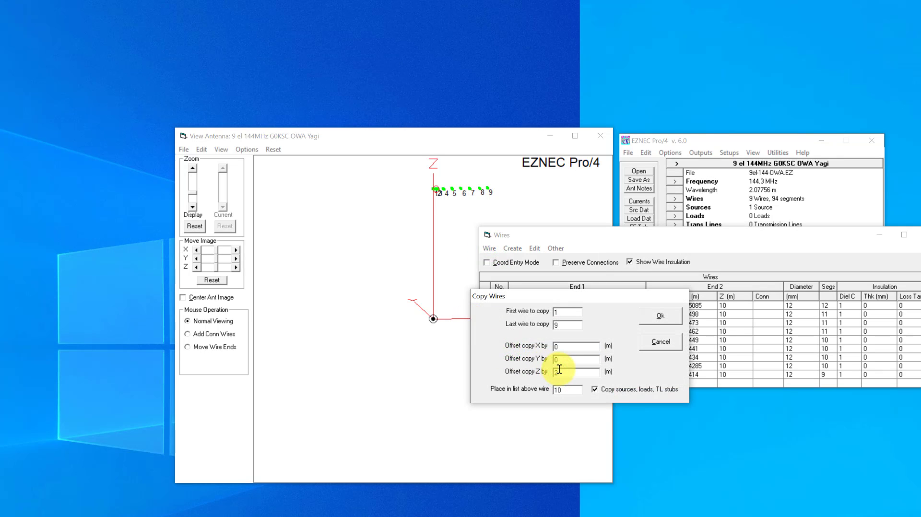
{"action": "left_click", "coordinate": [660, 315]}
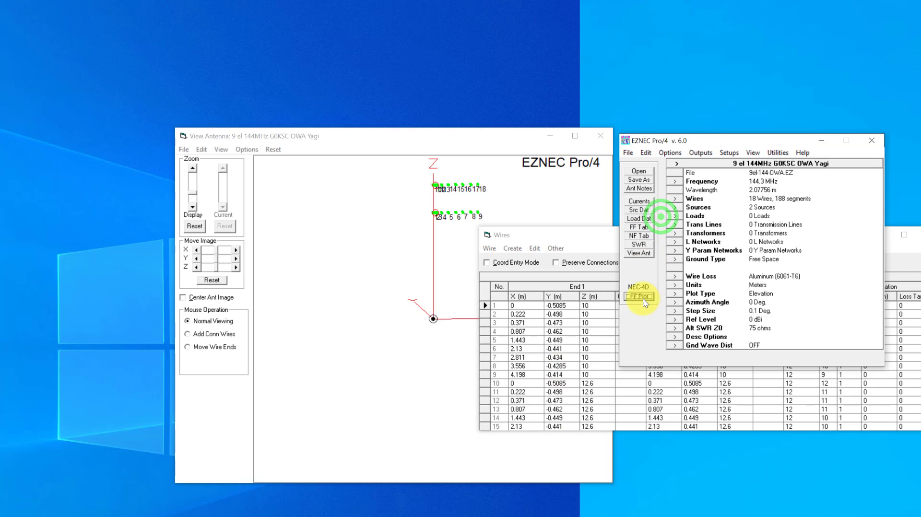
{"action": "left_click", "coordinate": [638, 295]}
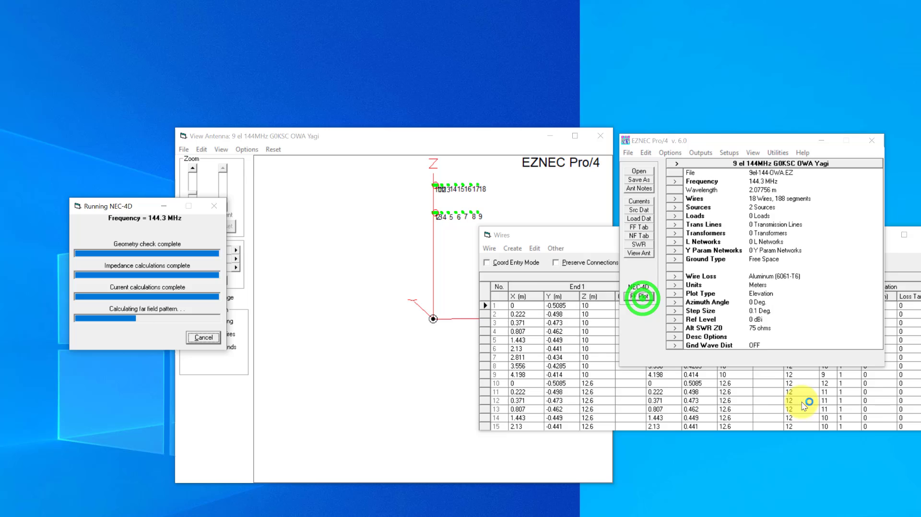
{"action": "left_click", "coordinate": [638, 296]}
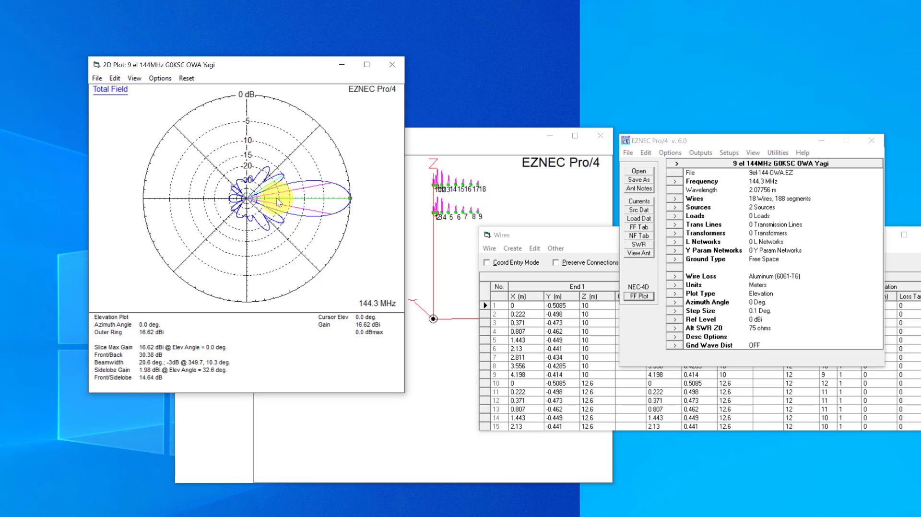
{"action": "mouse_move", "coordinate": [294, 231]}
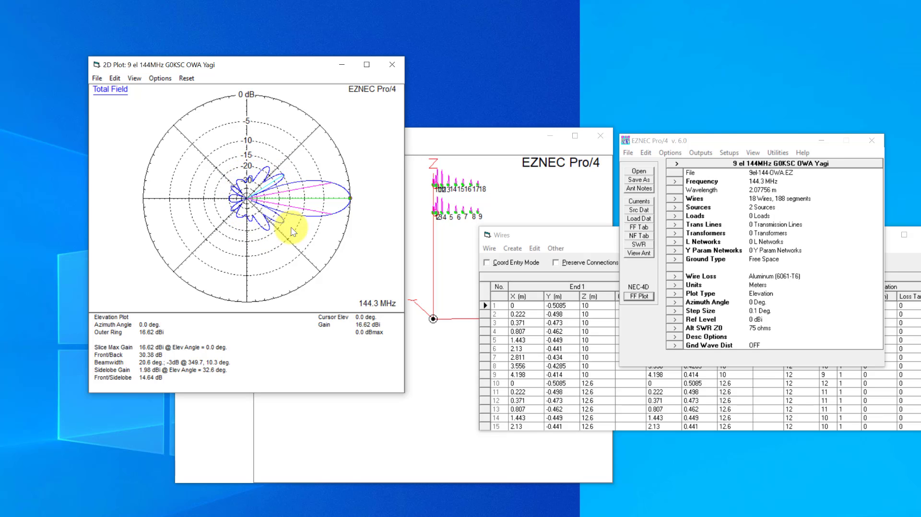
{"action": "mouse_move", "coordinate": [258, 182]}
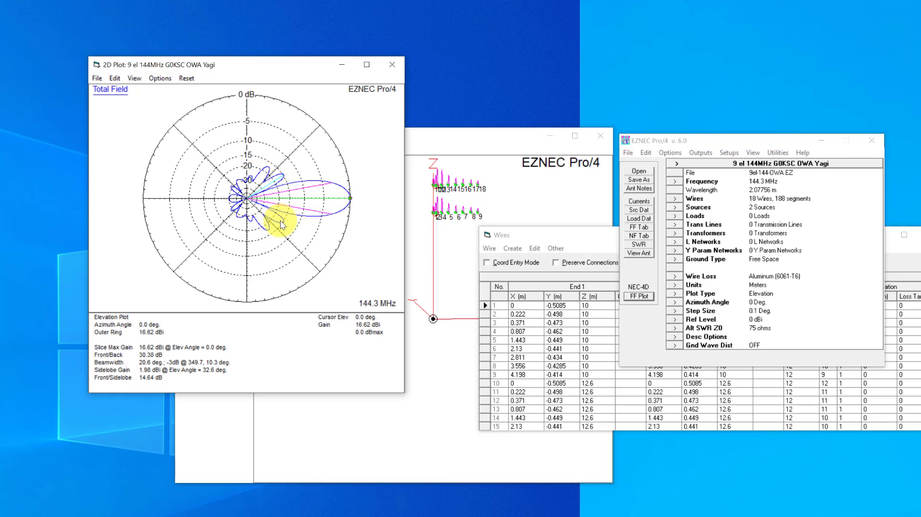
{"action": "mouse_move", "coordinate": [275, 220]}
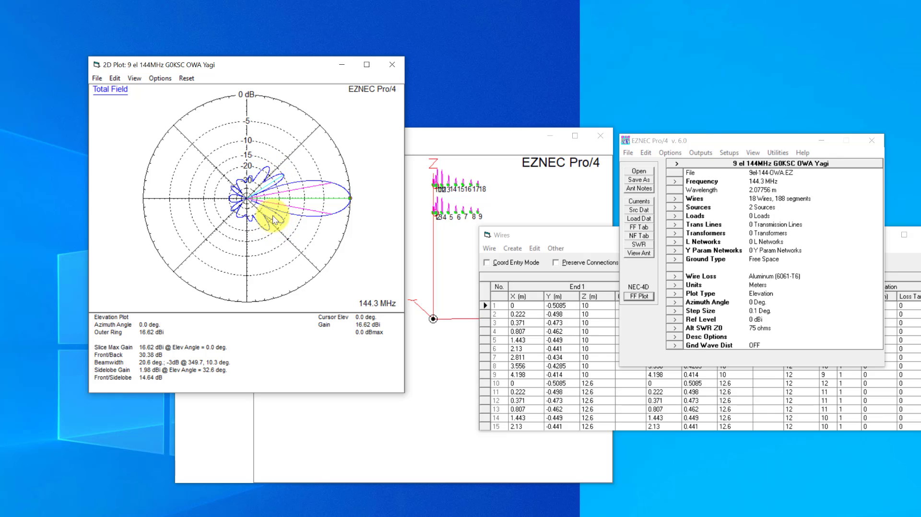
{"action": "mouse_move", "coordinate": [294, 241]}
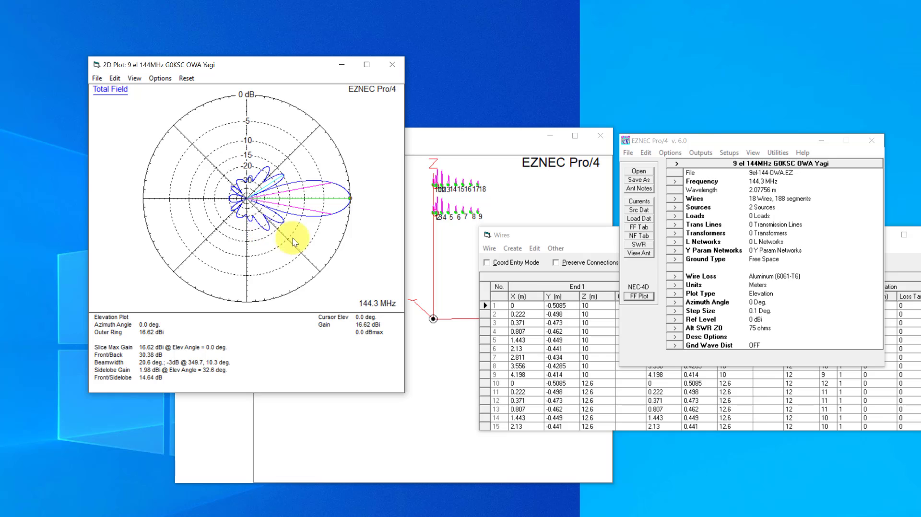
{"action": "mouse_move", "coordinate": [354, 296]}
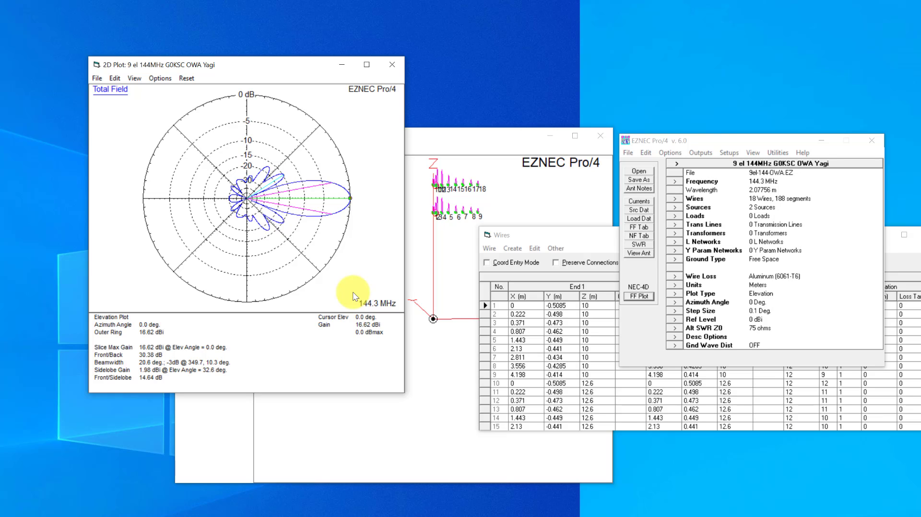
{"action": "mouse_move", "coordinate": [375, 294]}
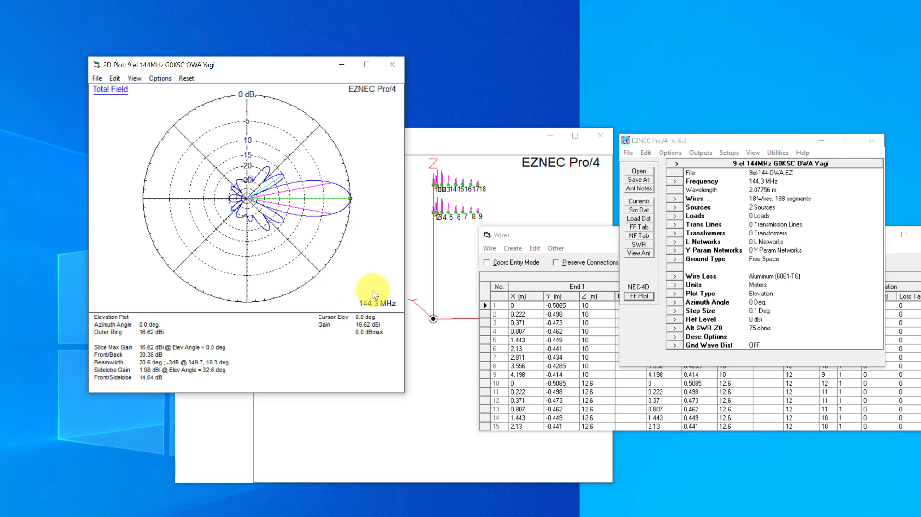
{"action": "left_click", "coordinate": [534, 248]}
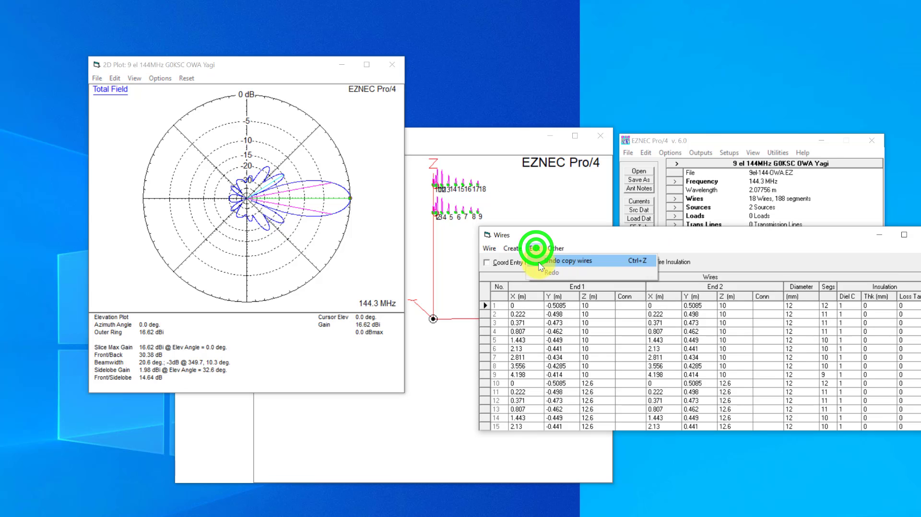
Undo the wire copy and deletion, then copy wires 1–18 upward into a 36-wire four-Yagi stack
{"action": "left_click", "coordinate": [569, 260]}
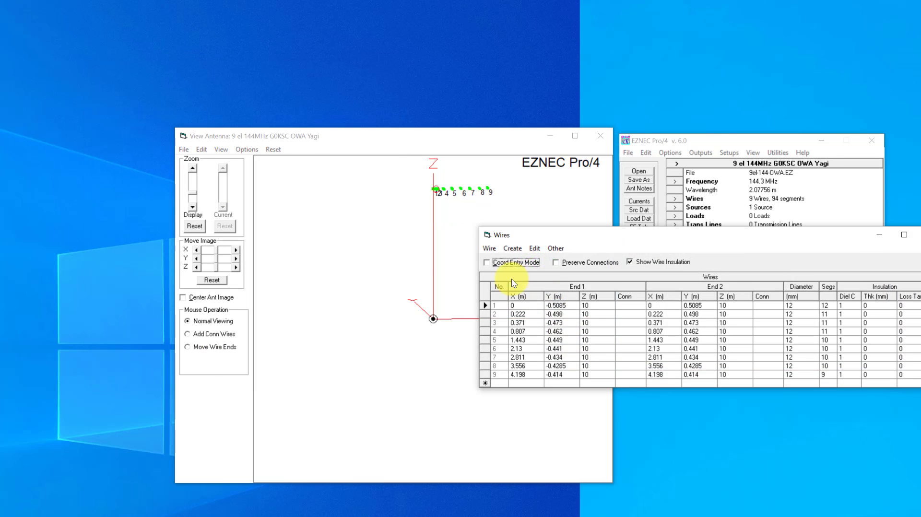
{"action": "left_click", "coordinate": [505, 348]}
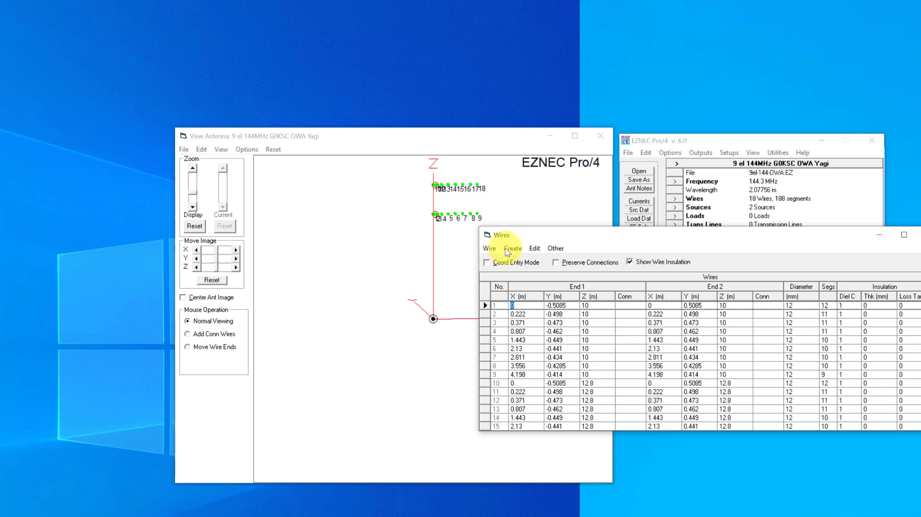
{"action": "left_click", "coordinate": [489, 248]}
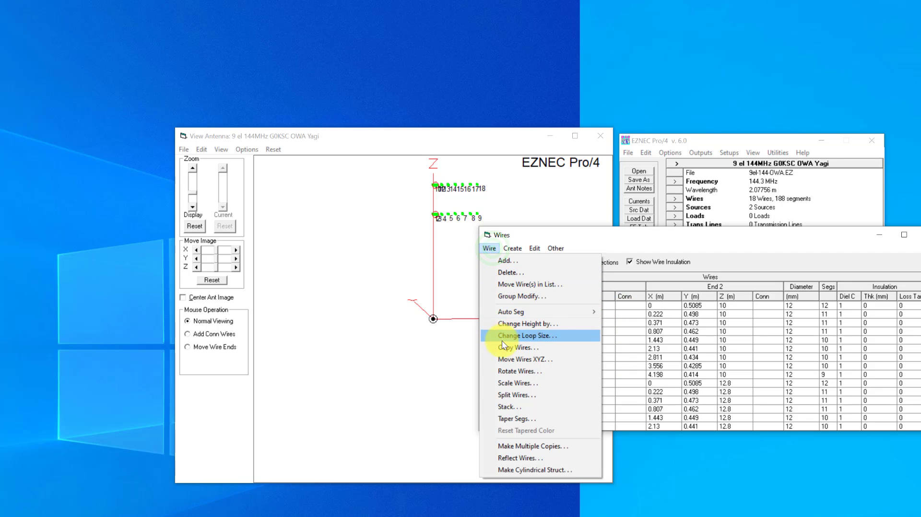
{"action": "left_click", "coordinate": [519, 348]}
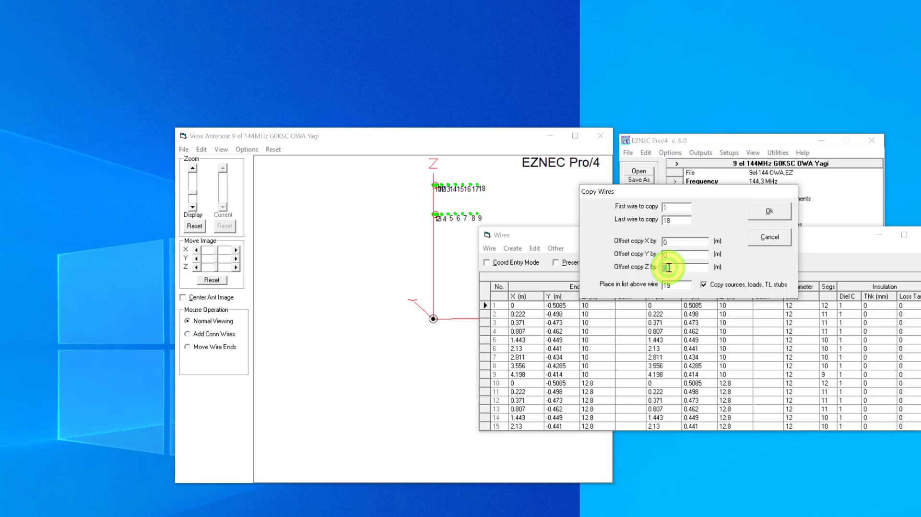
{"action": "left_click", "coordinate": [768, 211]}
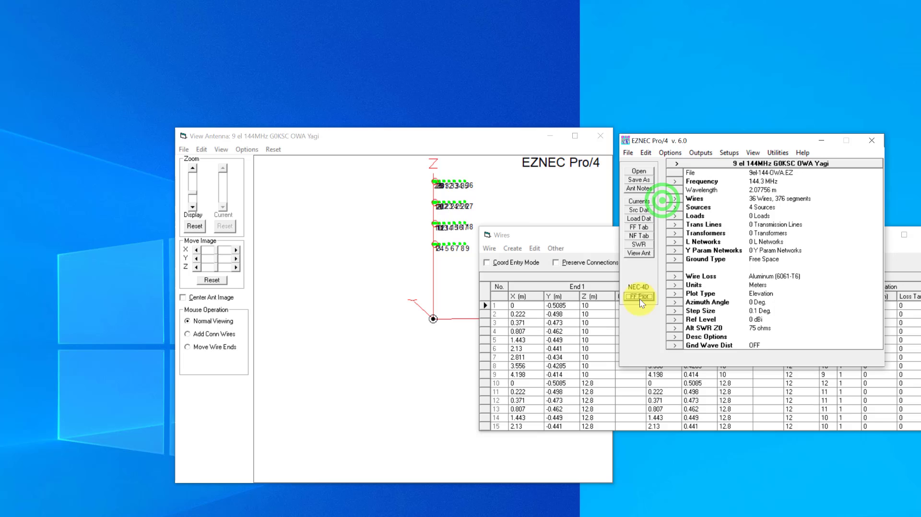
Run FF Plot for the elevation pattern: 19.7 dBi gain, 9.4° beamwidth, 12.64 dB front-to-sidelobe
{"action": "left_click", "coordinate": [638, 296]}
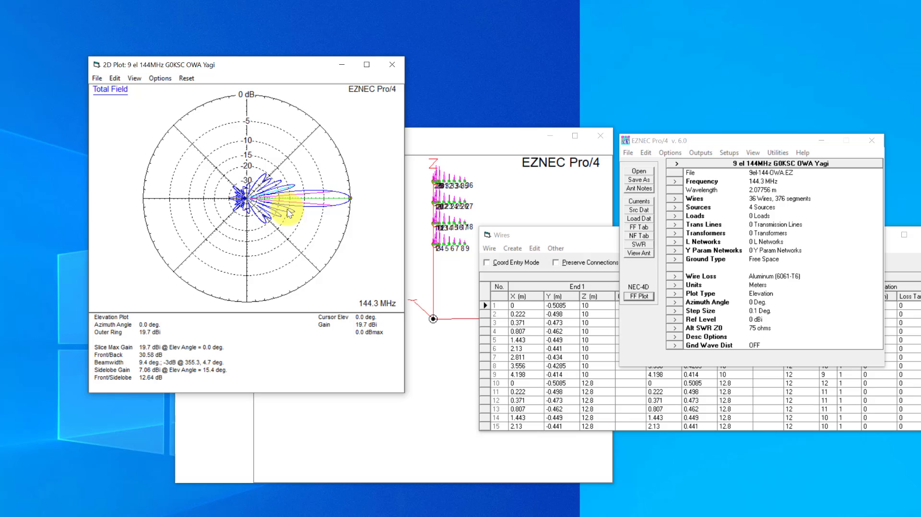
{"action": "mouse_move", "coordinate": [292, 199]}
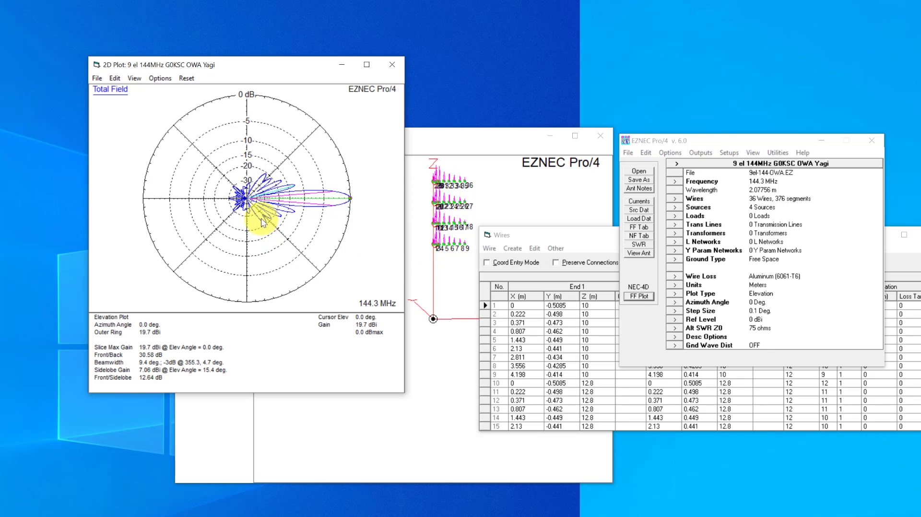
{"action": "mouse_move", "coordinate": [280, 231]}
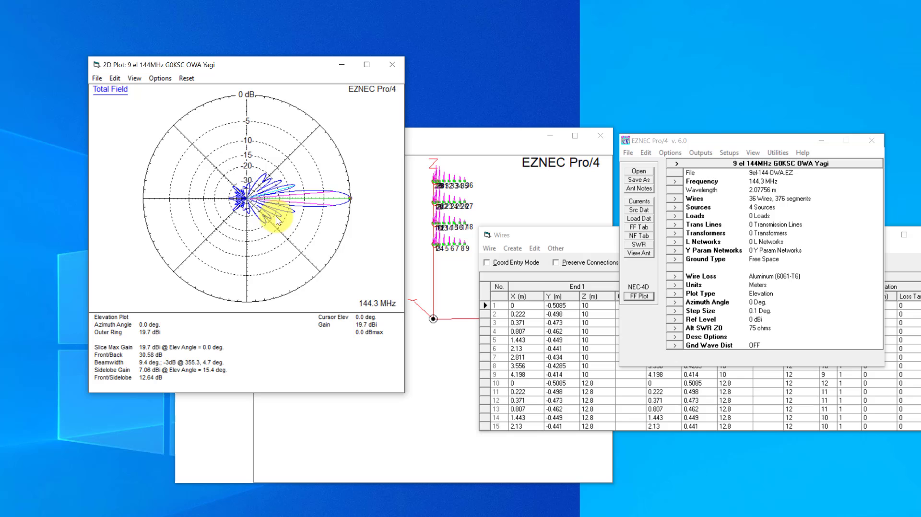
{"action": "mouse_move", "coordinate": [268, 227]}
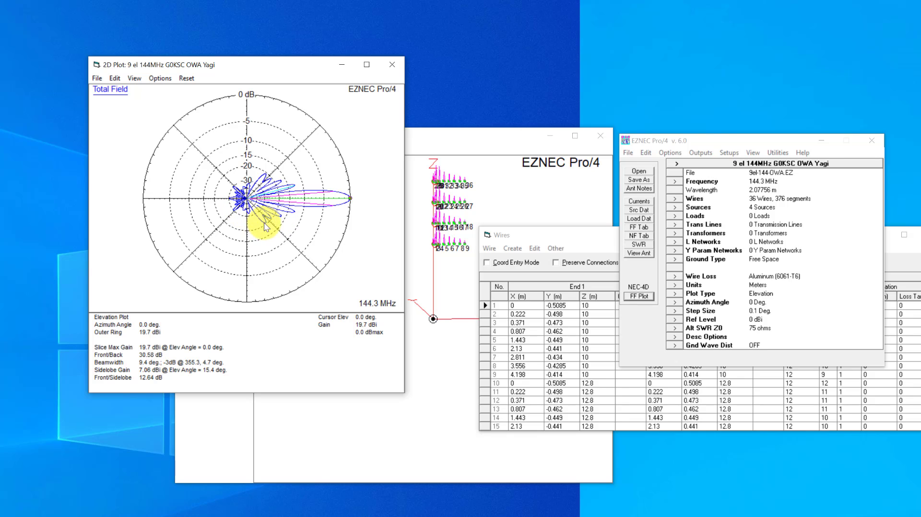